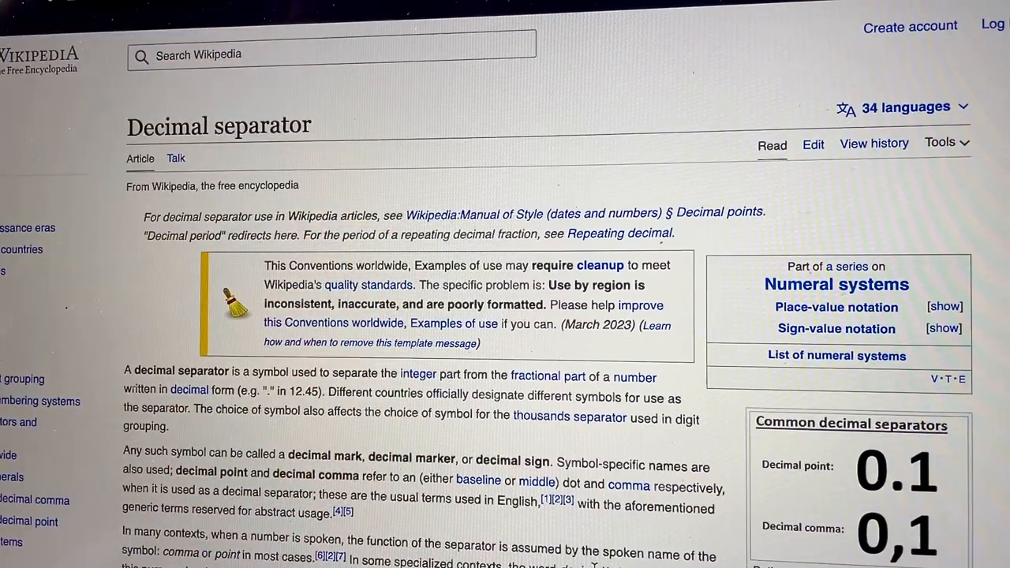
# - Read down the Decimal separator article from the introduction to Exceptions to digit grouping
pyautogui.scroll(-3)
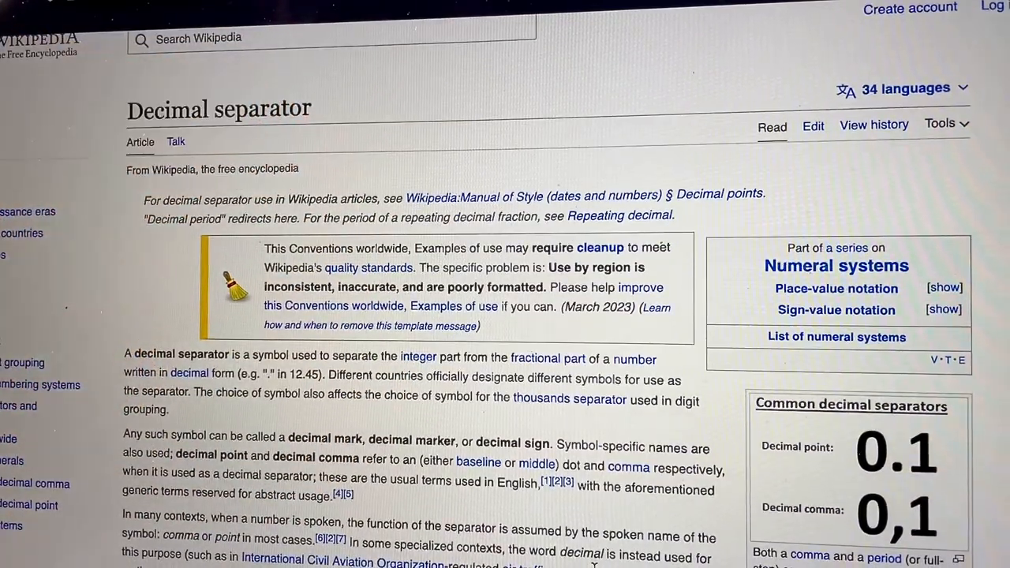
pyautogui.scroll(-3)
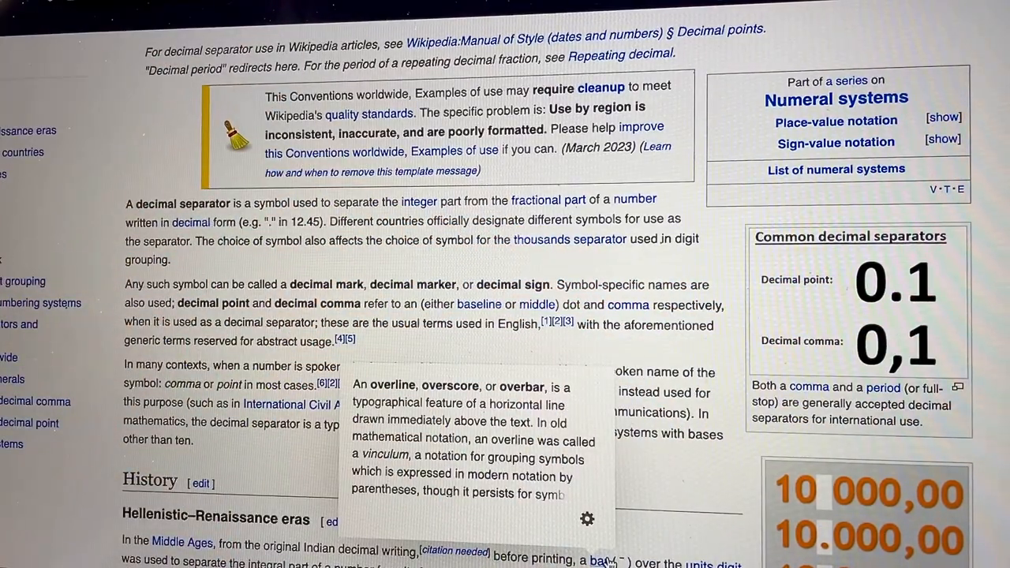
pyautogui.scroll(-3)
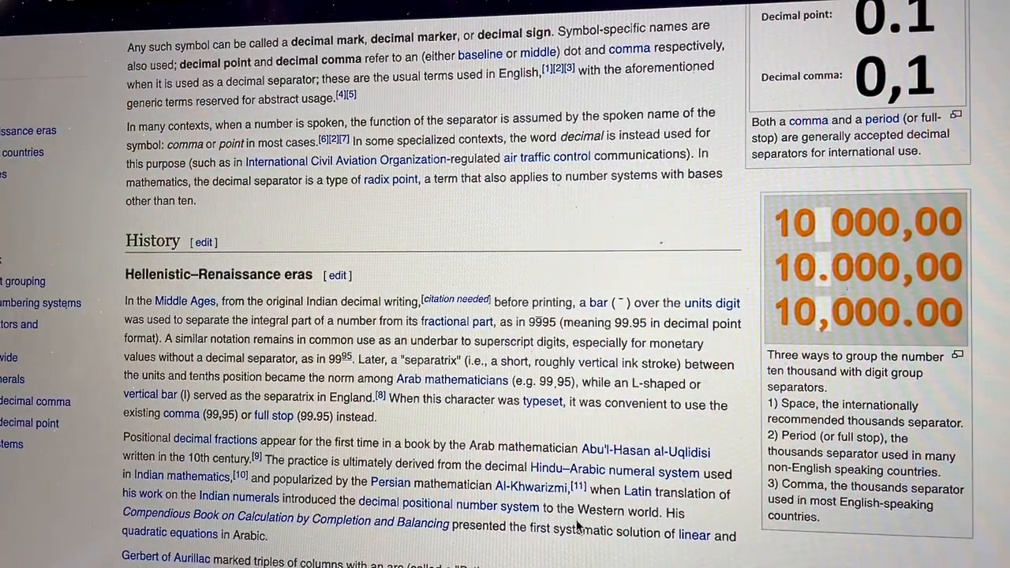
pyautogui.scroll(-3)
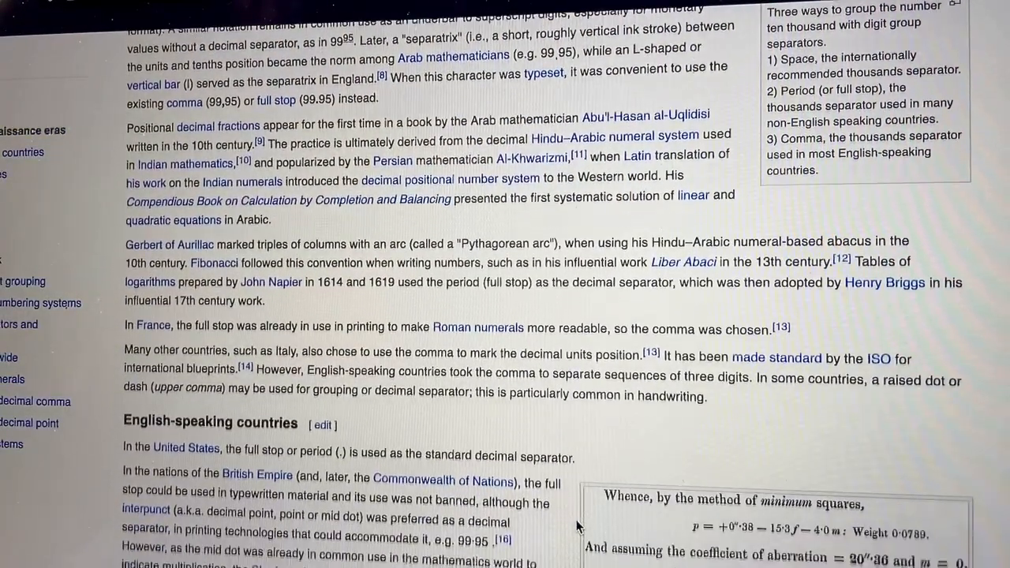
pyautogui.scroll(-3)
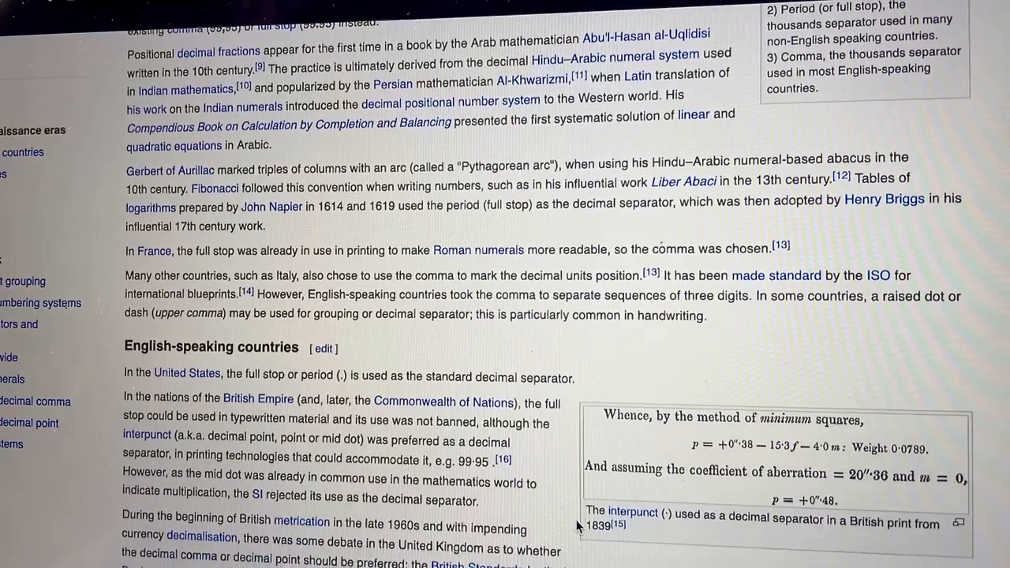
pyautogui.scroll(-3)
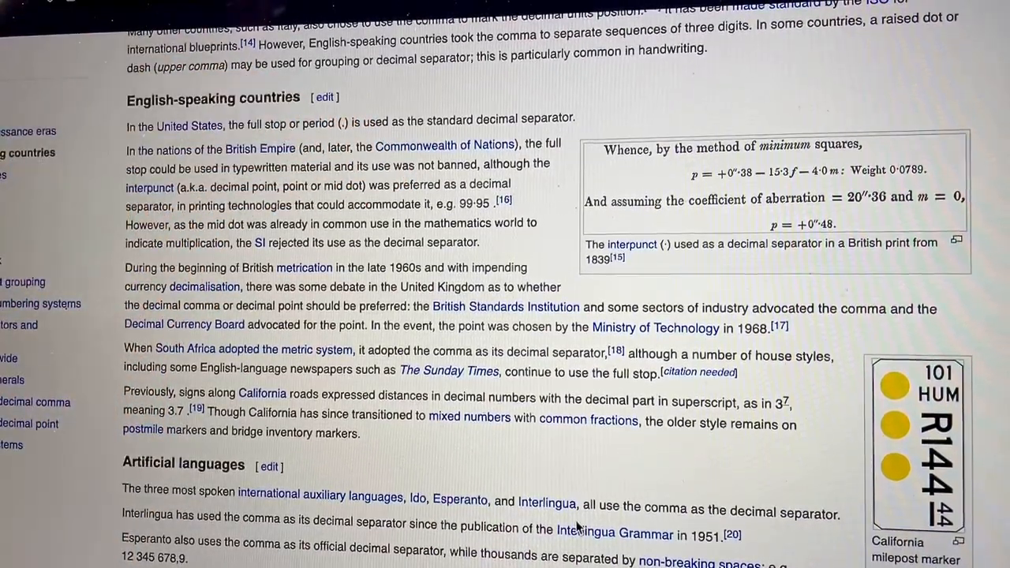
pyautogui.scroll(-3)
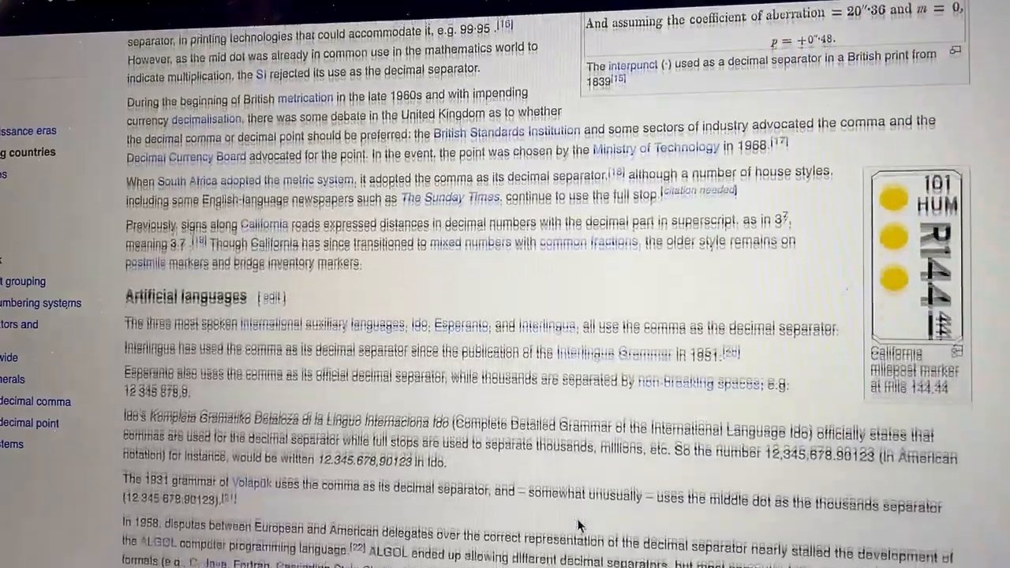
pyautogui.scroll(-3)
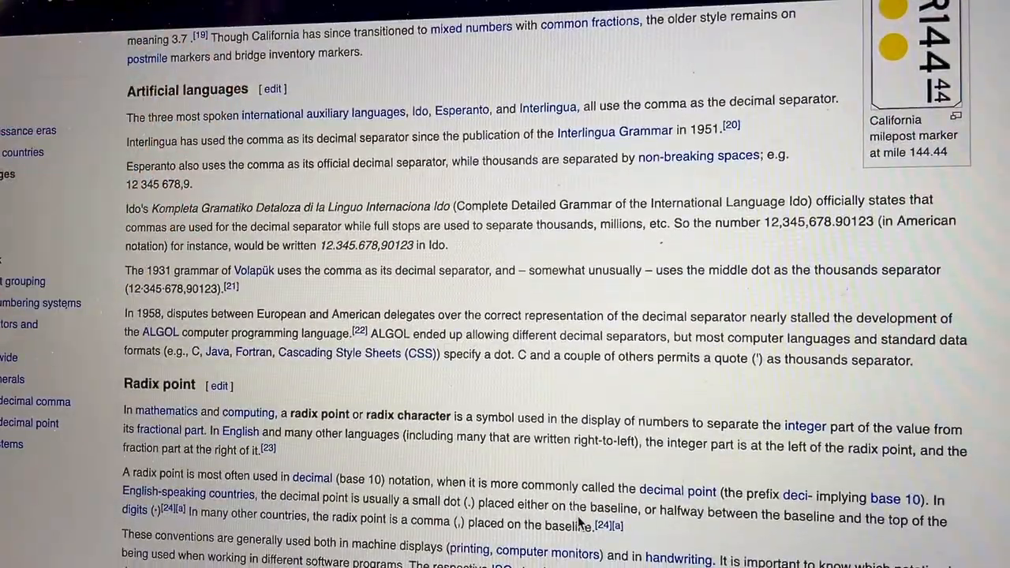
pyautogui.scroll(-3)
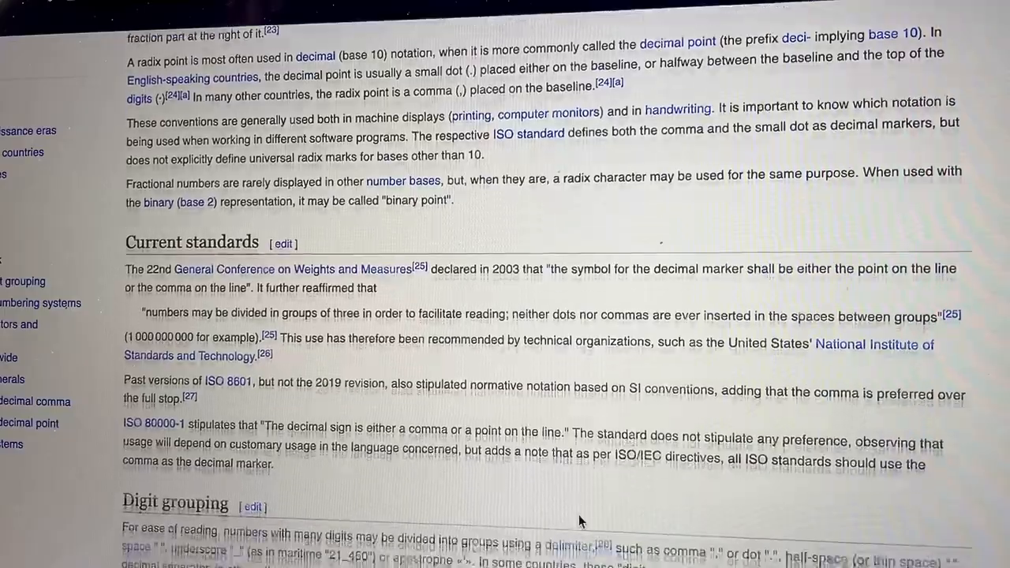
pyautogui.scroll(-3)
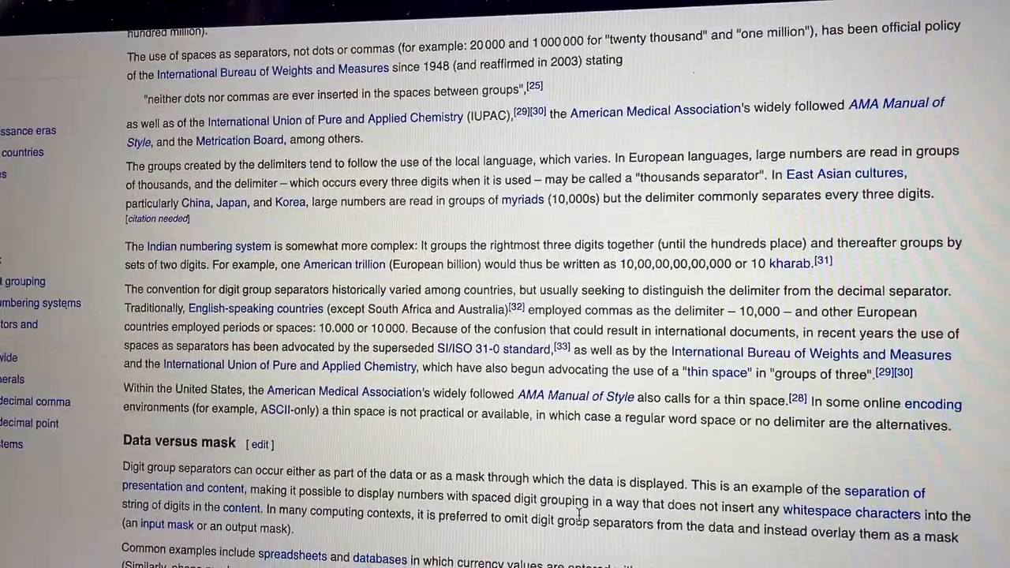
pyautogui.scroll(-3)
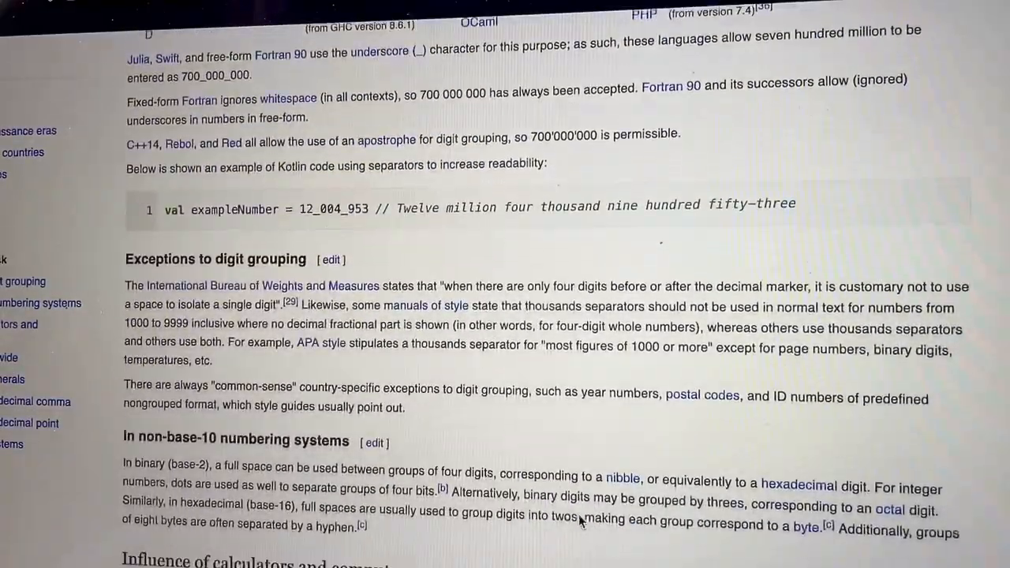
pyautogui.scroll(-3)
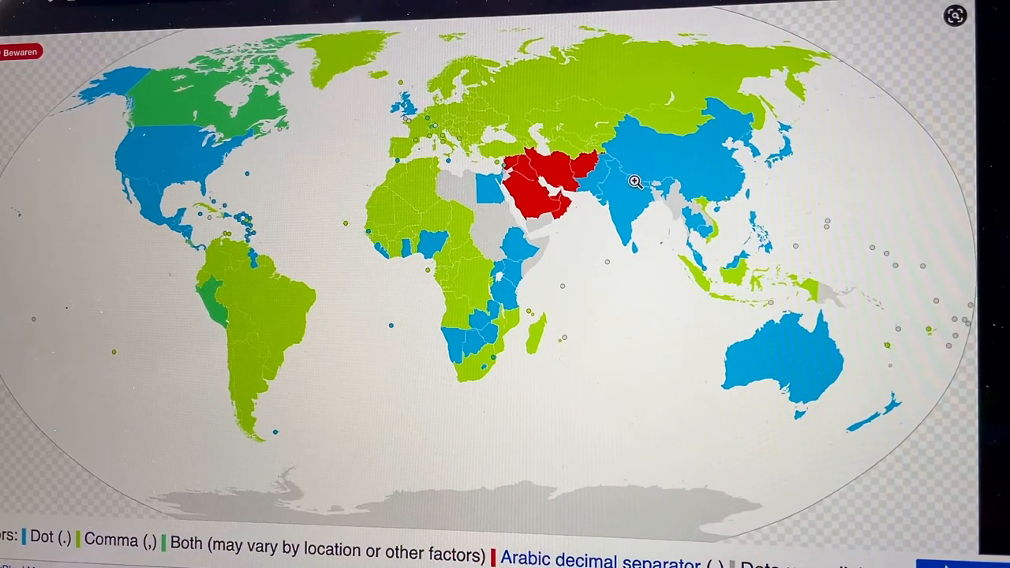
pyautogui.moveTo(578, 276)
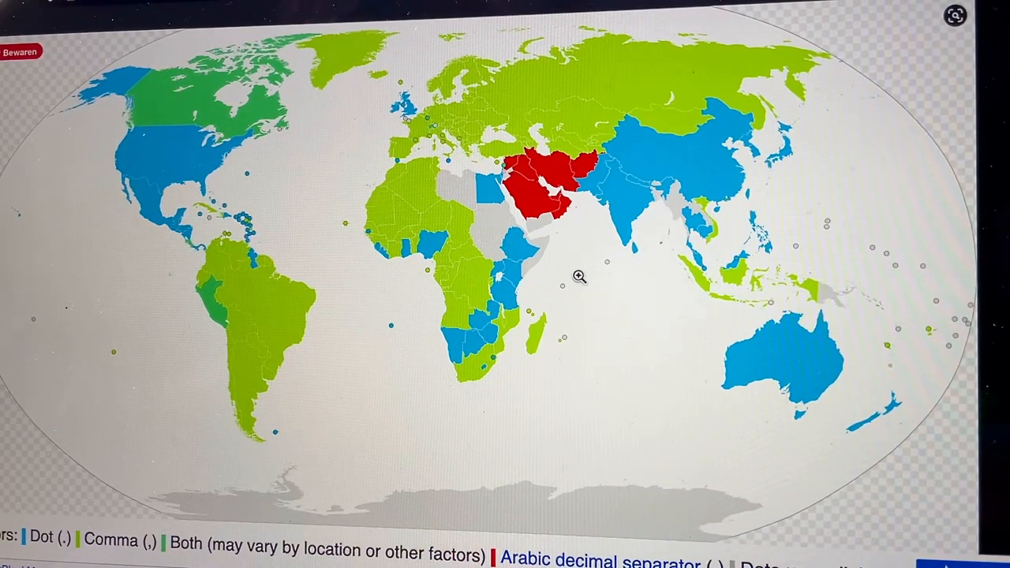
pyautogui.moveTo(407, 343)
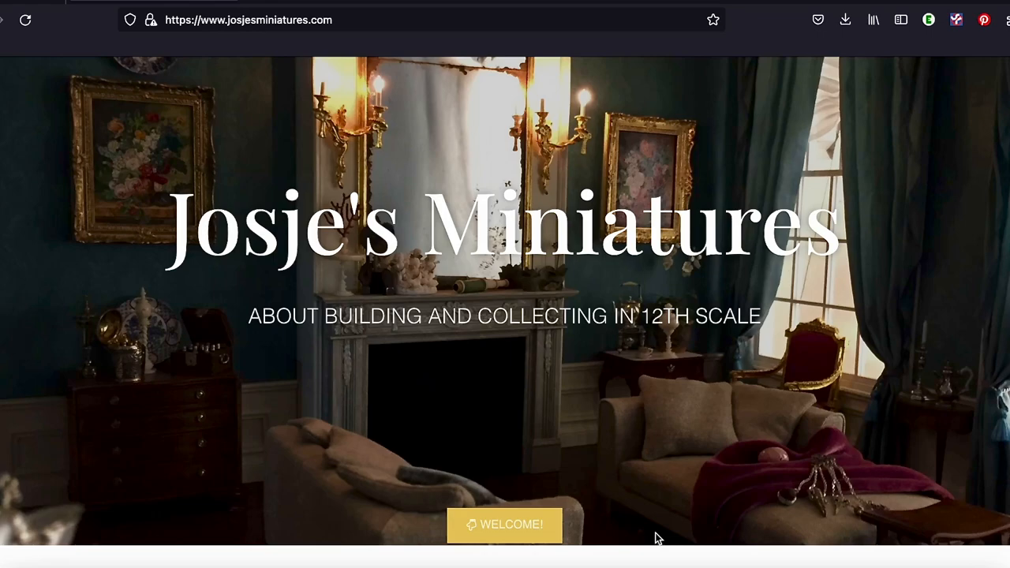
# - Read the Josje's Miniatures home page down to the footer and back toward the project tiles
pyautogui.scroll(-3)
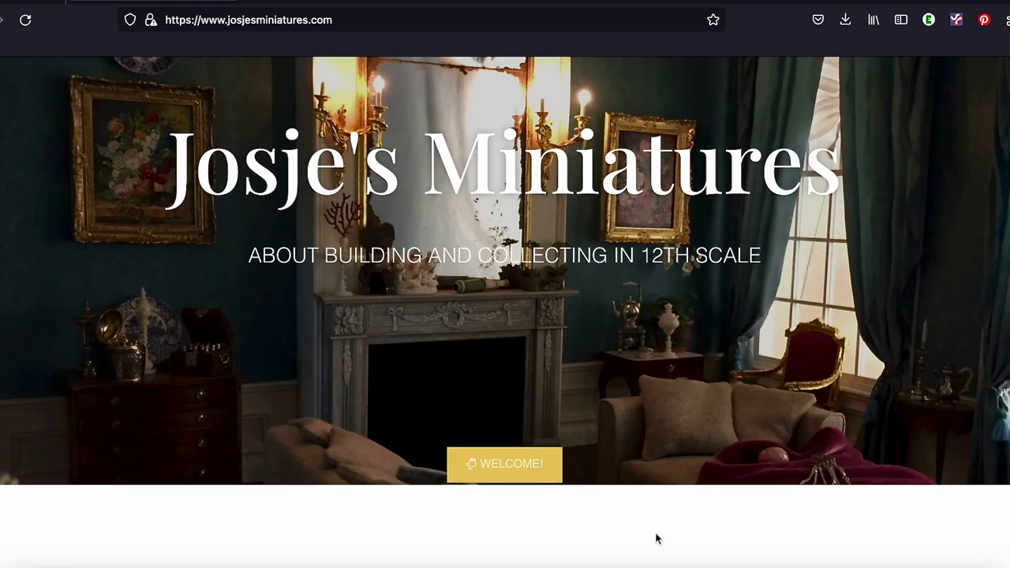
pyautogui.scroll(-3)
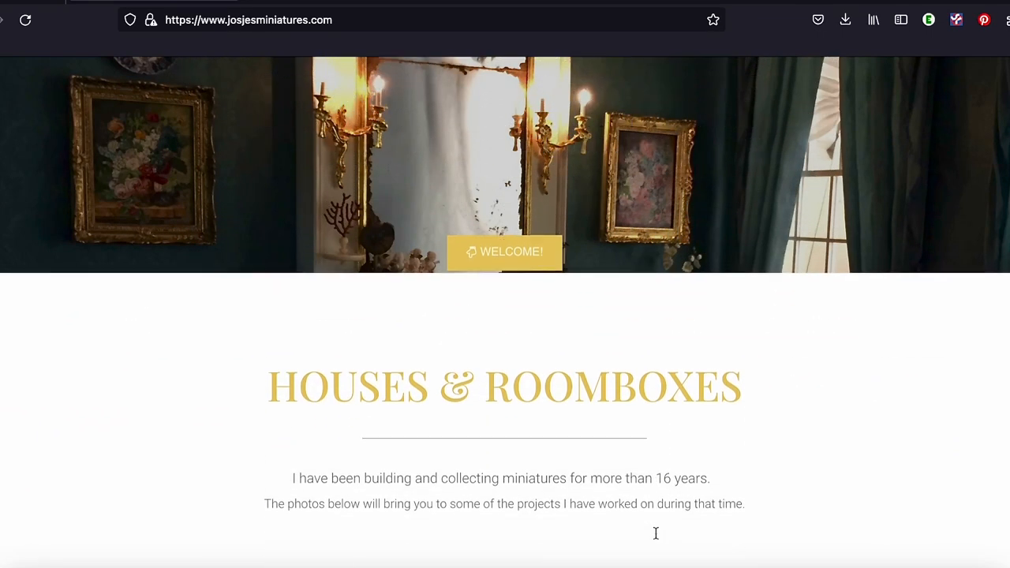
pyautogui.scroll(-3)
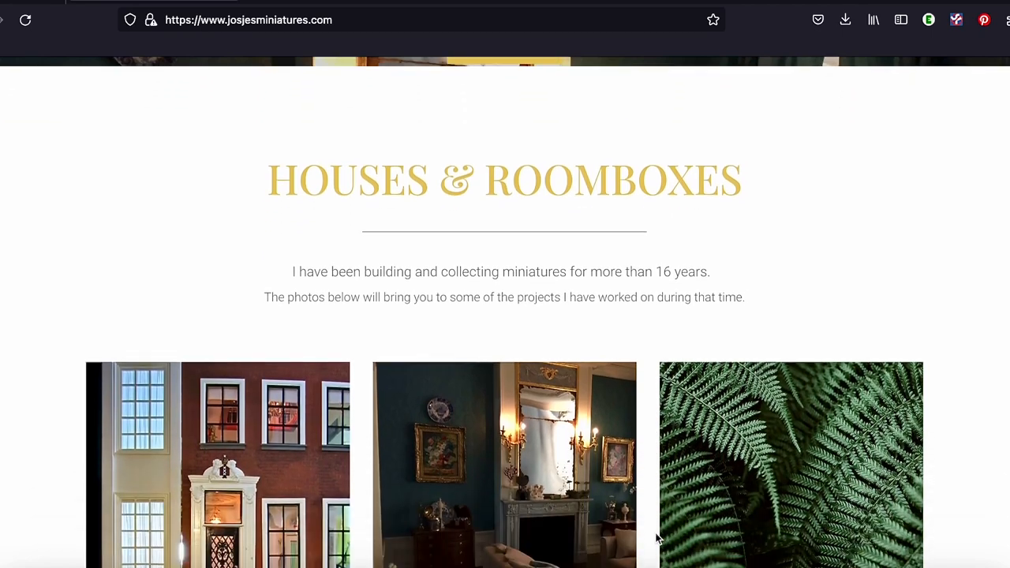
pyautogui.scroll(-3)
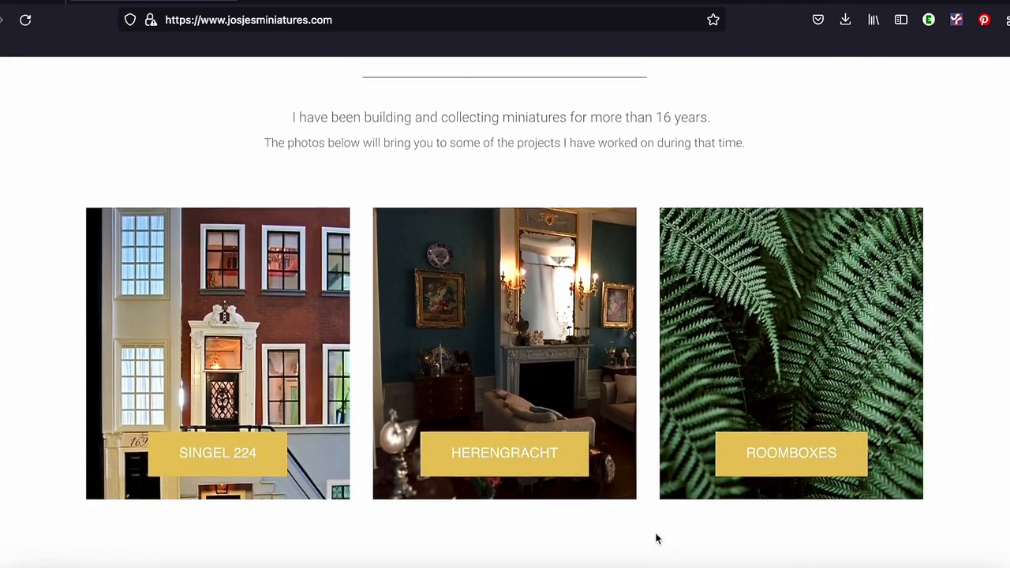
pyautogui.scroll(-3)
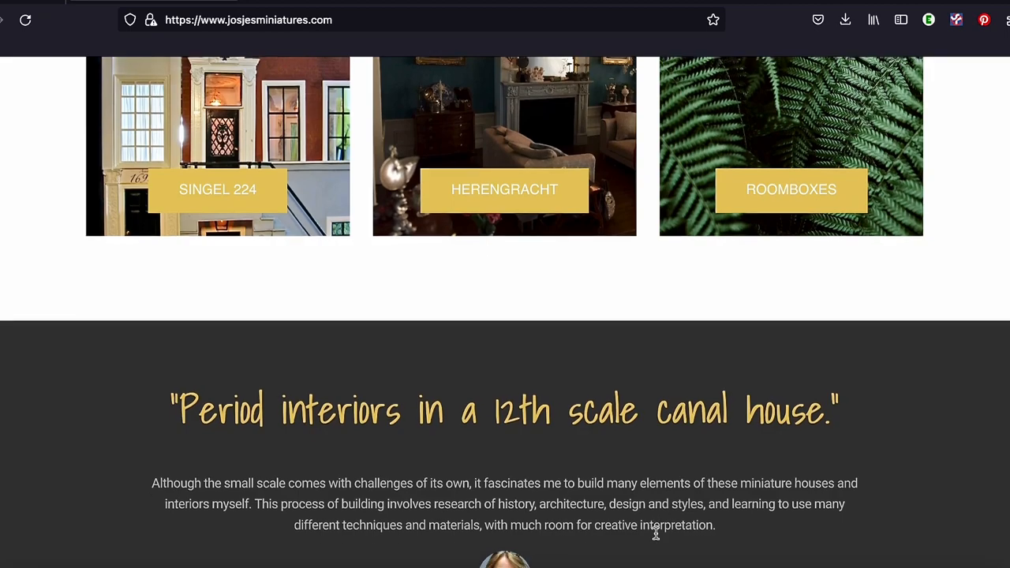
pyautogui.scroll(-3)
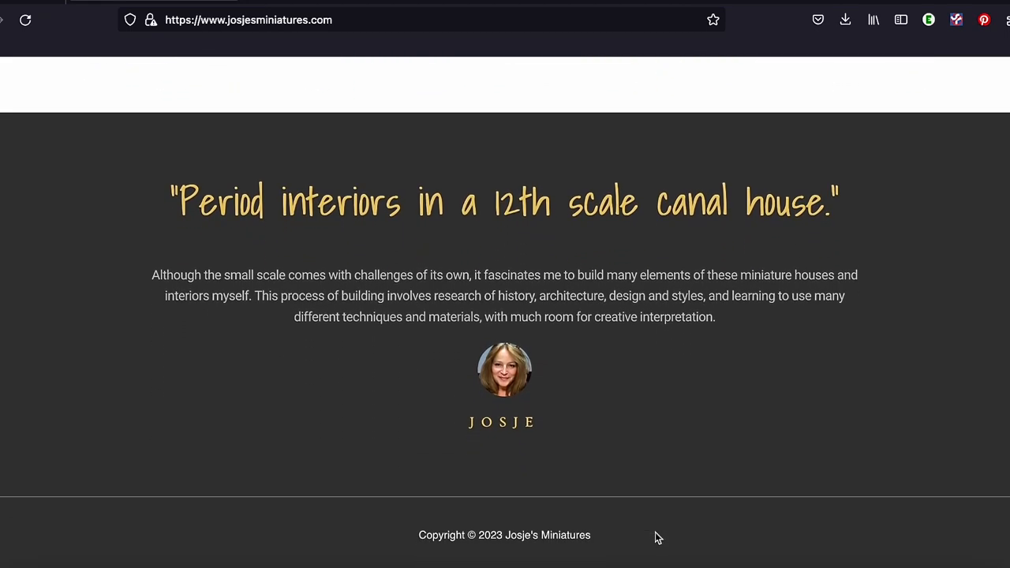
pyautogui.scroll(-3)
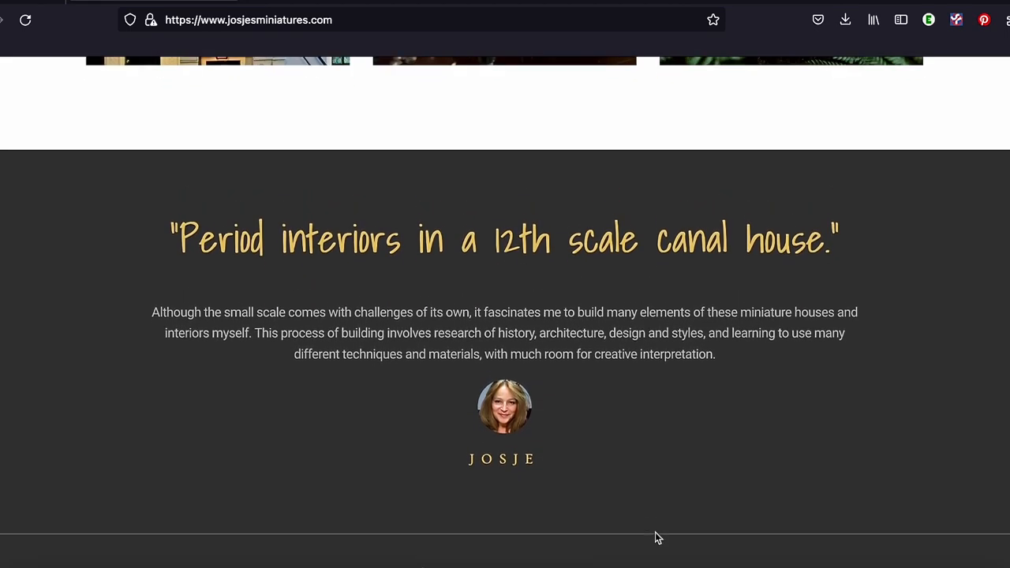
pyautogui.scroll(3)
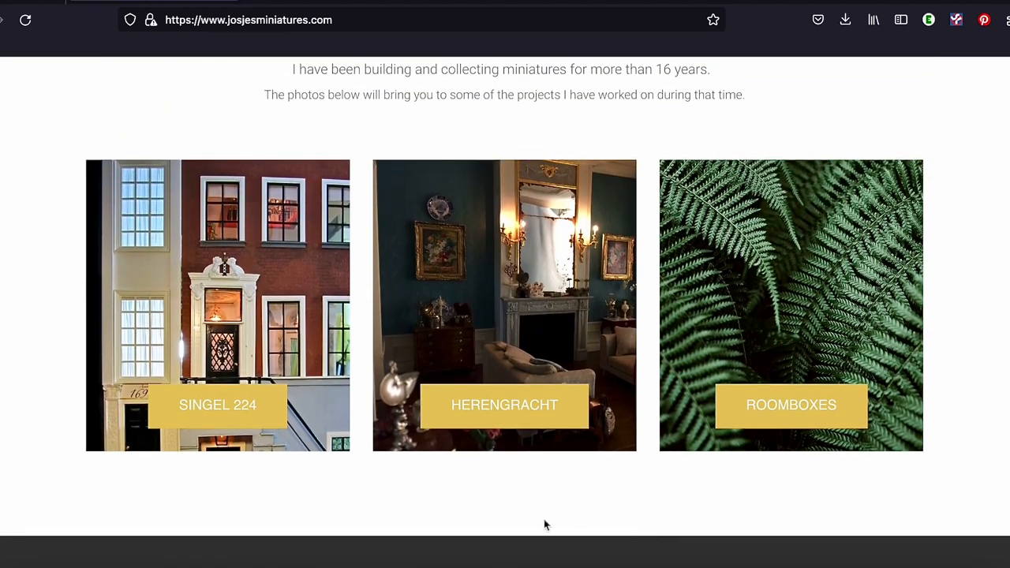
# - Go to the Singel 224 project page and read its introduction, photo grid and Building & Inspiration text
pyautogui.click(218, 404)
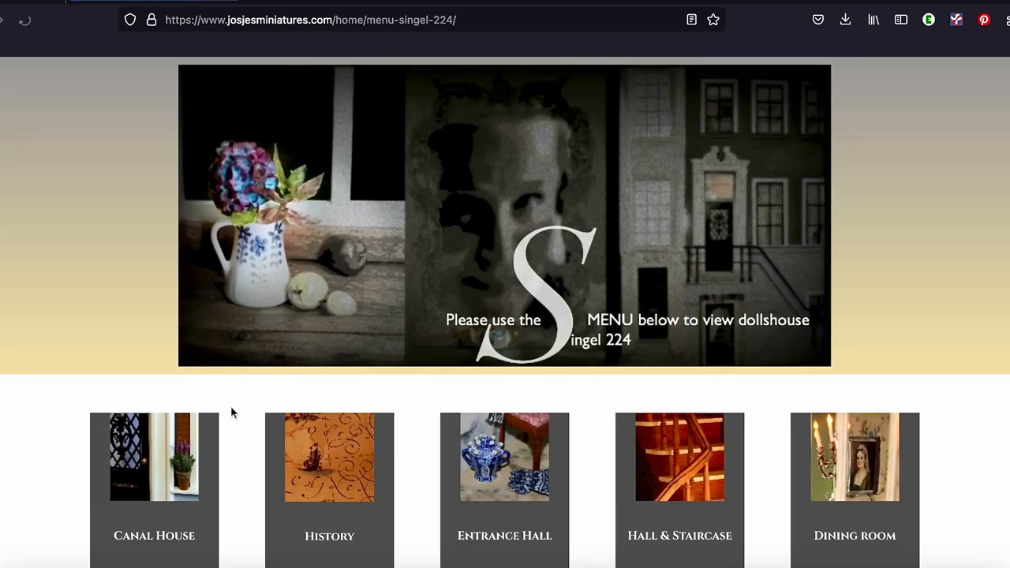
pyautogui.scroll(-3)
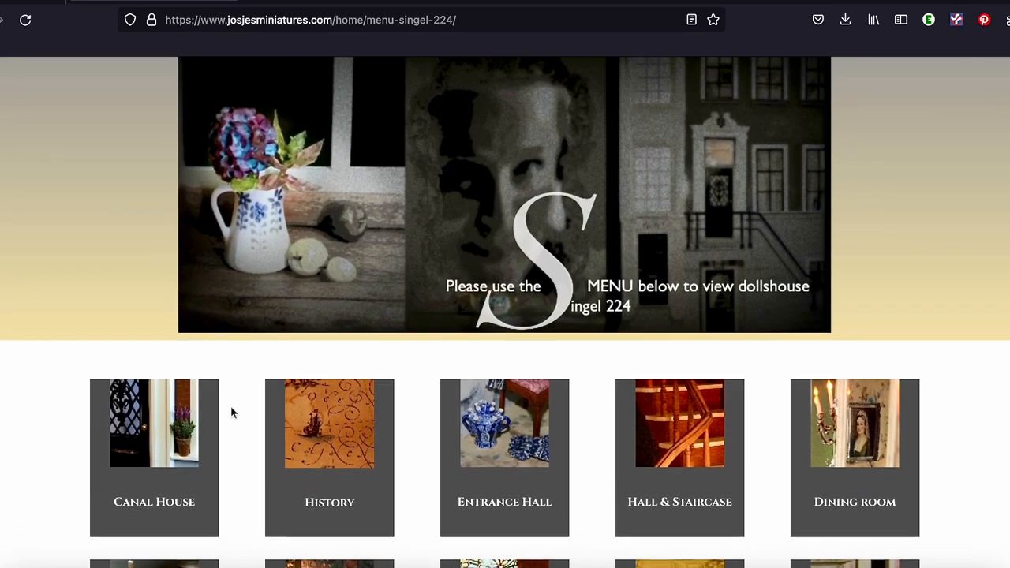
pyautogui.scroll(-3)
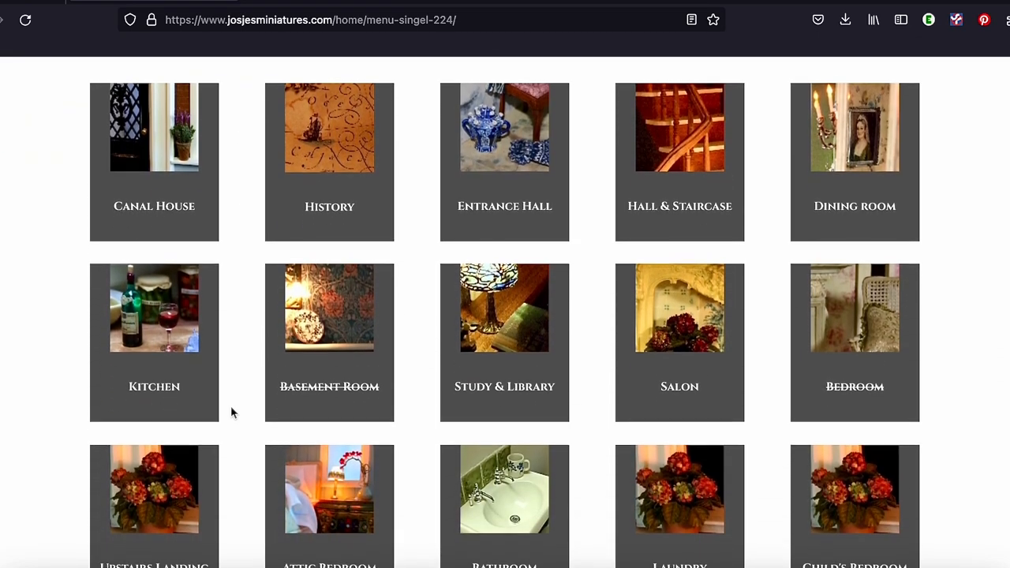
pyautogui.scroll(-3)
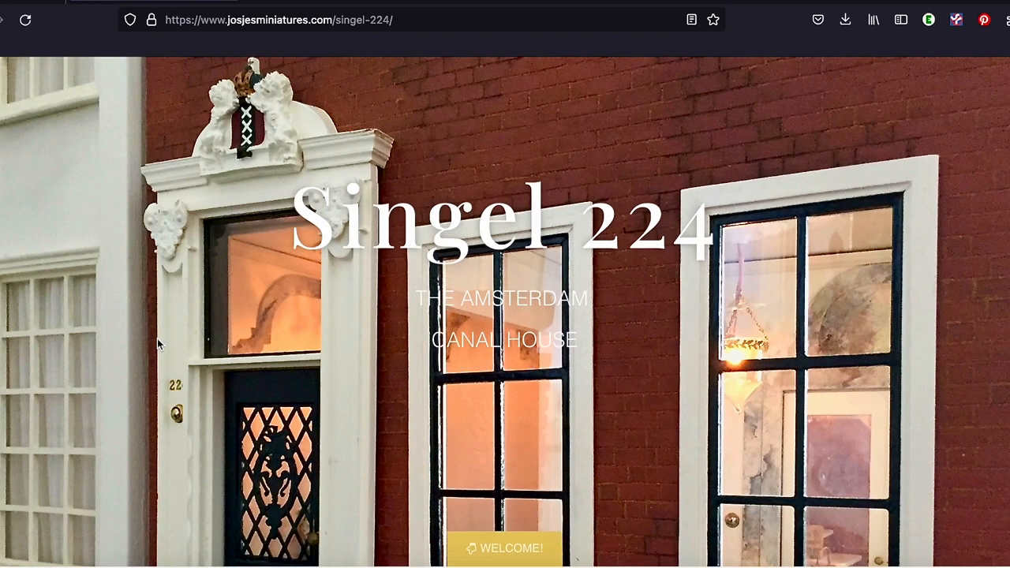
pyautogui.scroll(-3)
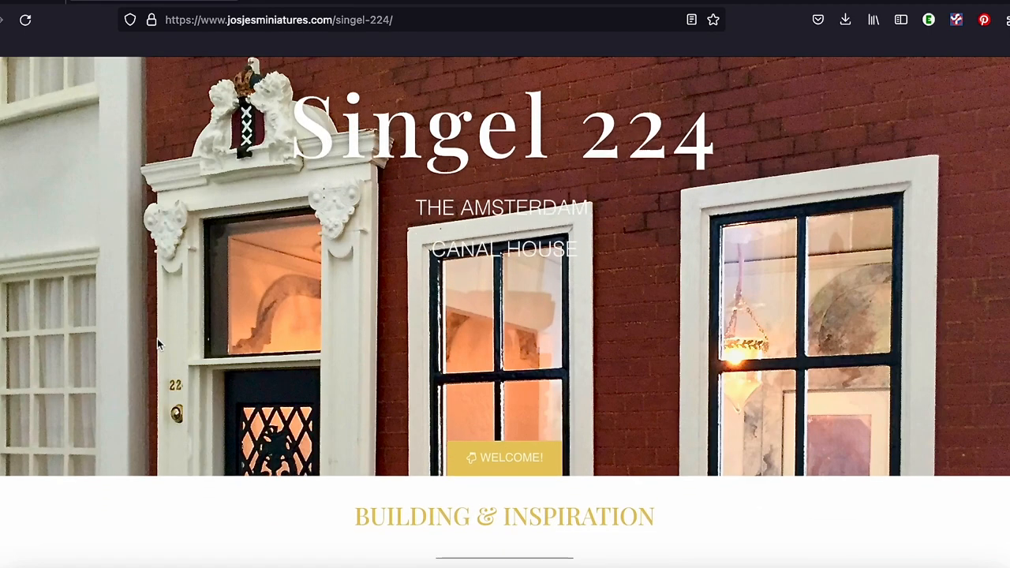
pyautogui.scroll(-3)
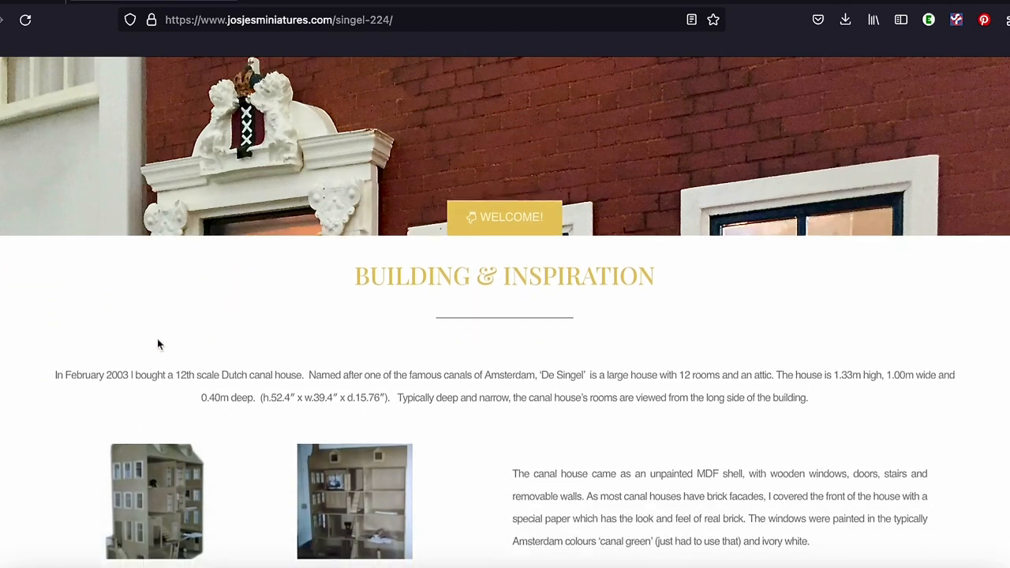
pyautogui.scroll(-3)
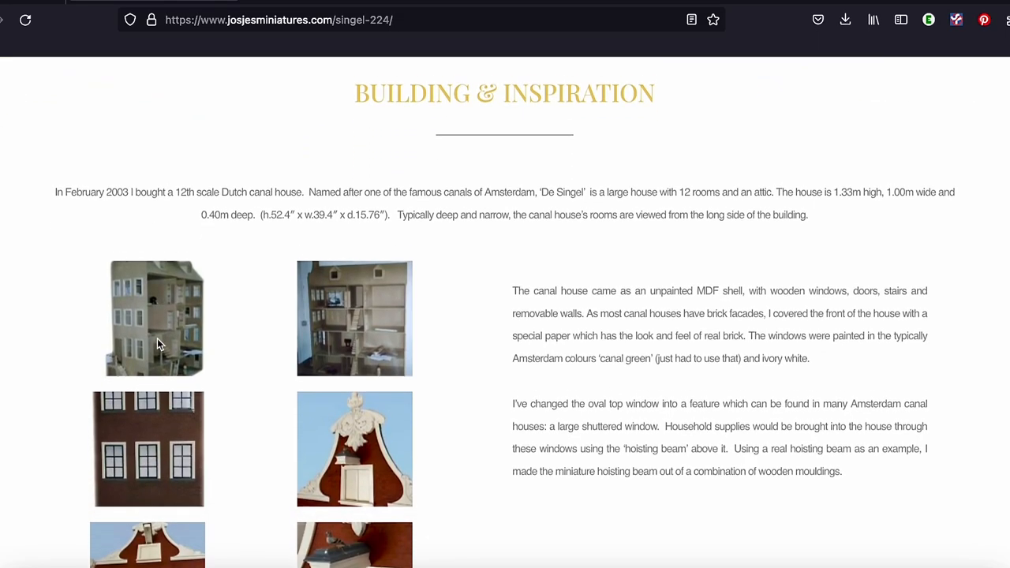
pyautogui.scroll(-3)
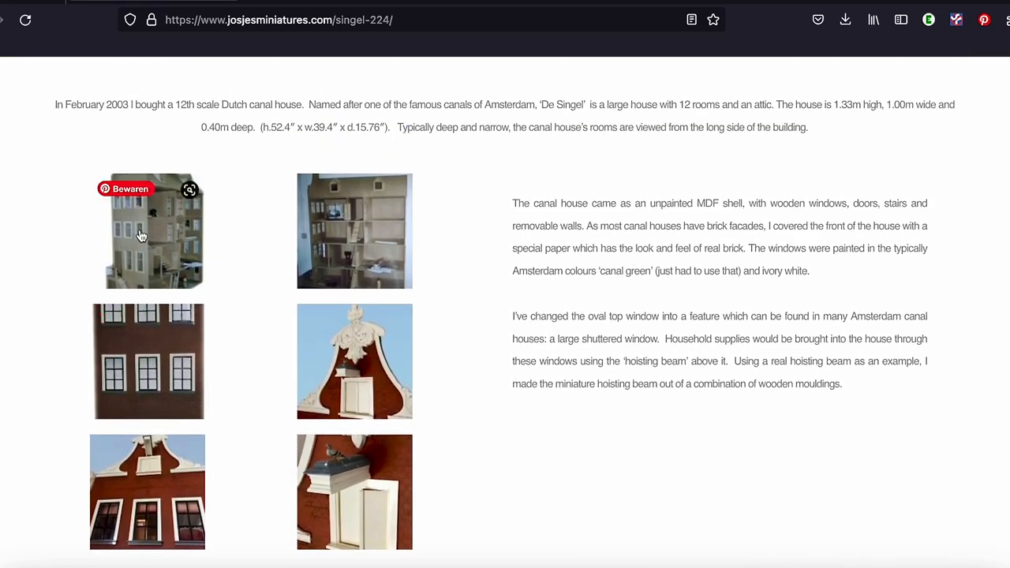
pyautogui.click(155, 231)
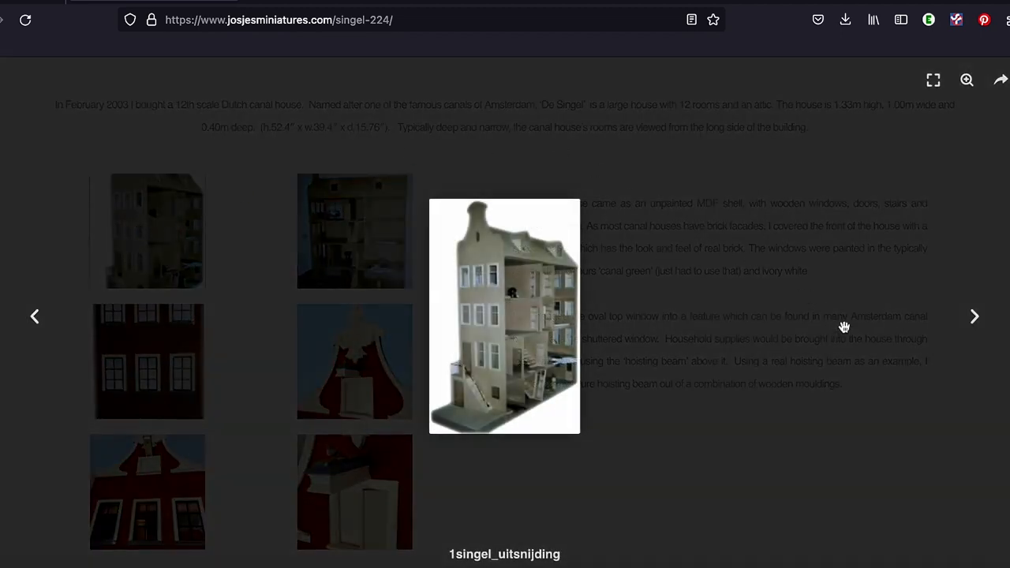
pyautogui.click(976, 315)
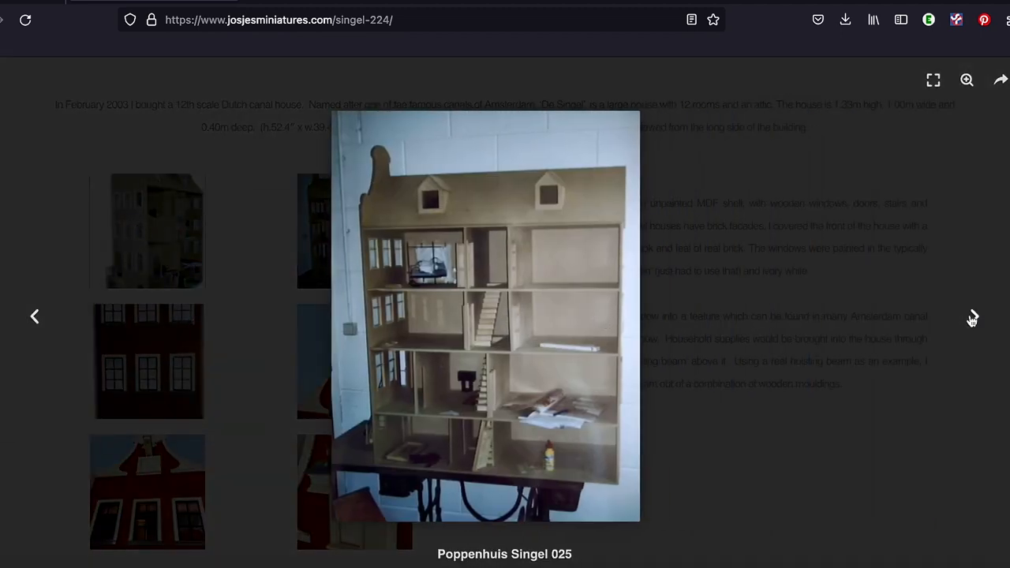
pyautogui.click(973, 315)
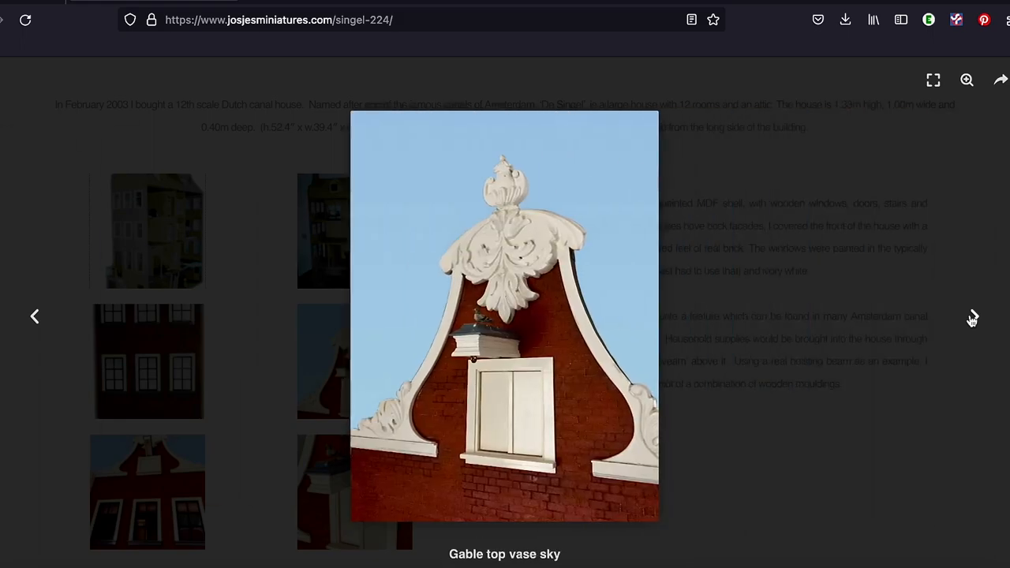
pyautogui.click(973, 316)
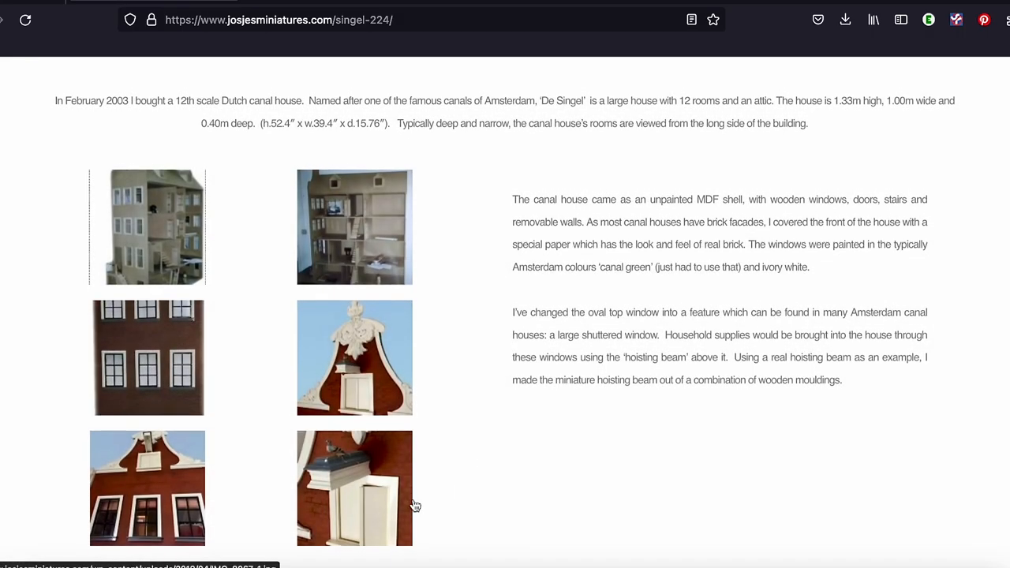
pyautogui.scroll(-3)
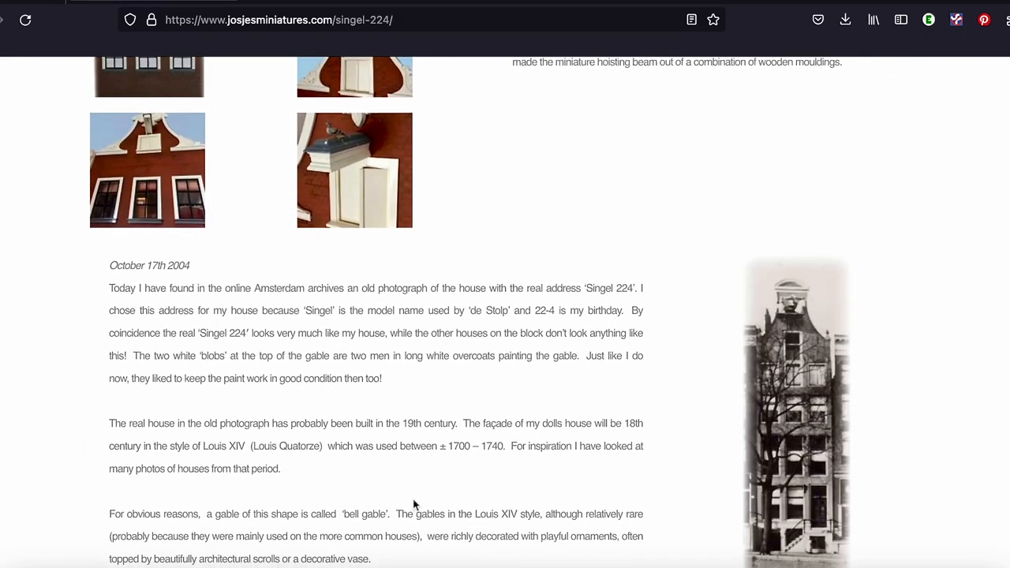
pyautogui.scroll(-3)
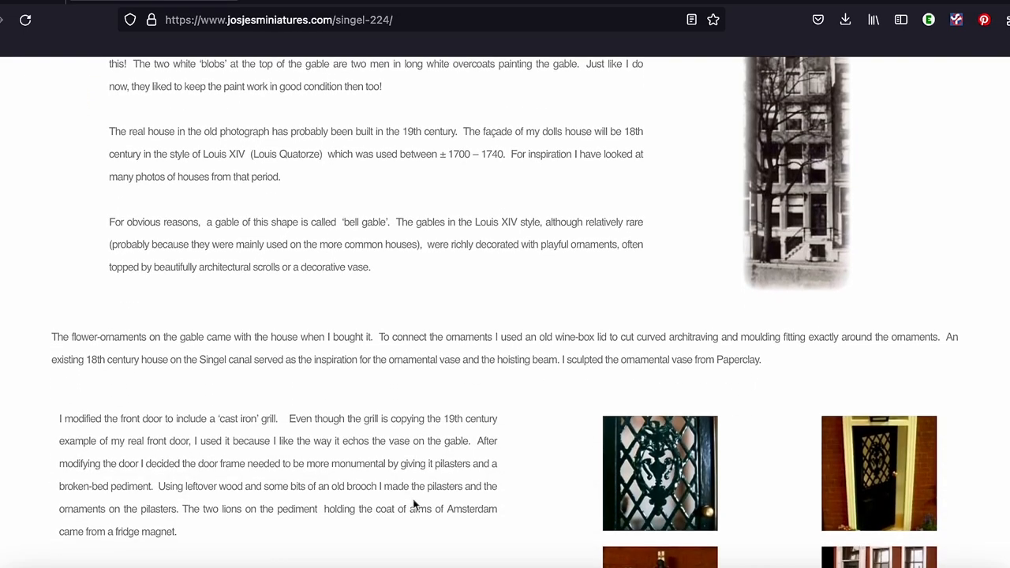
pyautogui.scroll(-3)
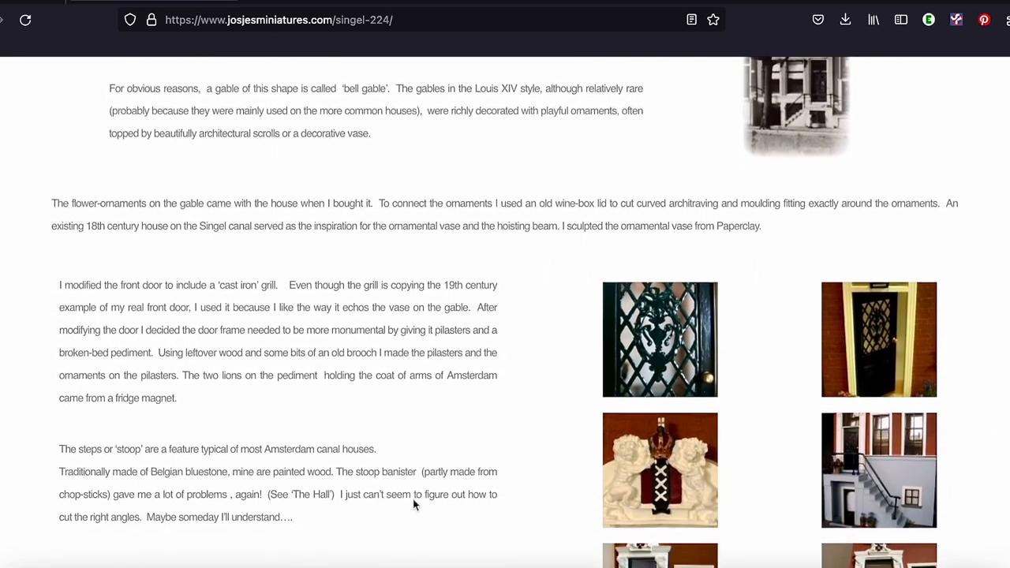
pyautogui.scroll(-3)
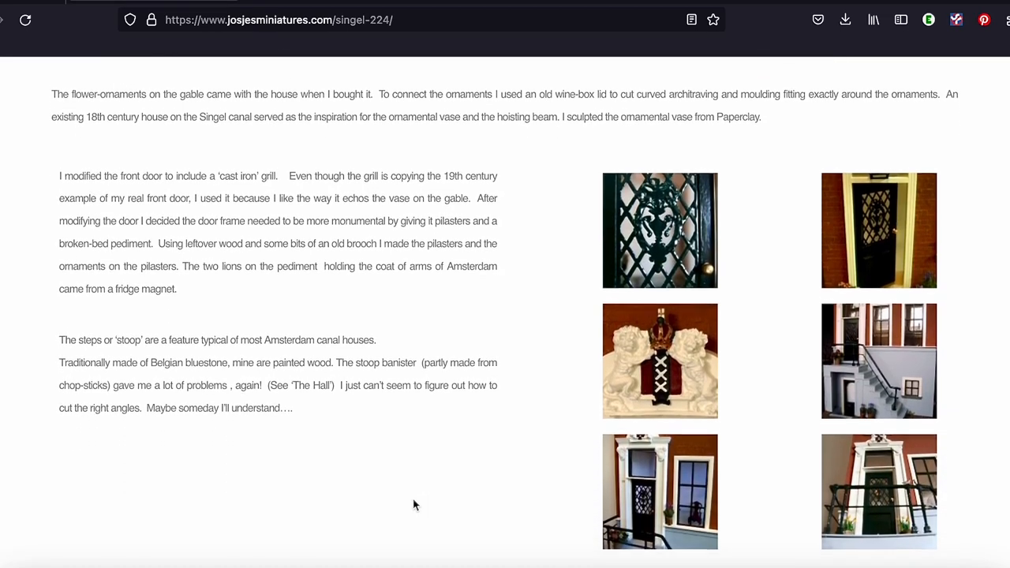
pyautogui.click(660, 230)
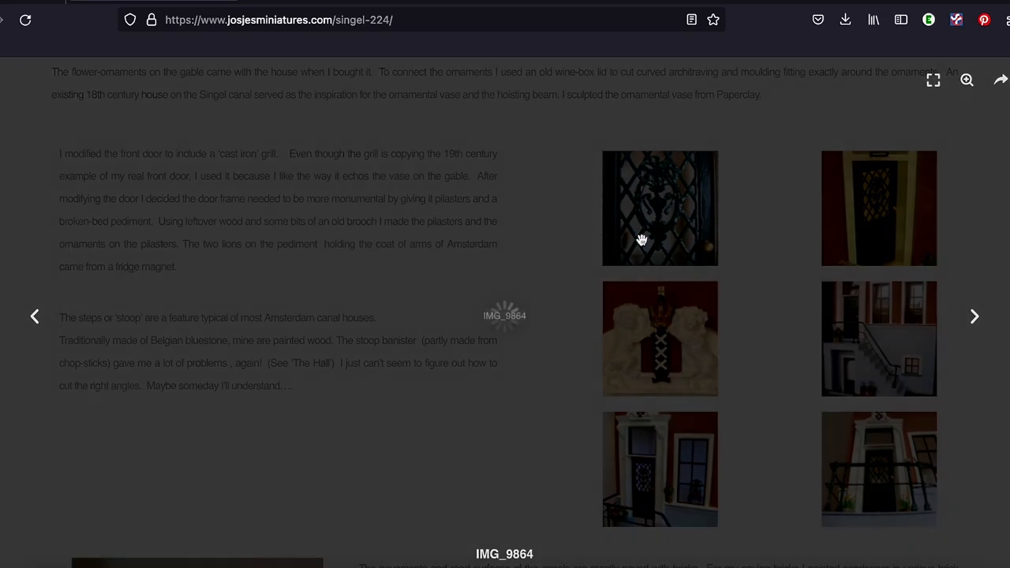
pyautogui.click(660, 208)
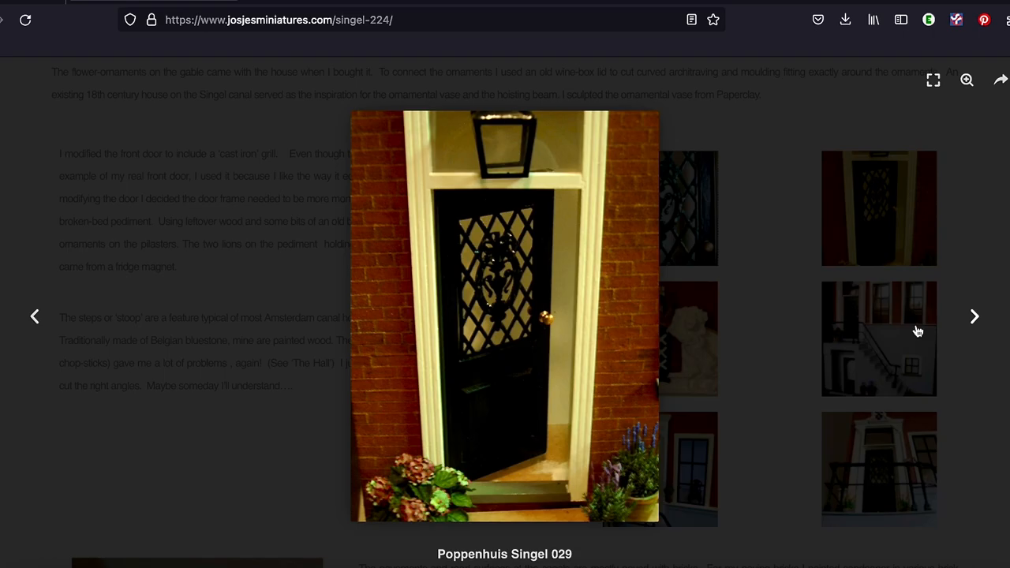
pyautogui.click(974, 316)
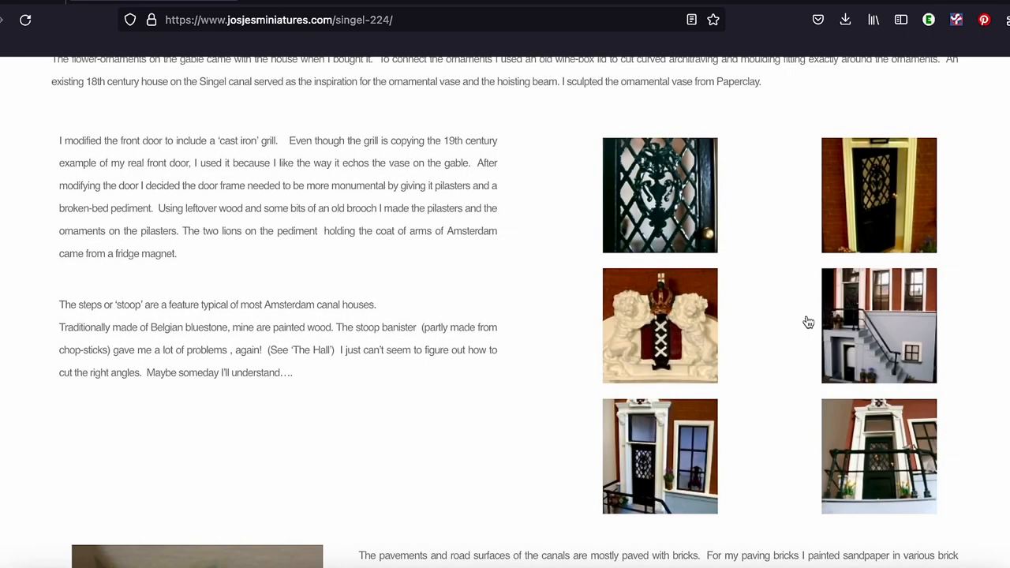
pyautogui.scroll(-3)
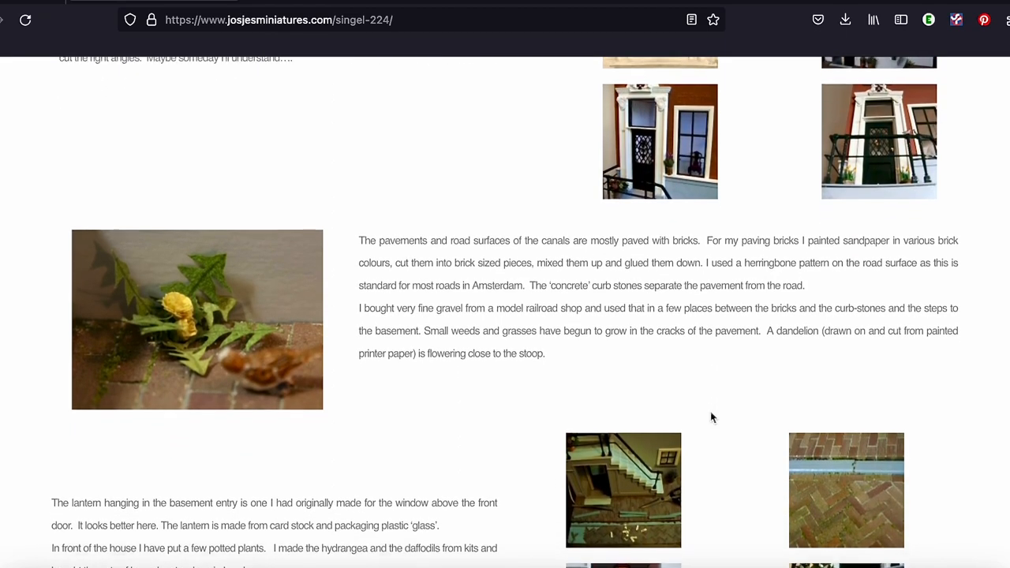
pyautogui.scroll(-3)
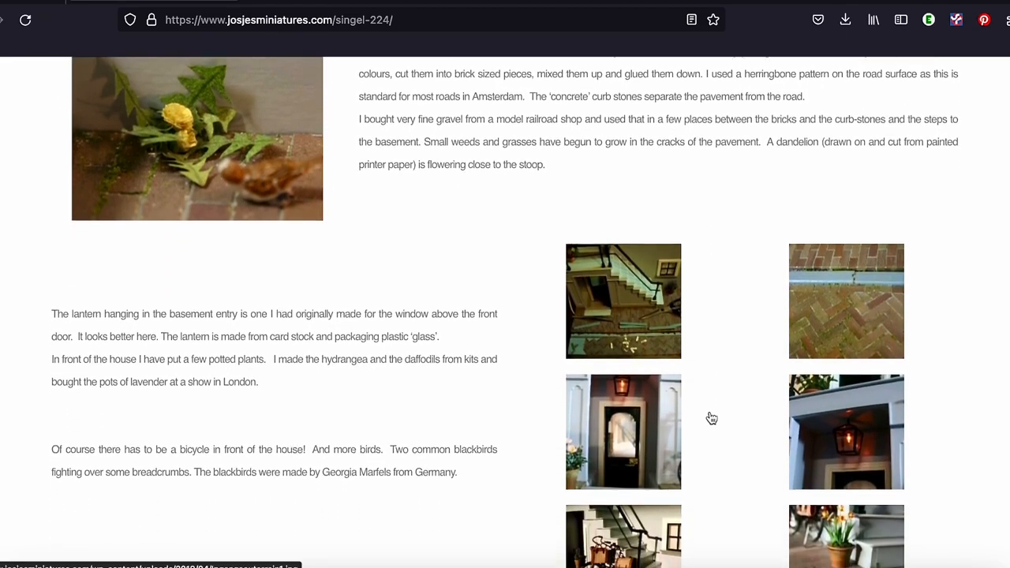
pyautogui.click(624, 300)
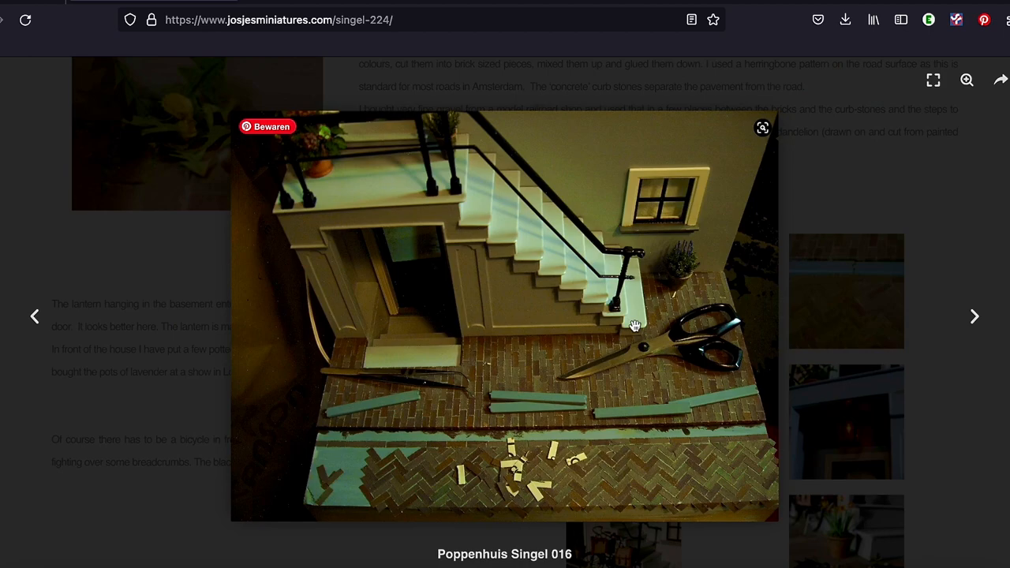
pyautogui.moveTo(976, 318)
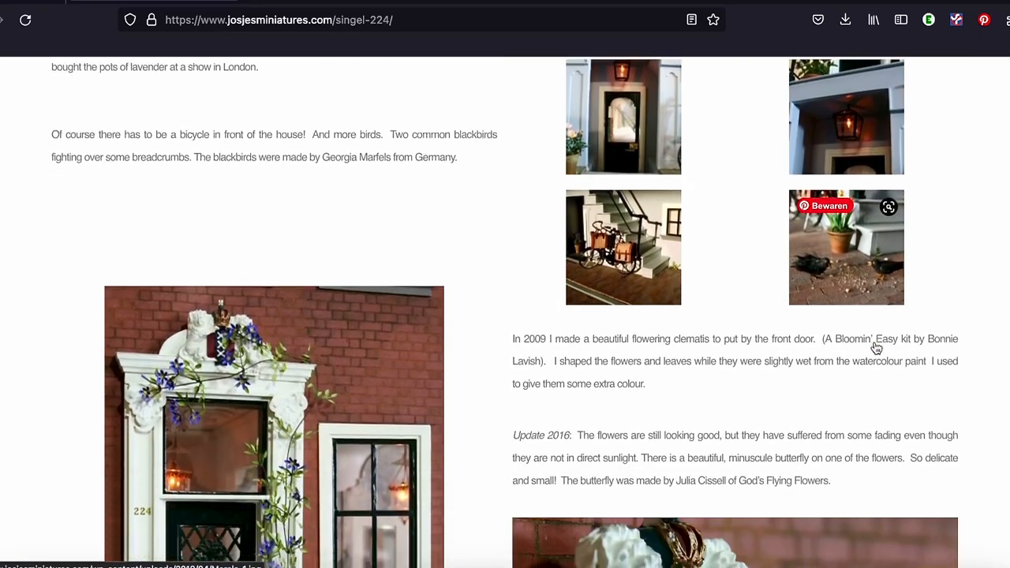
pyautogui.scroll(-3)
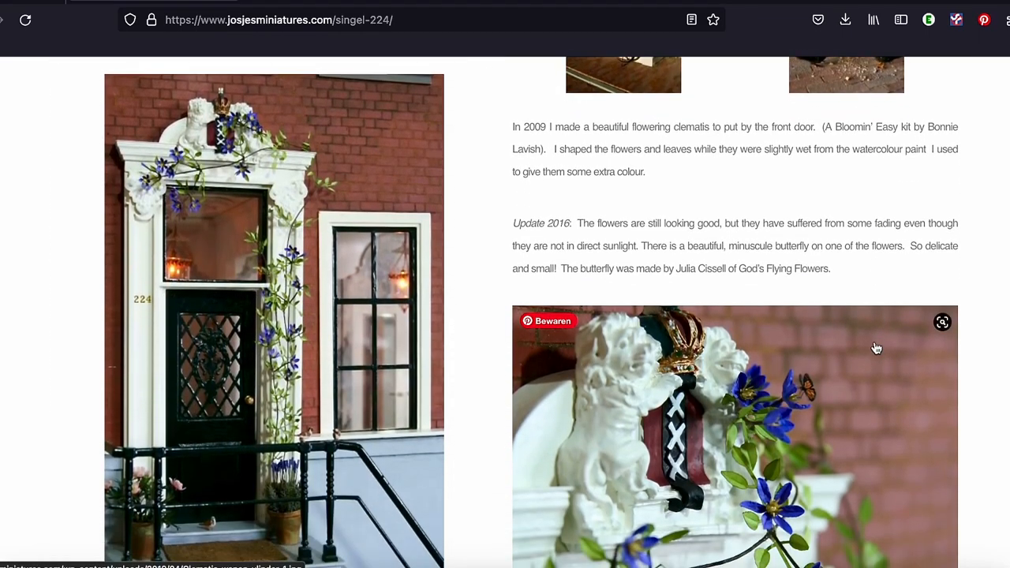
pyautogui.scroll(-3)
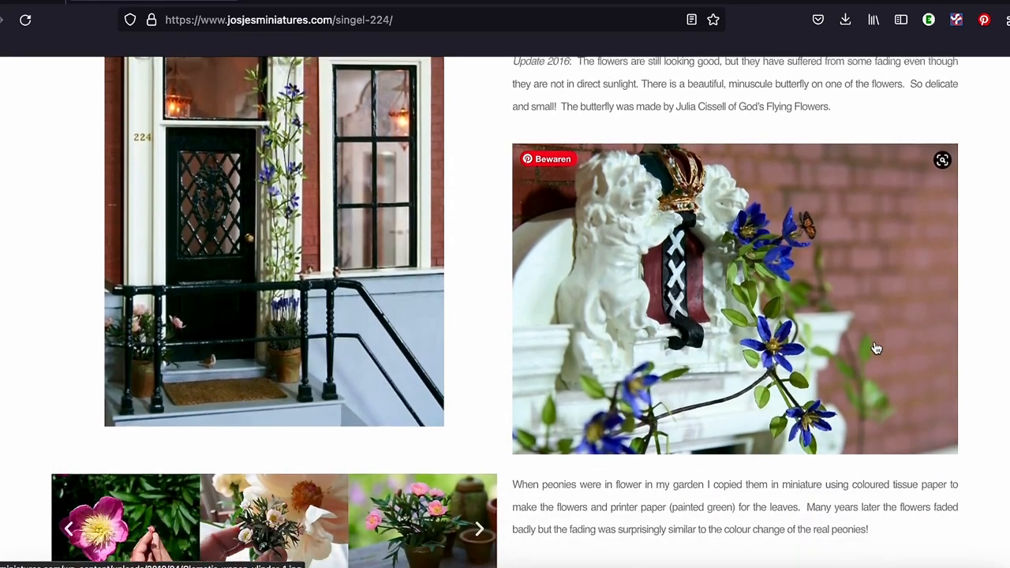
pyautogui.scroll(-3)
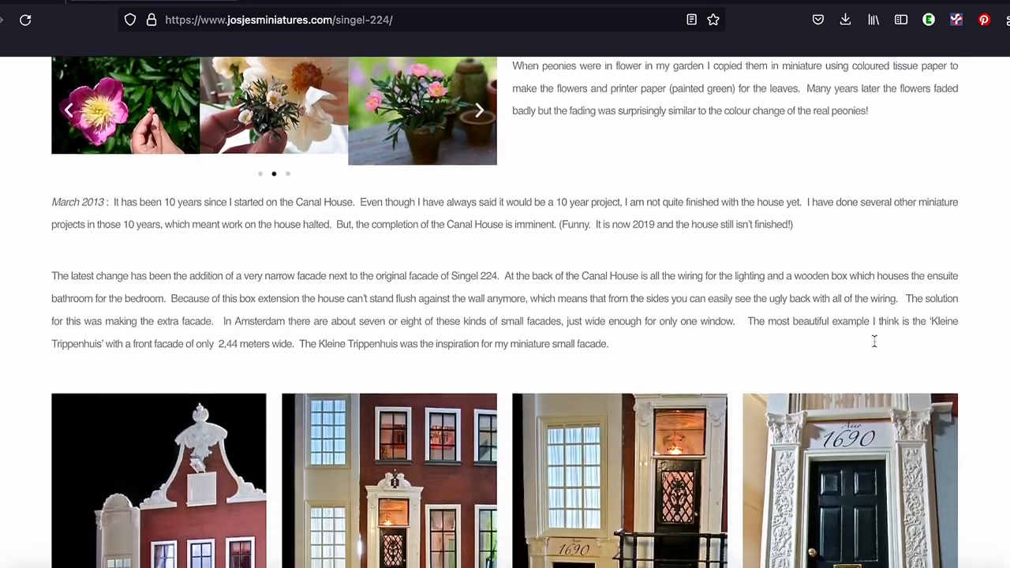
pyautogui.scroll(-3)
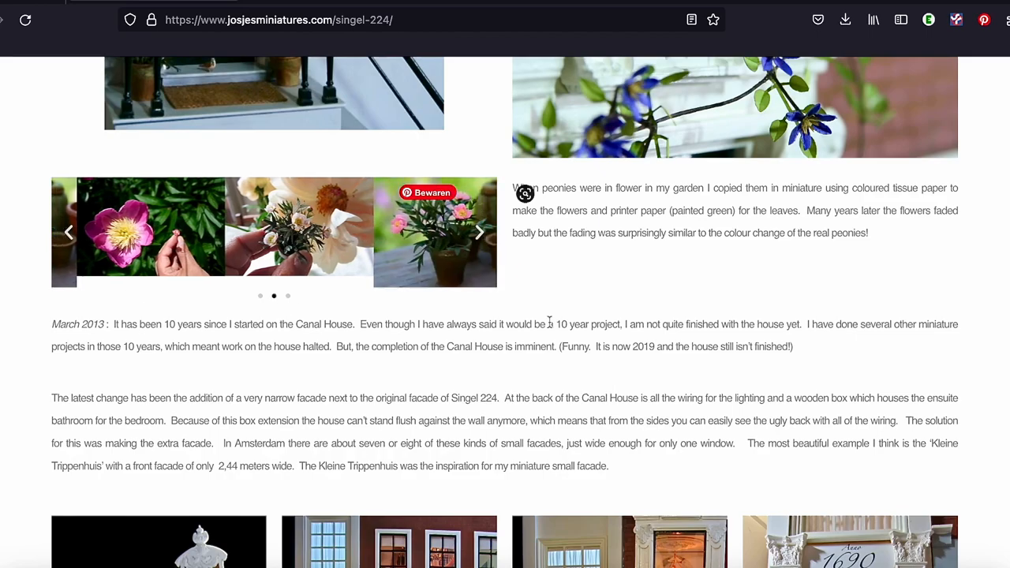
pyautogui.scroll(-3)
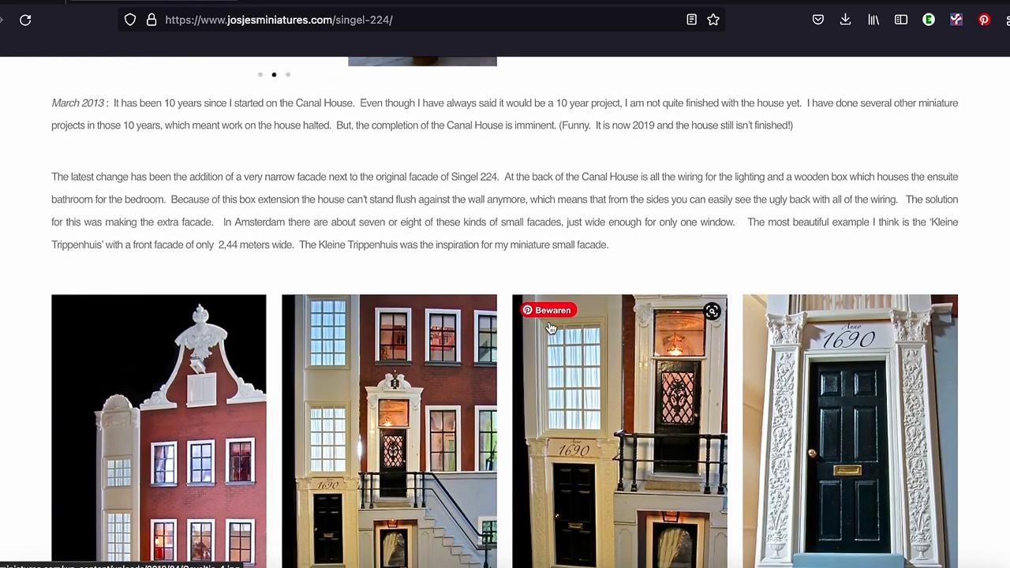
pyautogui.scroll(-3)
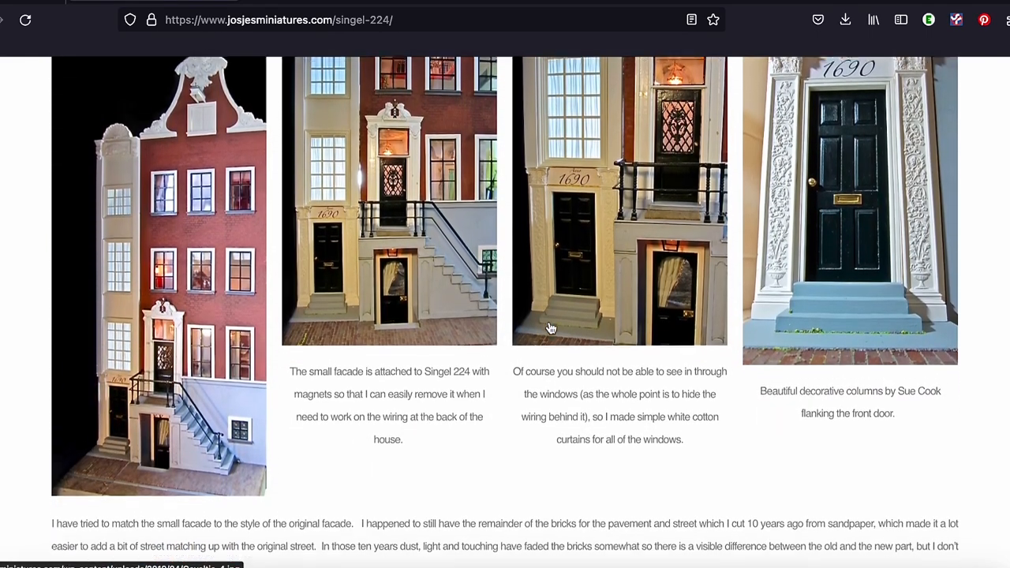
pyautogui.scroll(-3)
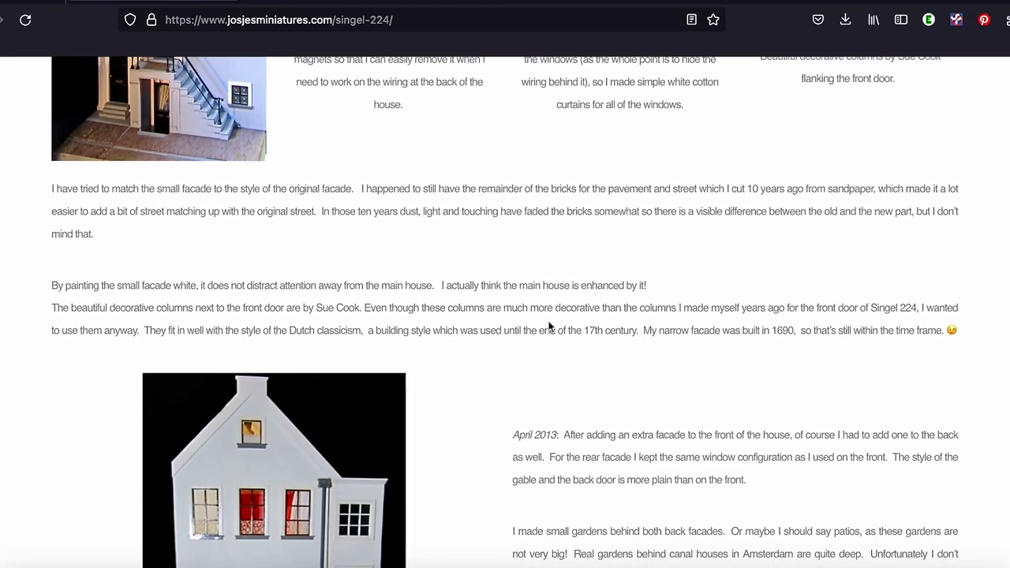
pyautogui.scroll(-3)
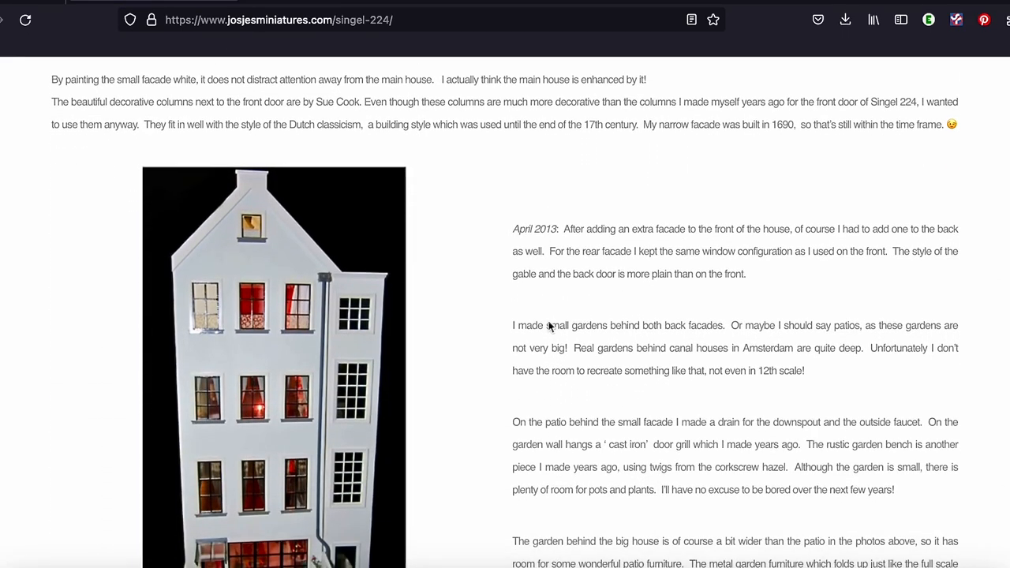
pyautogui.scroll(-3)
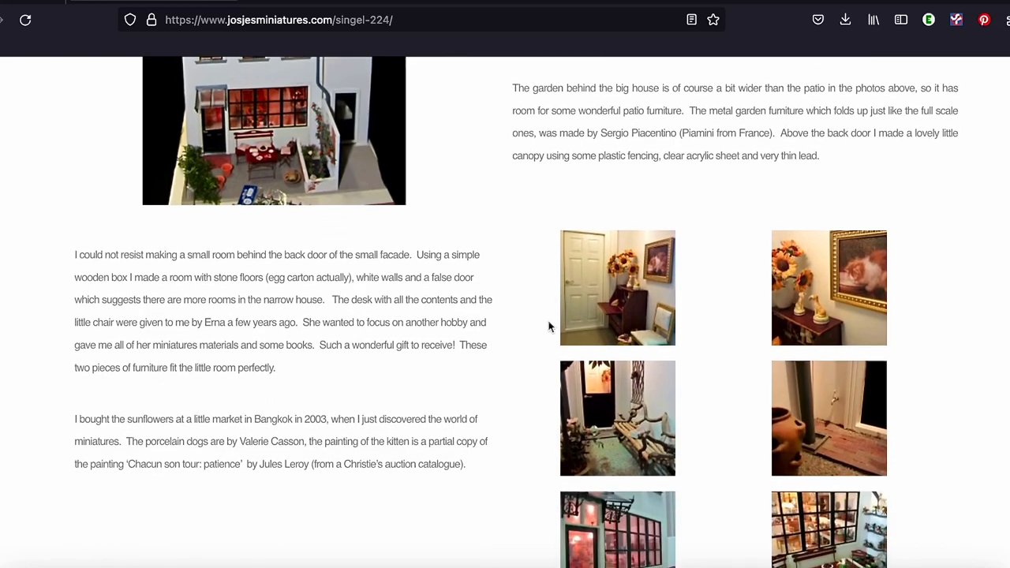
pyautogui.scroll(-3)
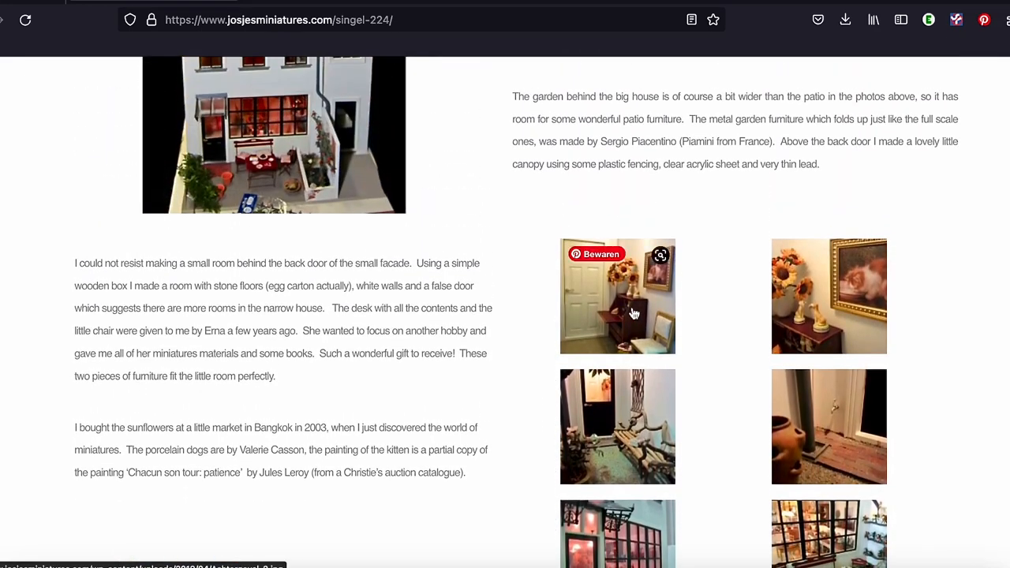
# - View the small back room and back facade photos enlarged in the lightbox, then return to the page
pyautogui.click(619, 297)
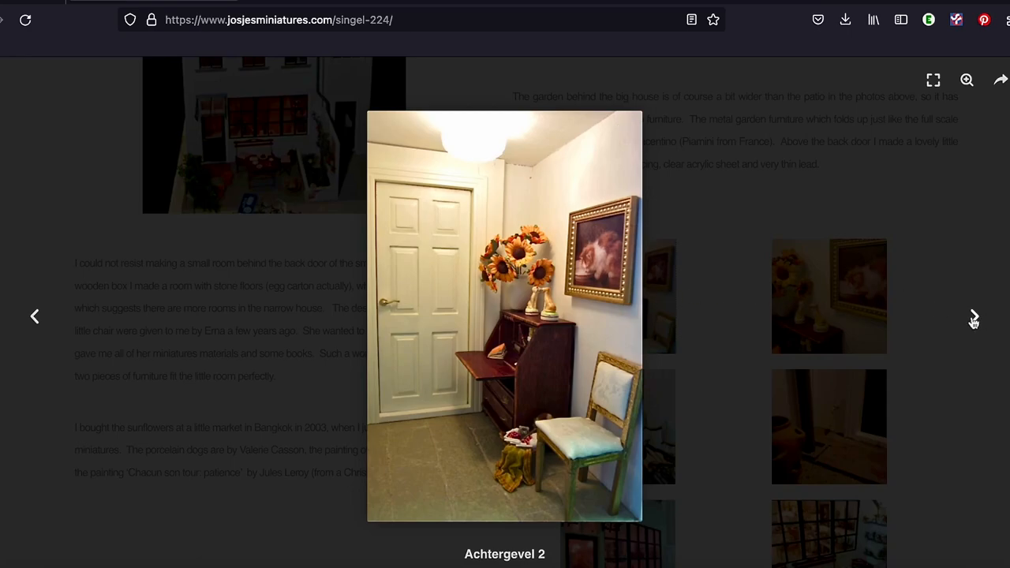
pyautogui.click(974, 316)
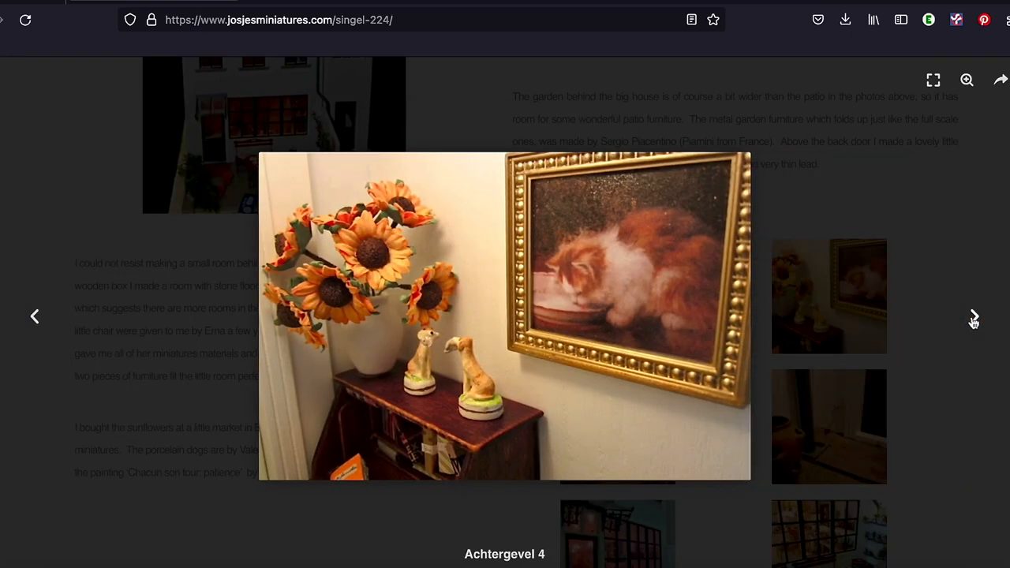
pyautogui.click(974, 316)
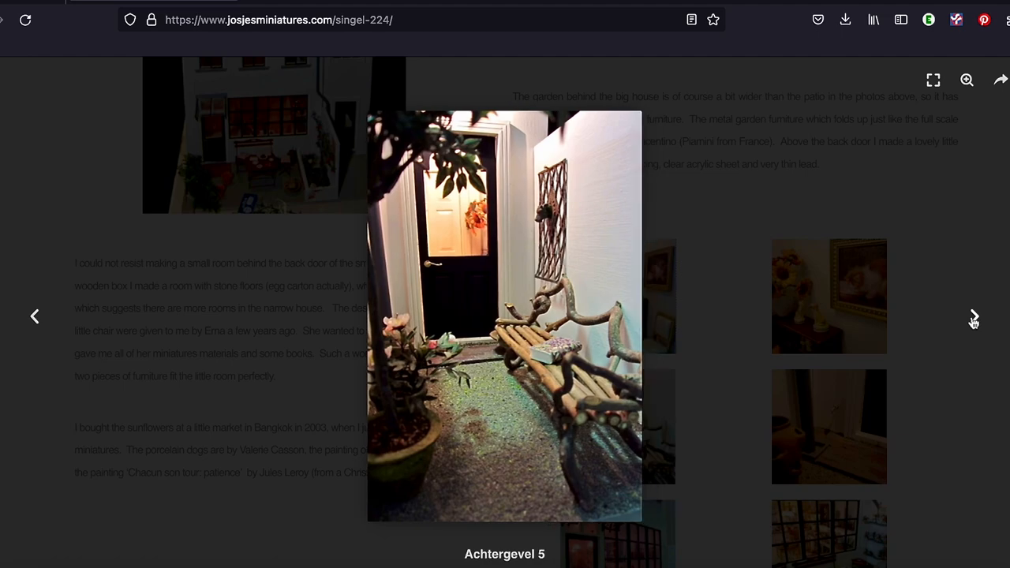
pyautogui.click(973, 316)
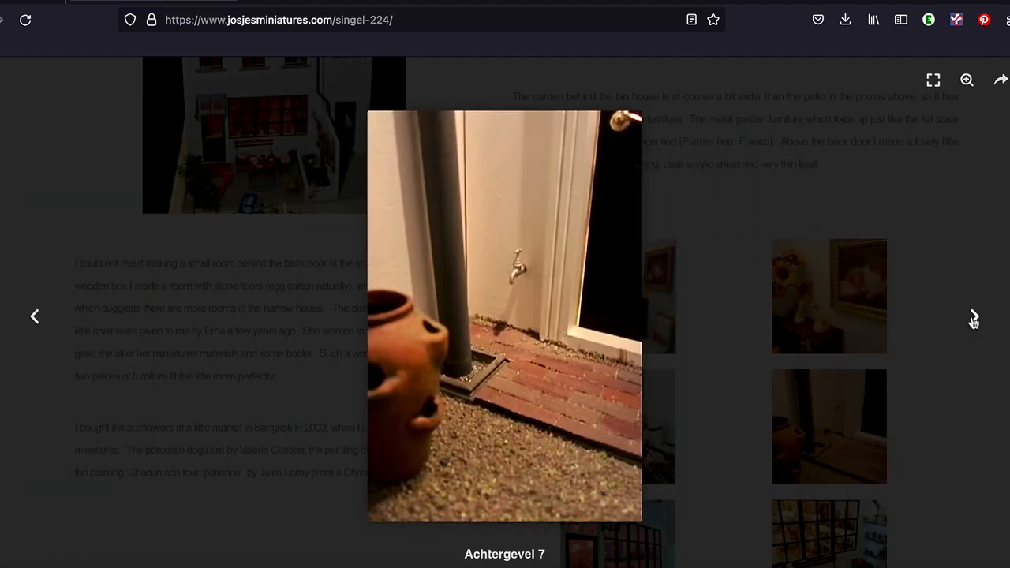
pyautogui.click(975, 315)
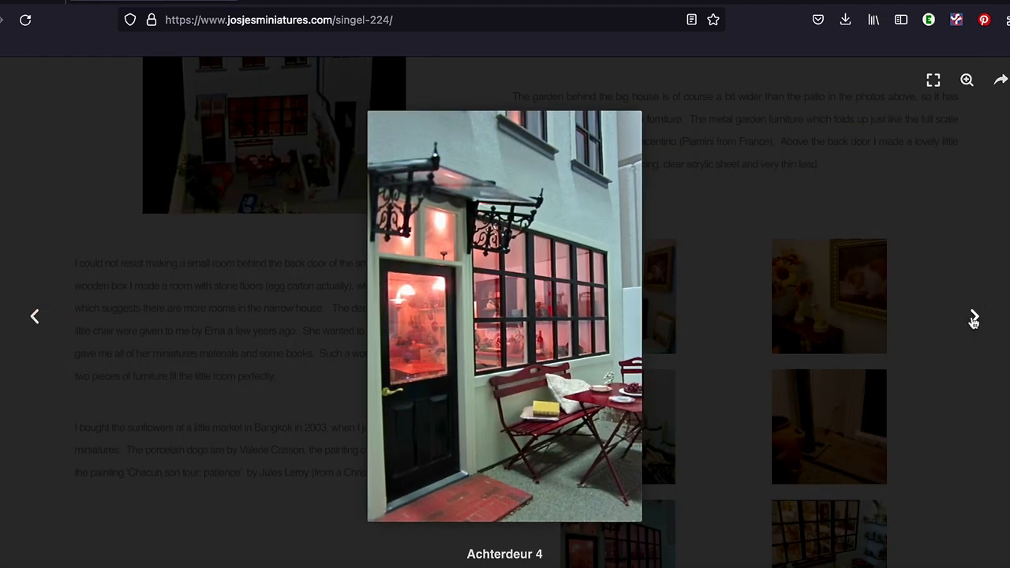
pyautogui.click(974, 315)
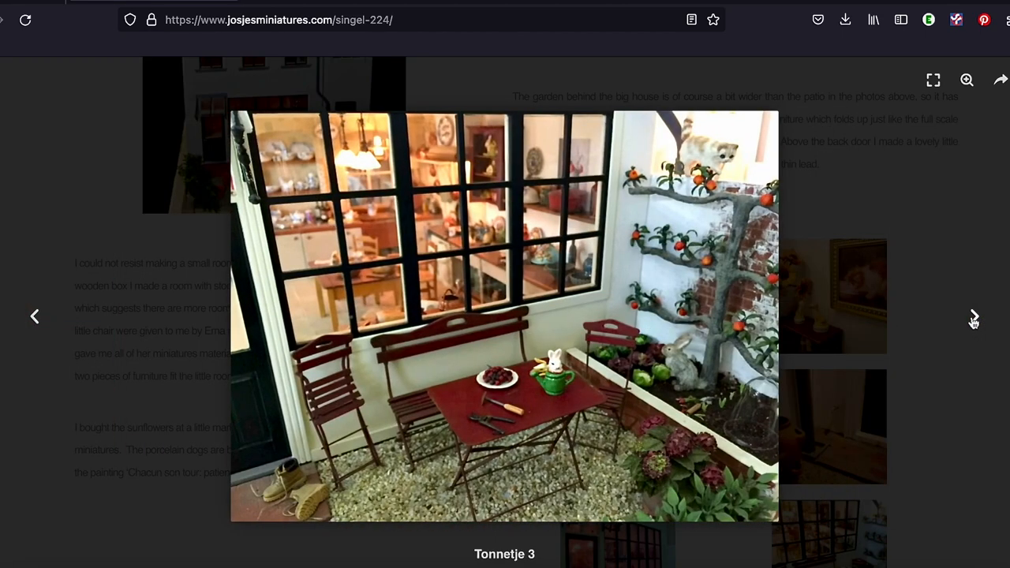
pyautogui.click(974, 315)
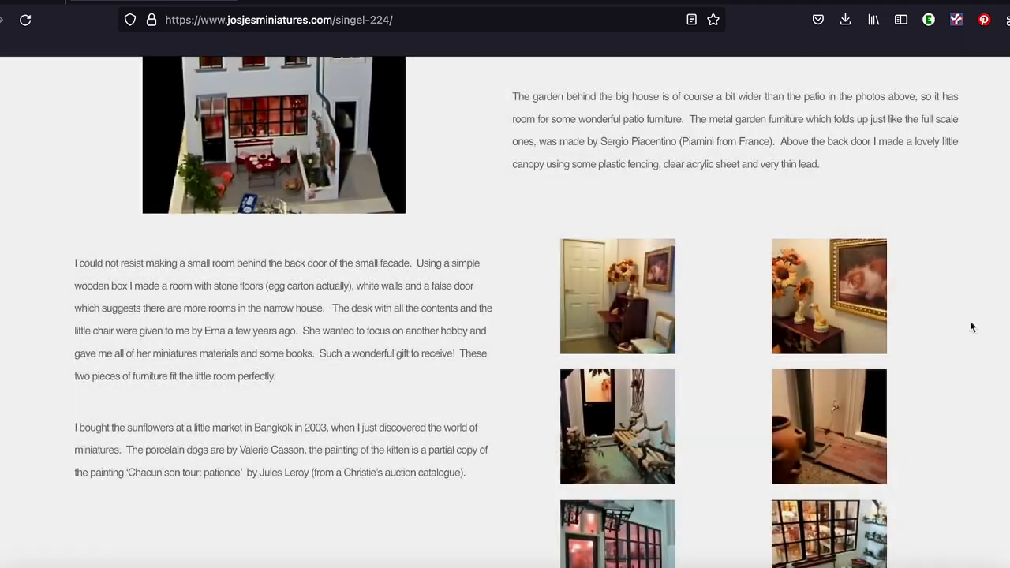
# - View the espaliered apple tree photos enlarged, then return to the garden planter text
pyautogui.scroll(-3)
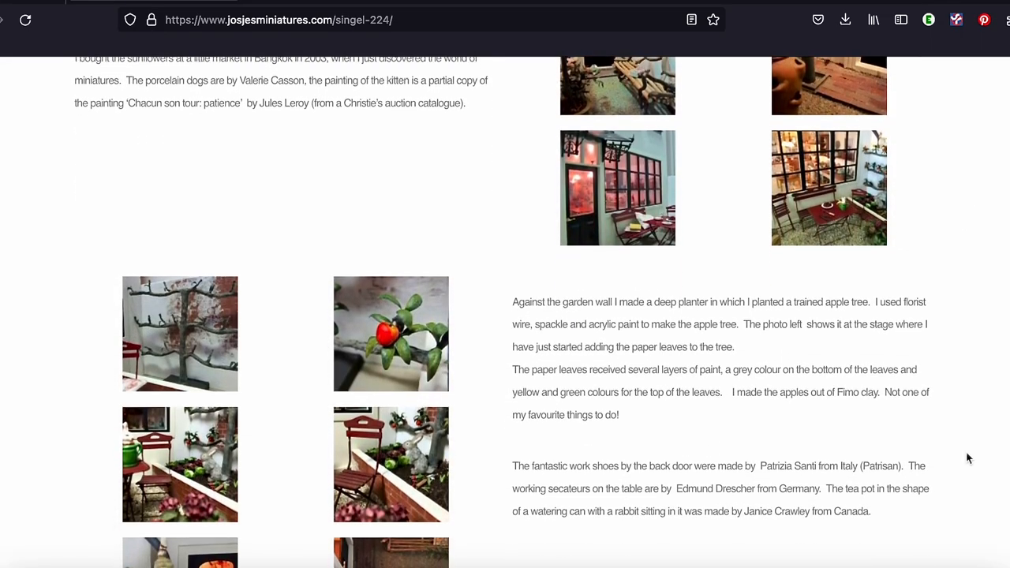
pyautogui.scroll(-3)
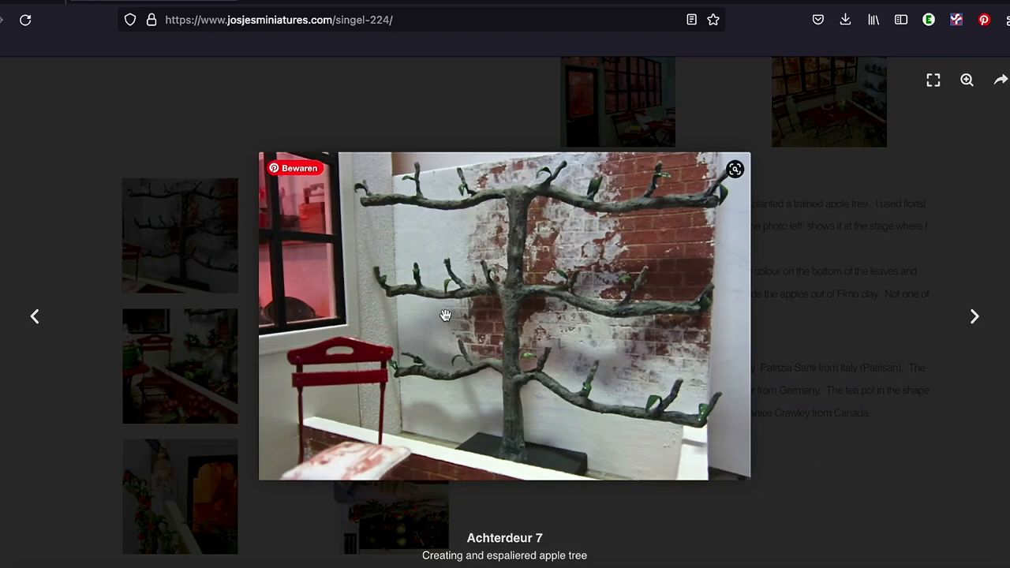
pyautogui.moveTo(977, 319)
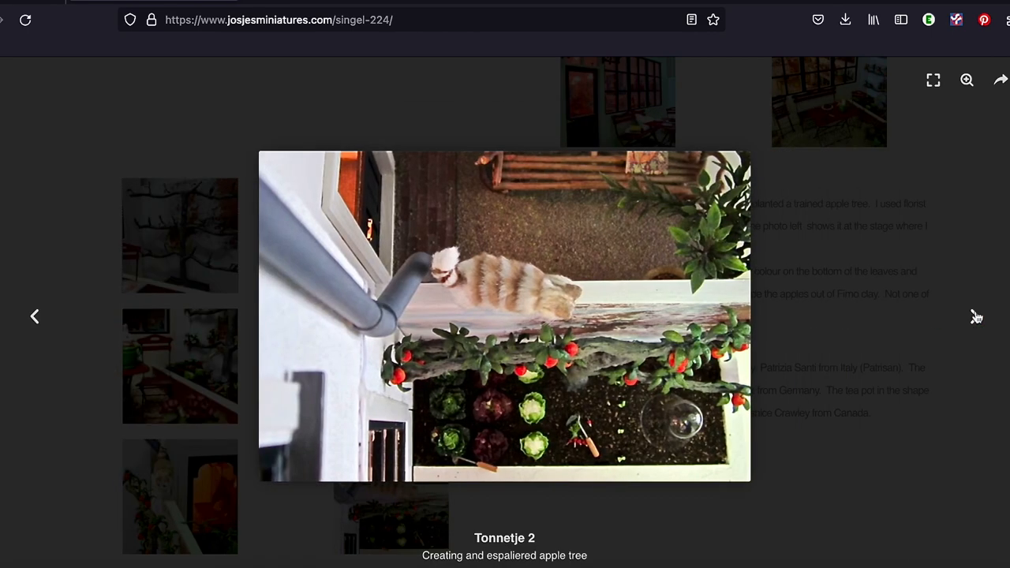
pyautogui.click(35, 316)
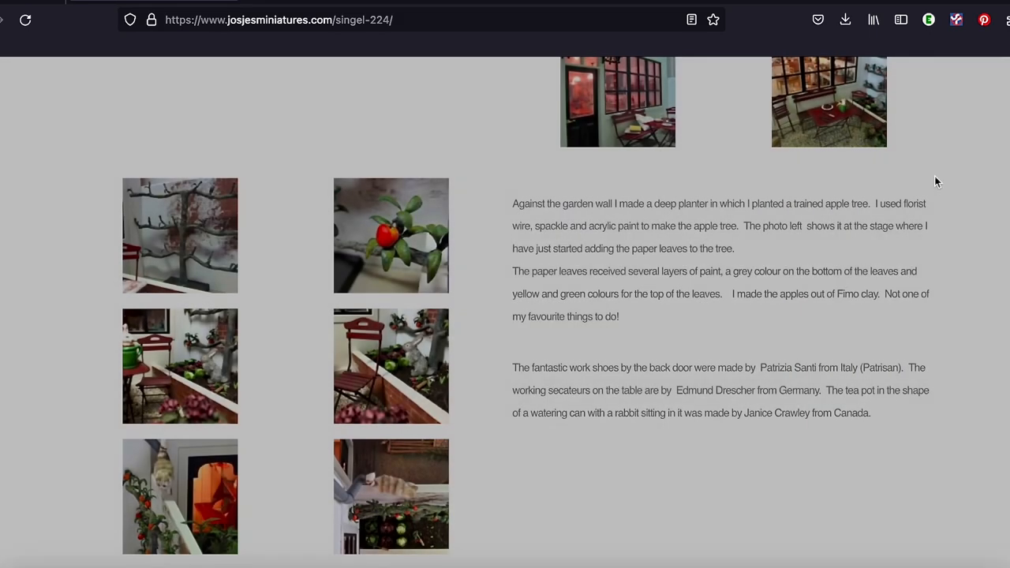
# - Reach the bottom of the Singel 224 page and go to 'The history of Singel 224'
pyautogui.scroll(-3)
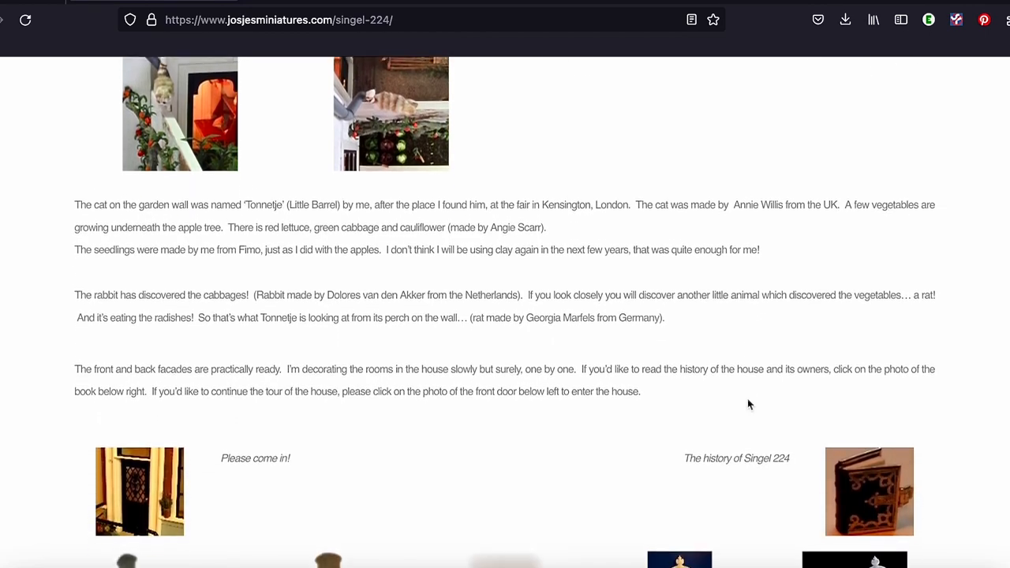
pyautogui.scroll(-3)
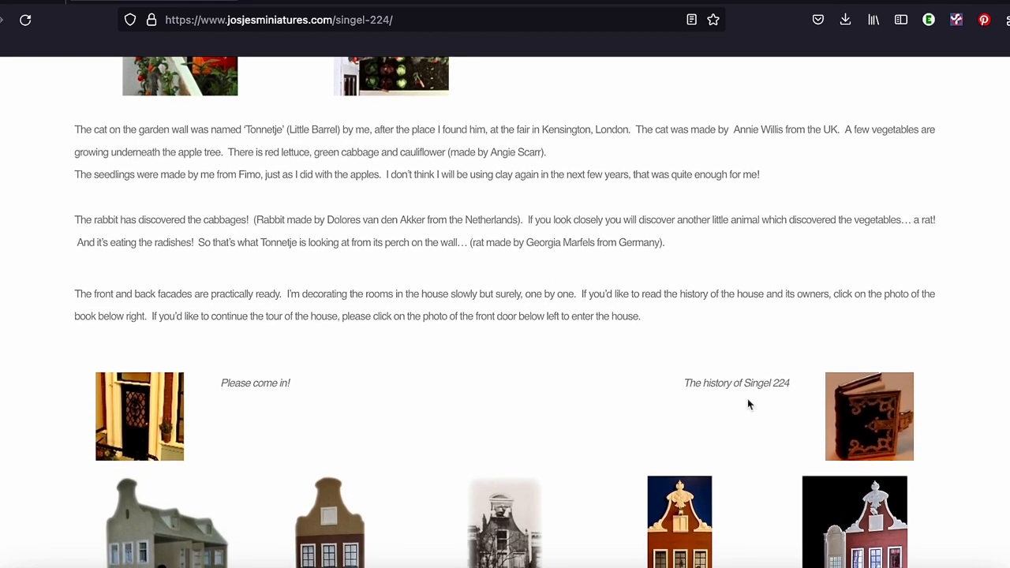
pyautogui.scroll(-3)
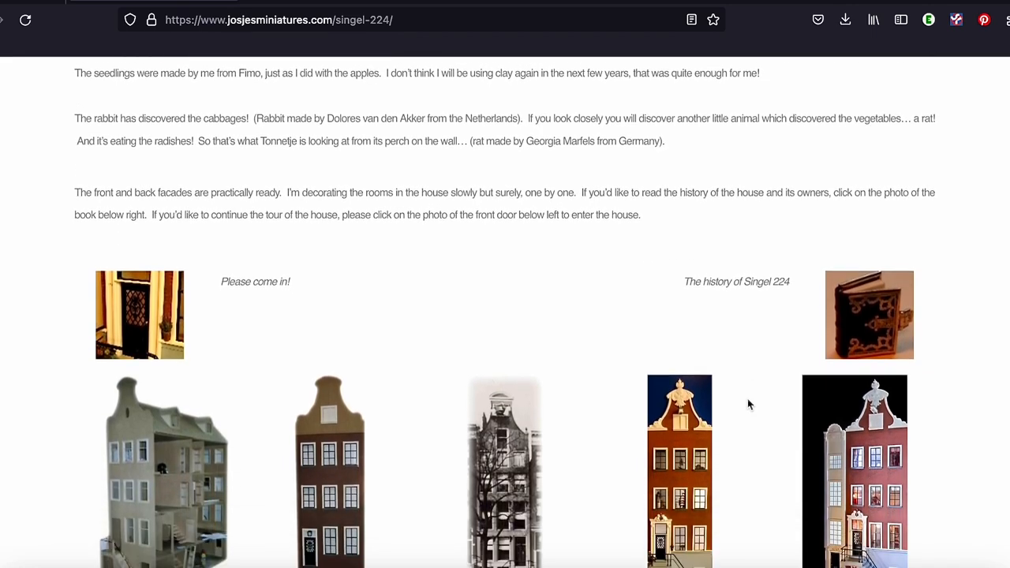
pyautogui.scroll(-3)
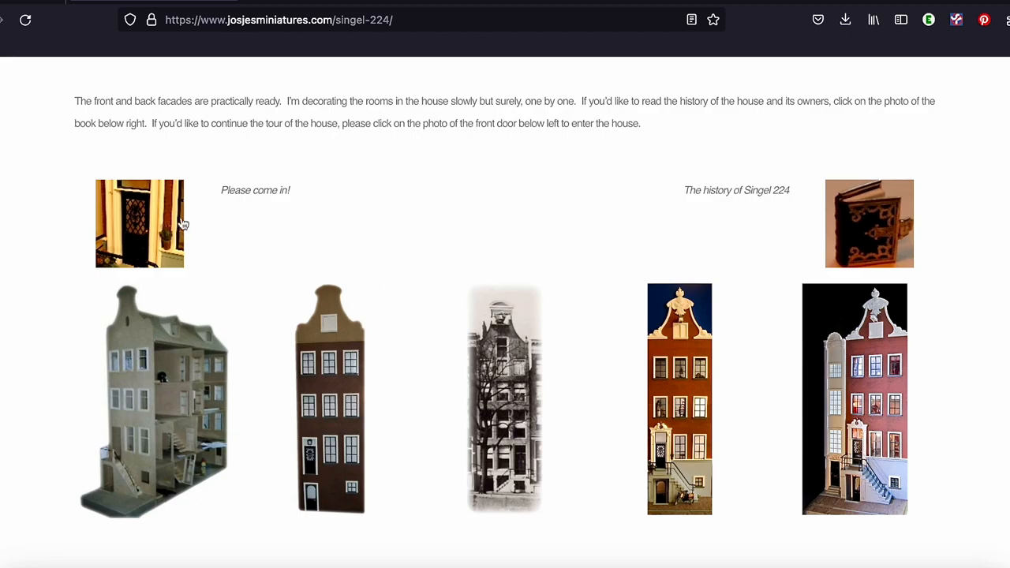
pyautogui.moveTo(829, 232)
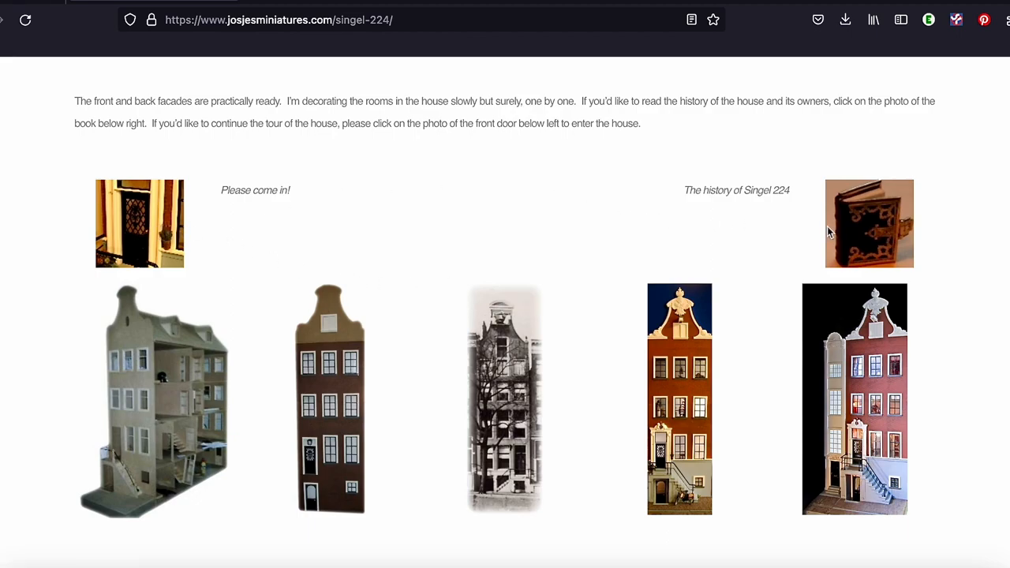
pyautogui.click(868, 224)
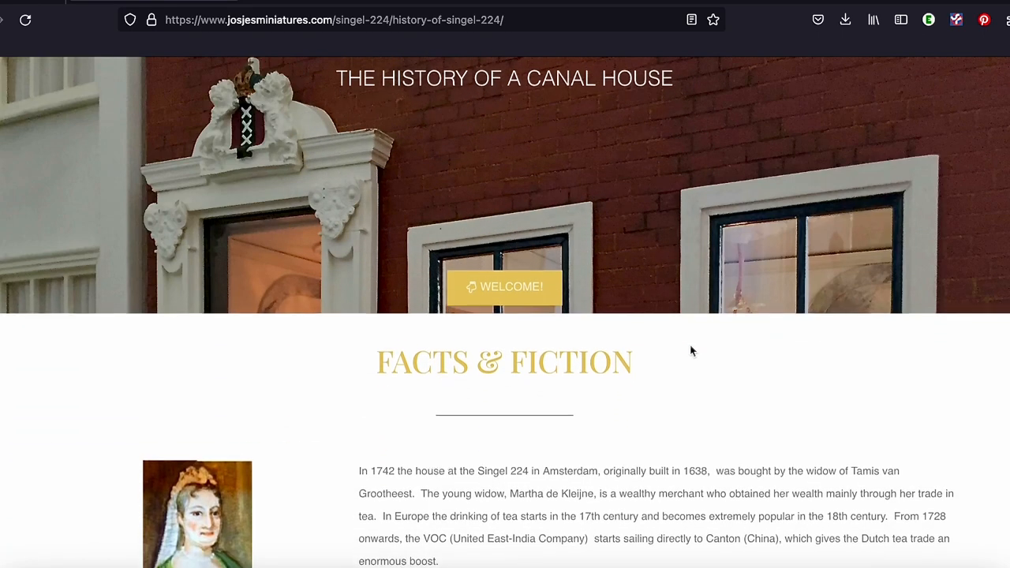
# - Read the Facts & Fiction account of Singel 224's owners on the history page
pyautogui.scroll(-3)
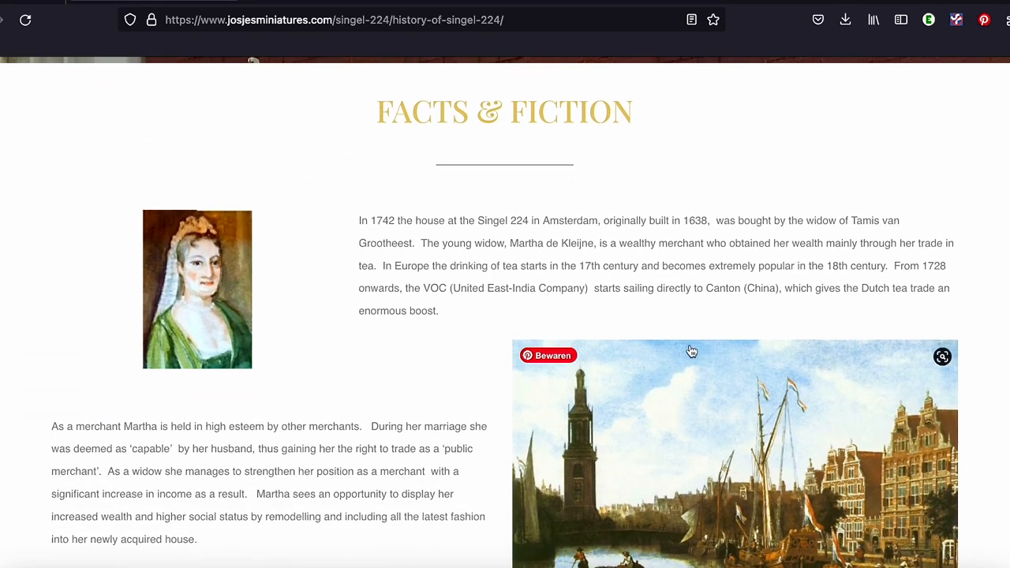
pyautogui.scroll(-3)
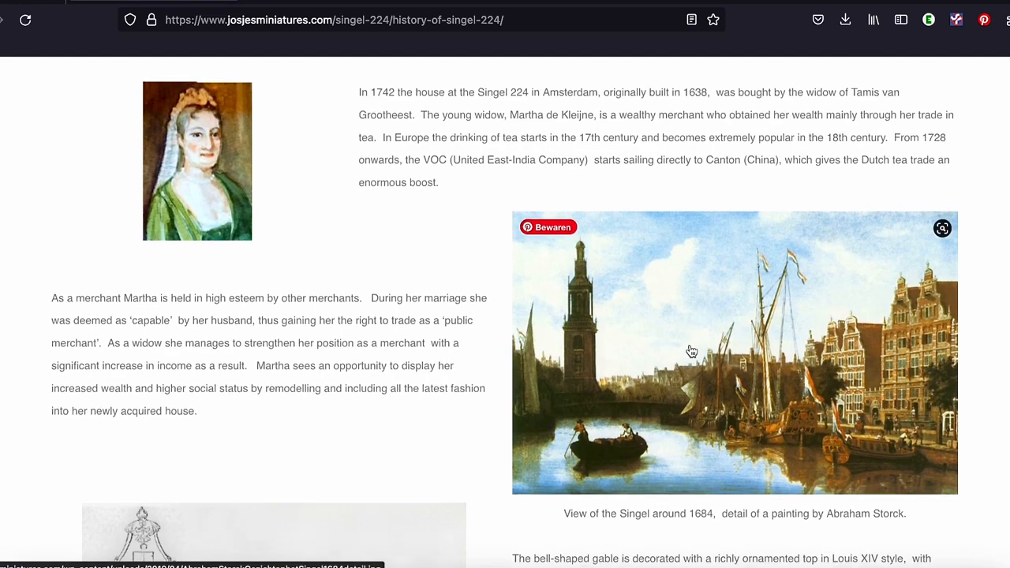
pyautogui.scroll(-3)
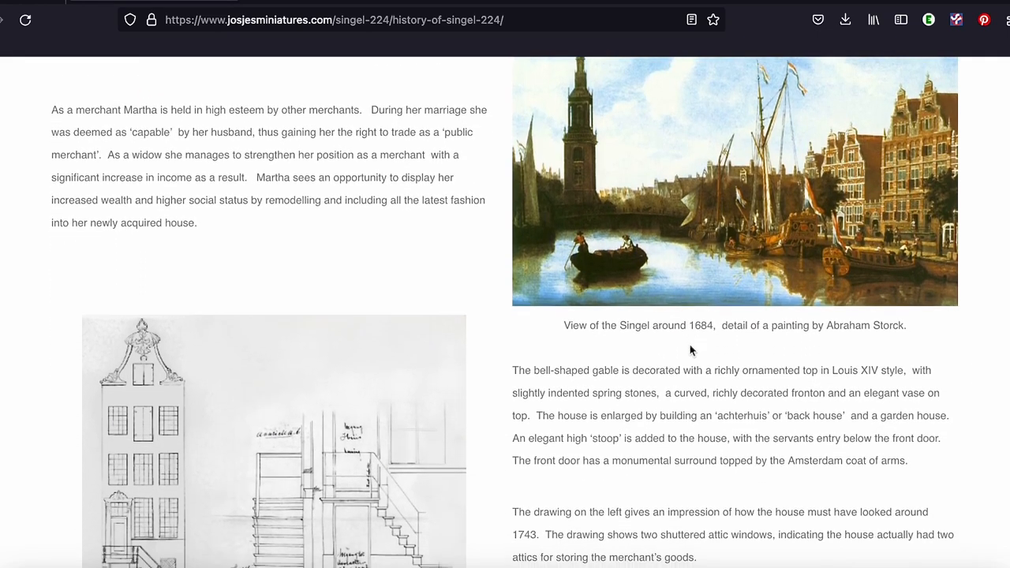
pyautogui.scroll(-3)
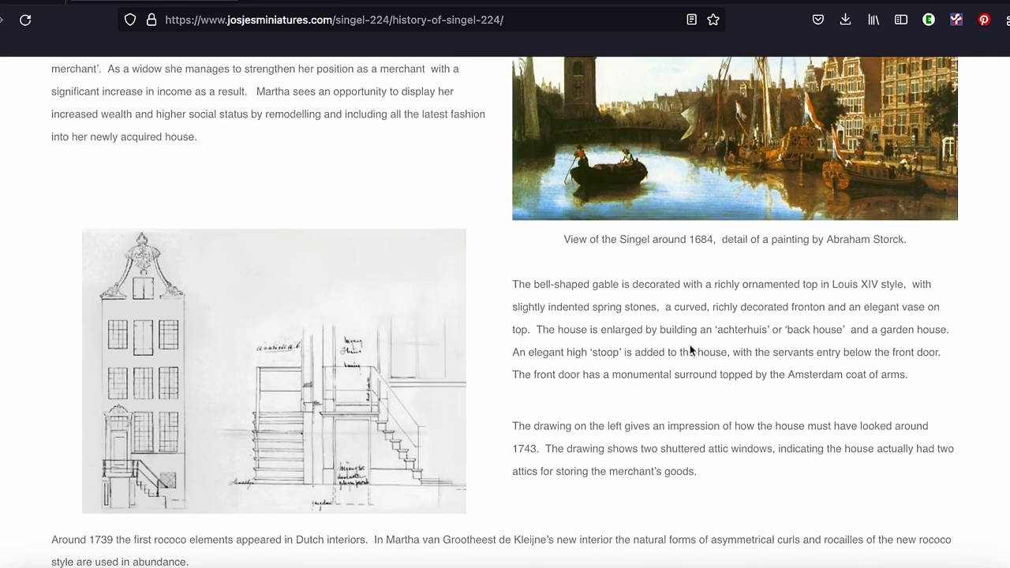
pyautogui.scroll(-3)
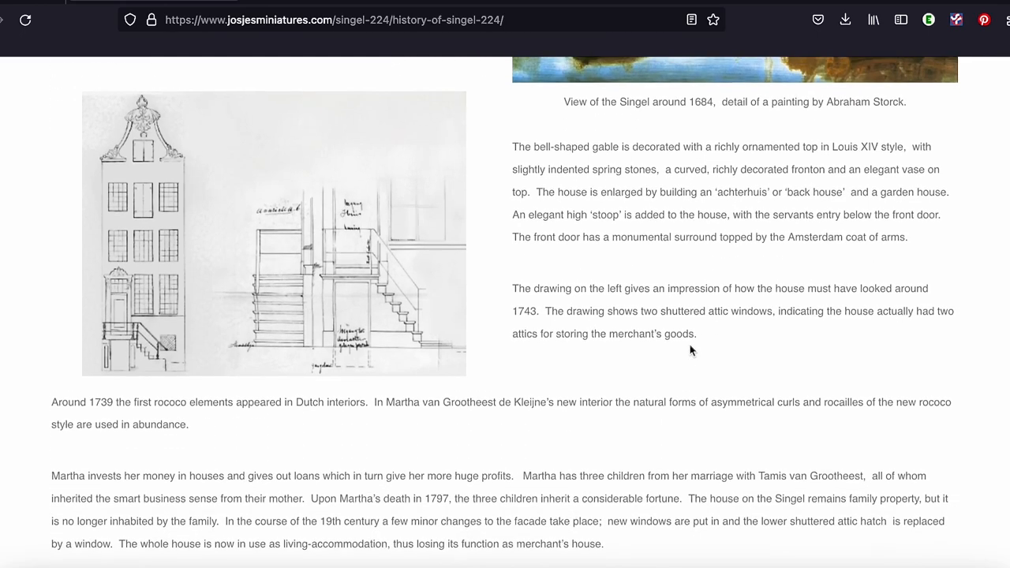
pyautogui.scroll(-3)
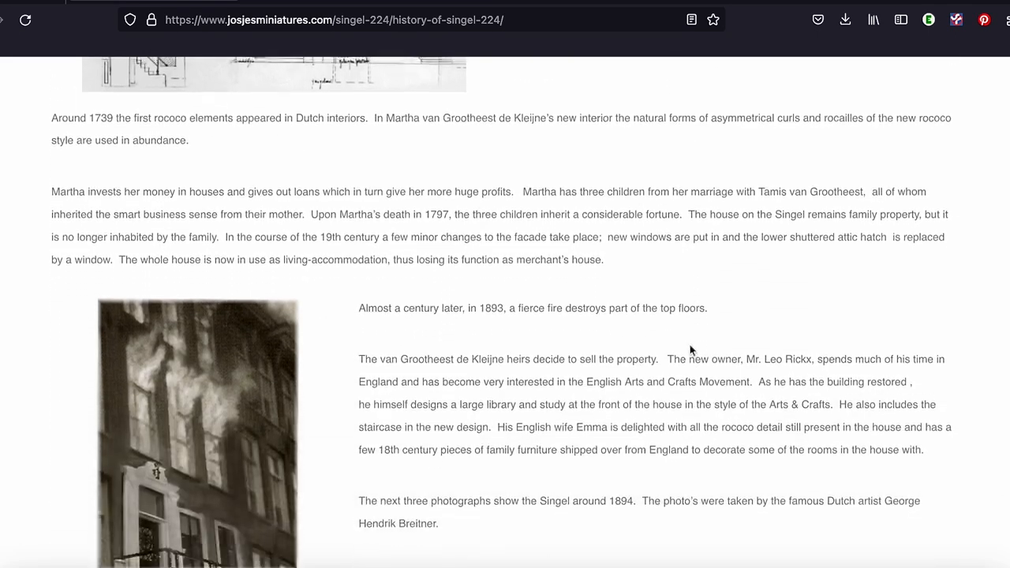
pyautogui.scroll(-3)
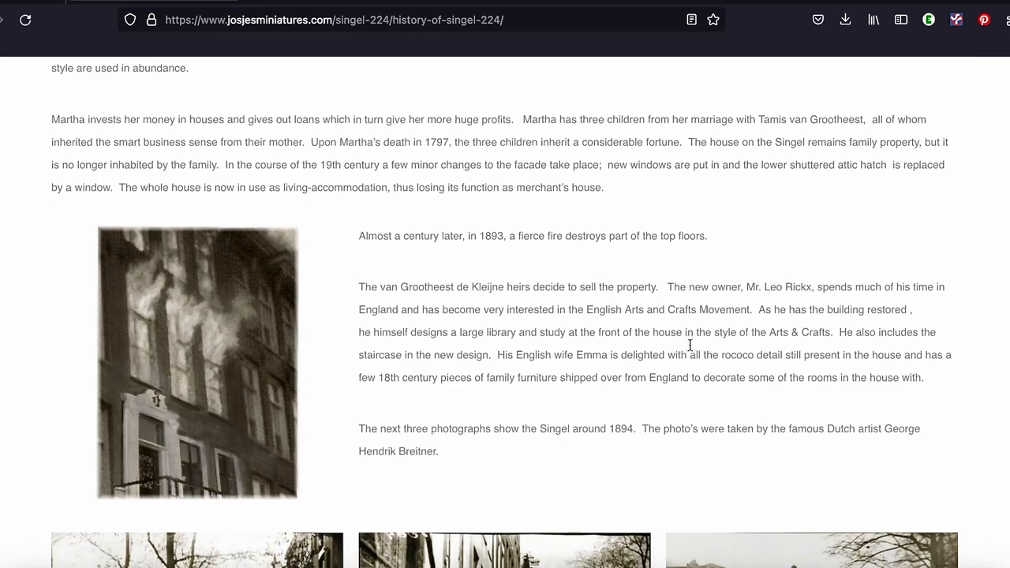
pyautogui.scroll(-3)
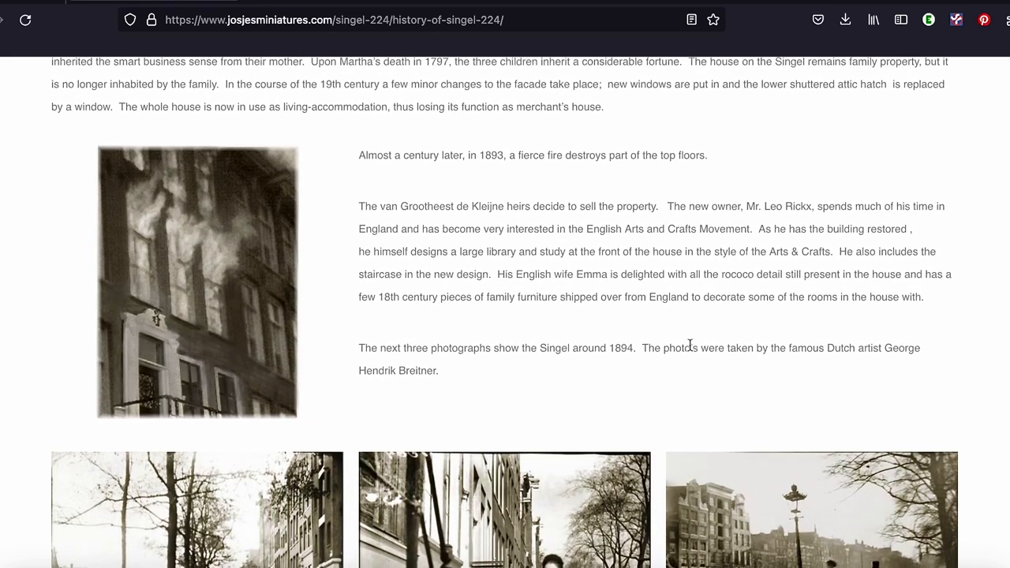
pyautogui.scroll(-3)
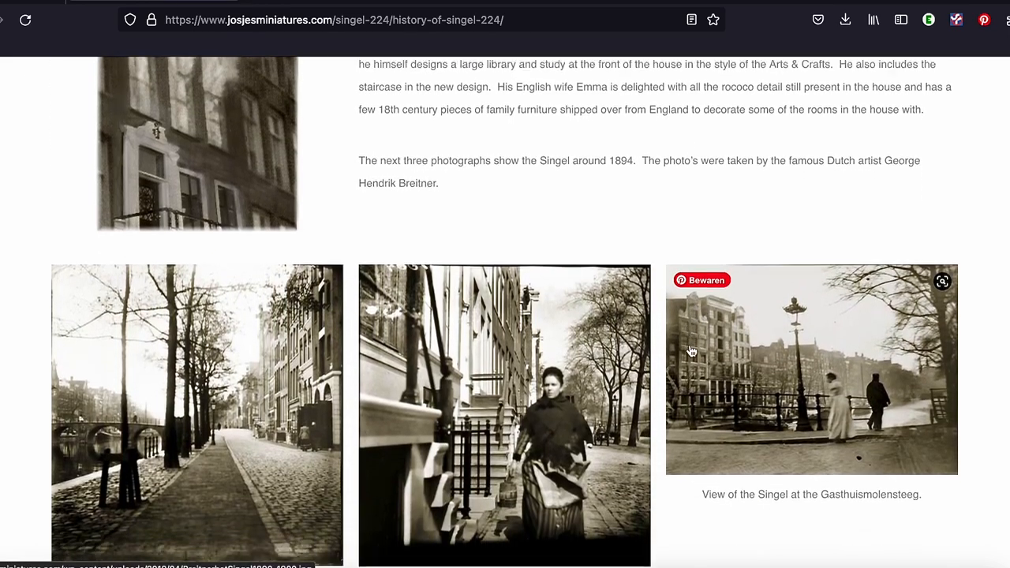
# - Continue the history page to its end at the 'Continue the tour...' link and project tiles
pyautogui.scroll(-3)
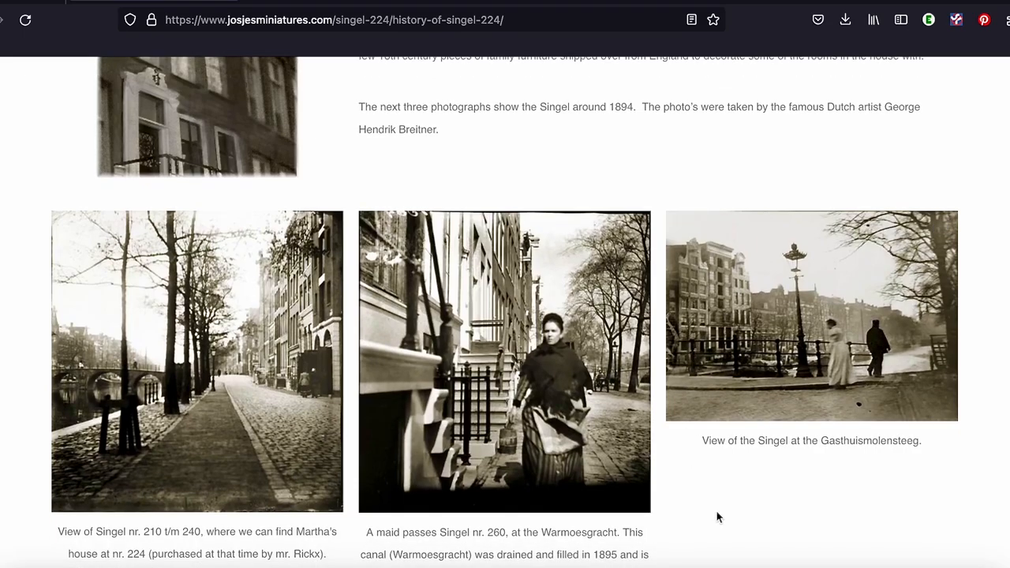
pyautogui.scroll(-3)
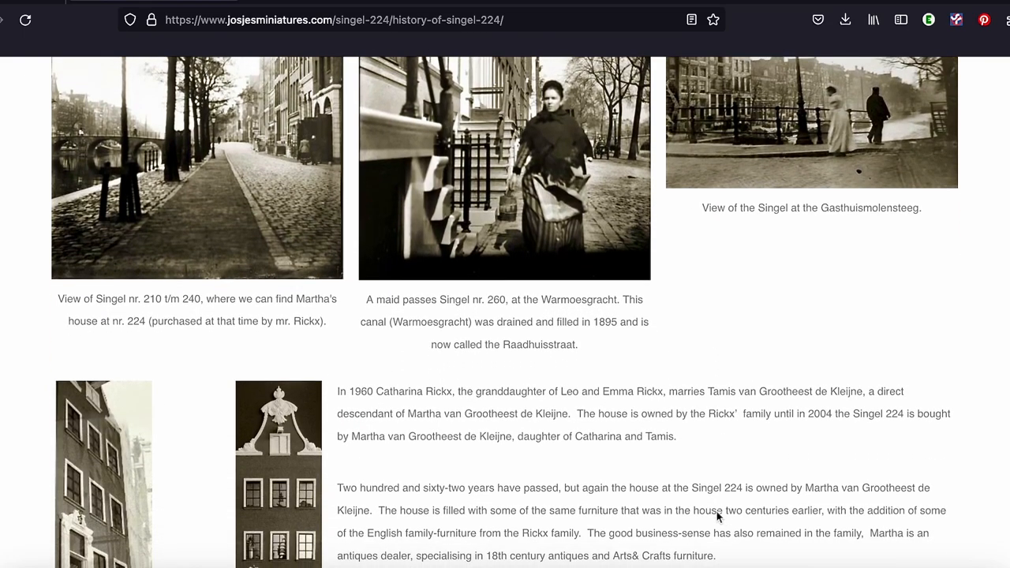
pyautogui.scroll(-3)
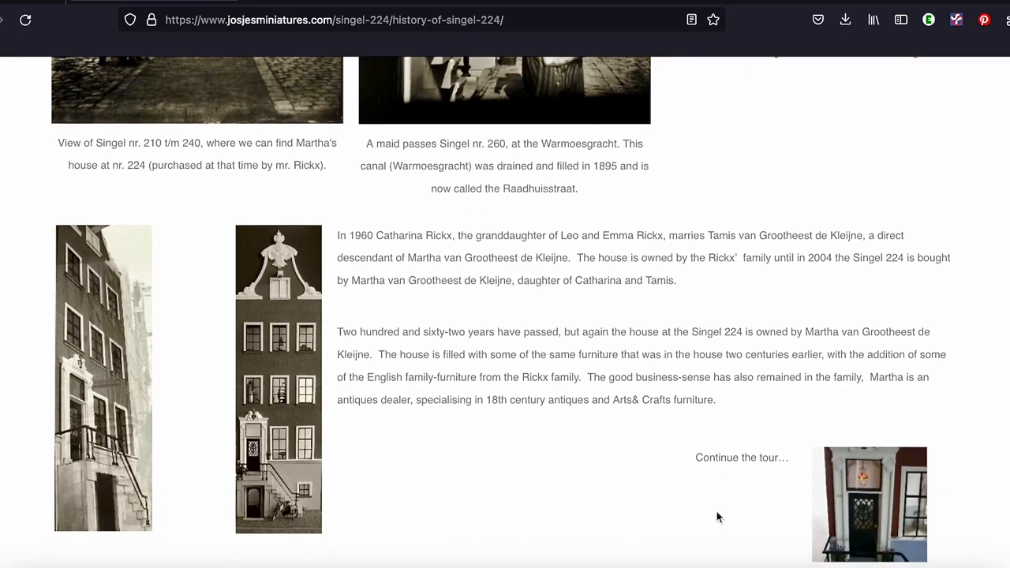
pyautogui.scroll(-3)
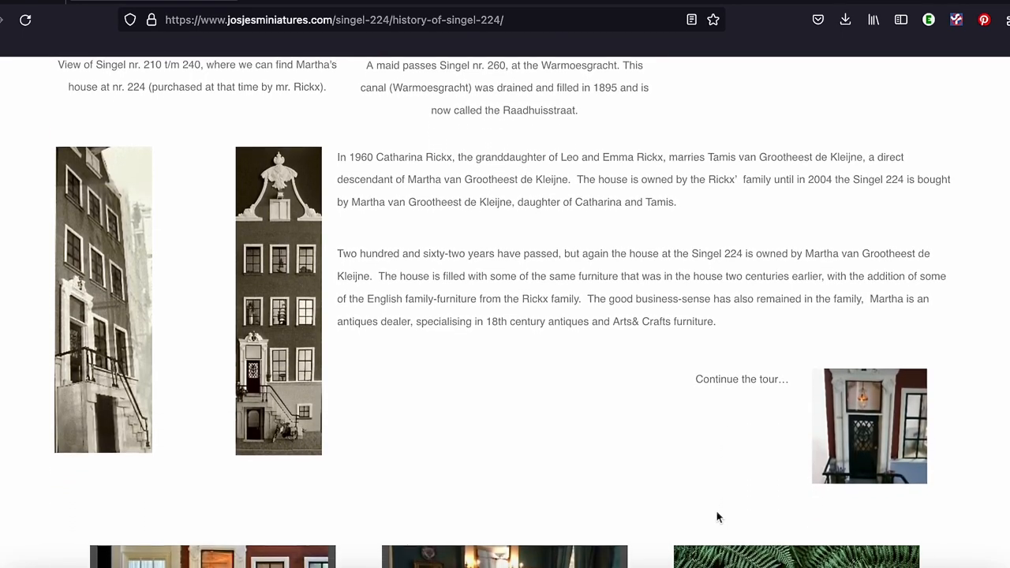
pyautogui.scroll(-3)
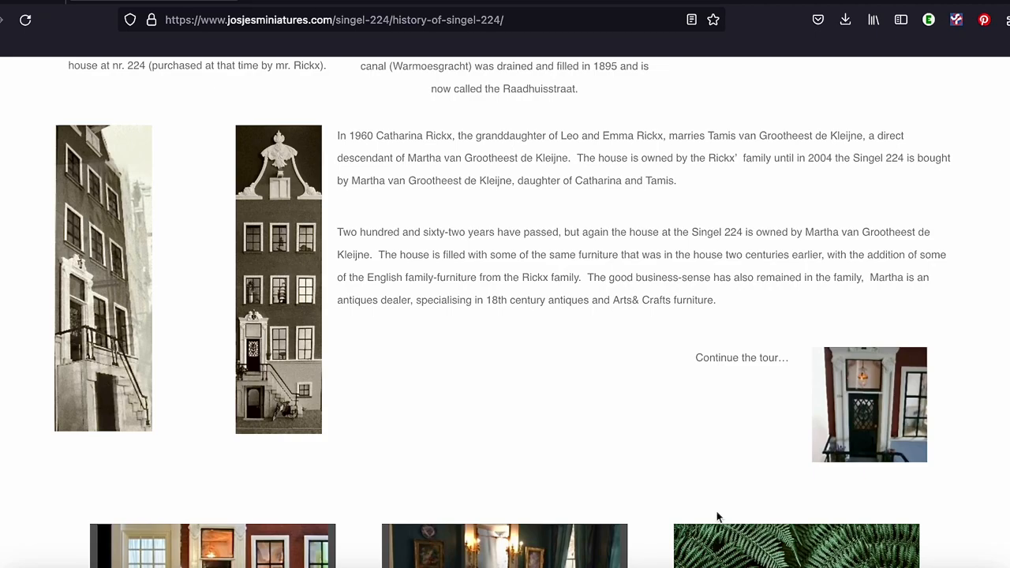
pyautogui.scroll(-3)
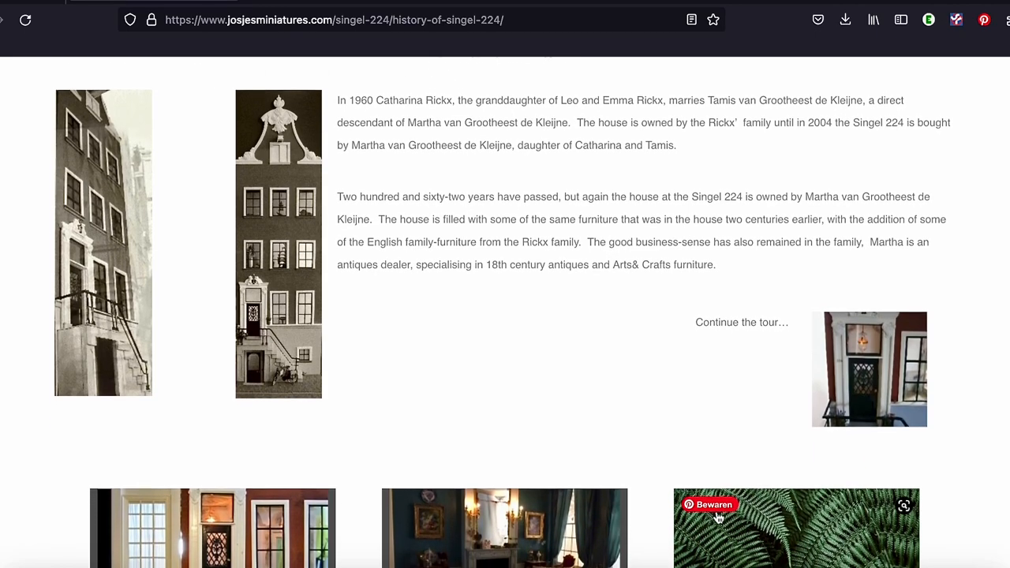
pyautogui.scroll(-3)
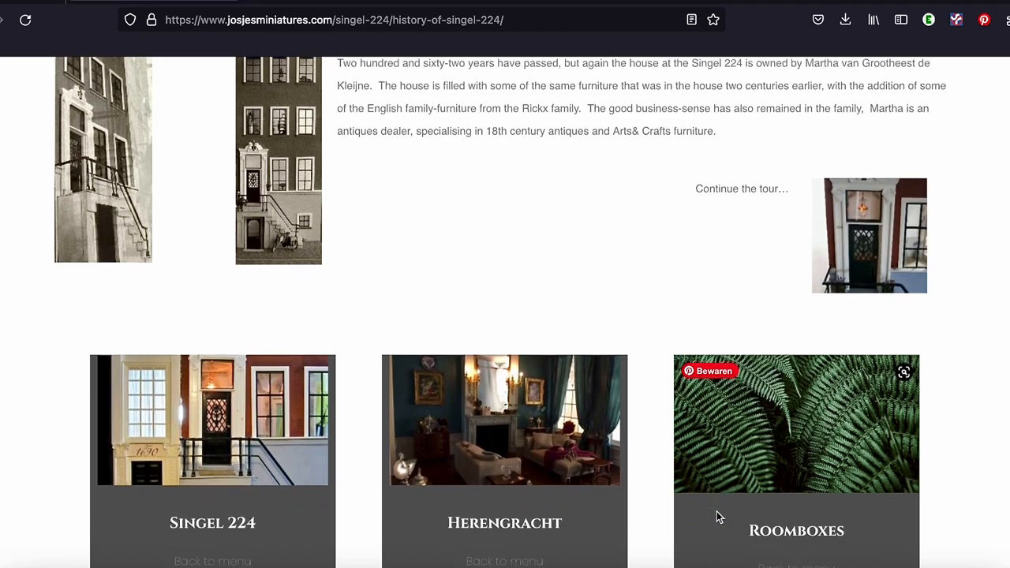
pyautogui.scroll(-3)
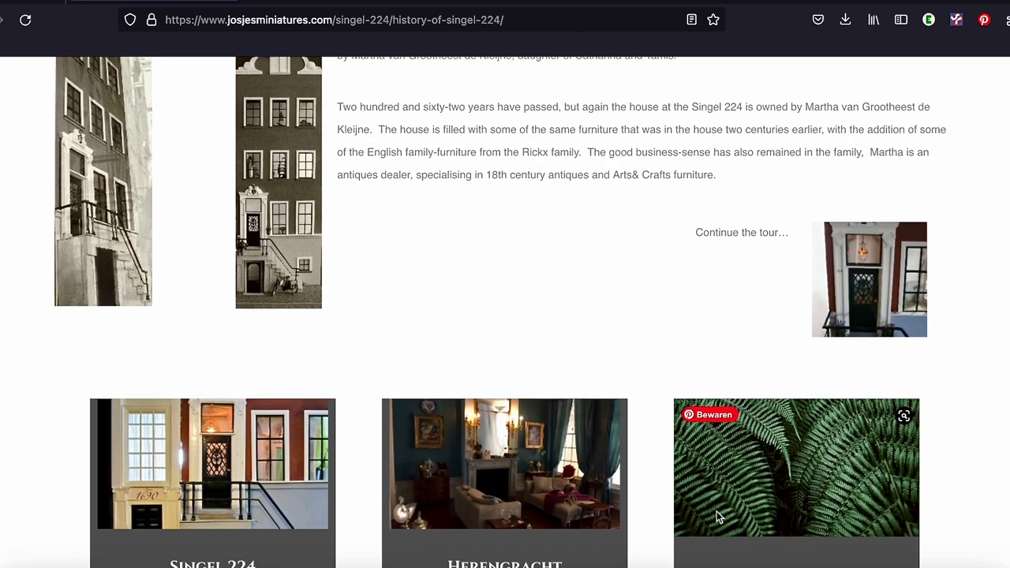
pyautogui.scroll(-3)
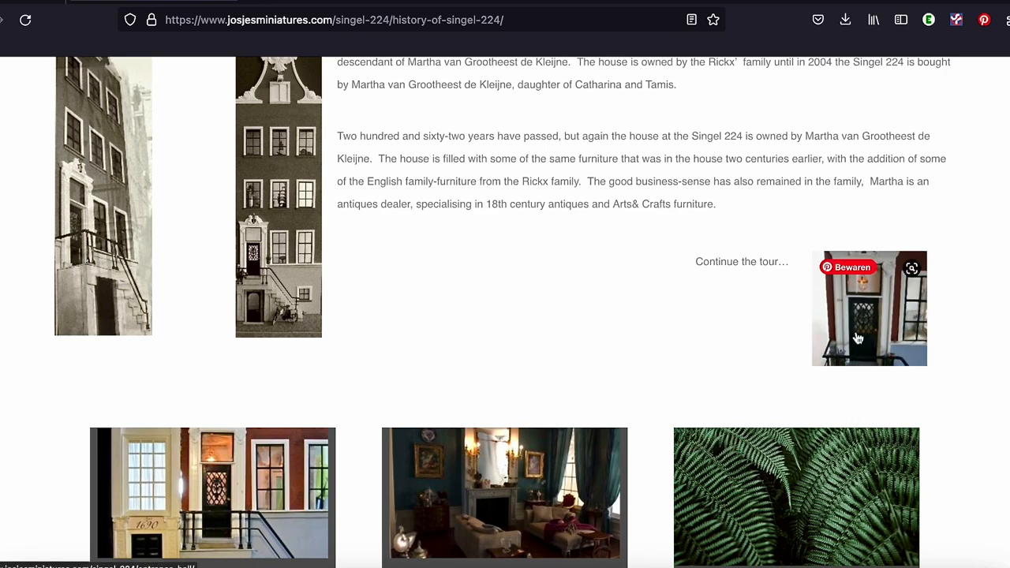
# - Continue the tour to the Entrance Hall page and skim its Welcome & Winter section
pyautogui.click(868, 308)
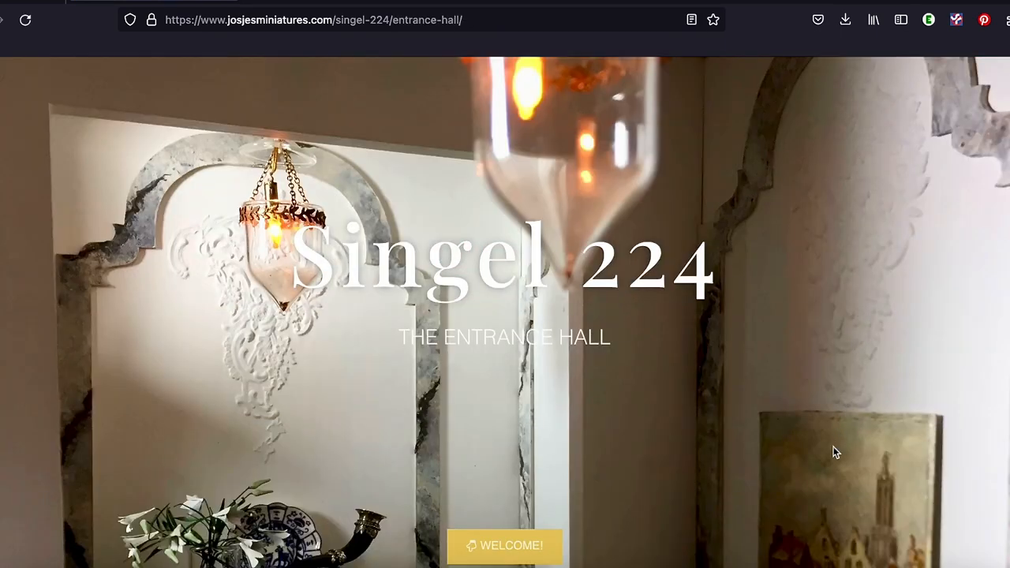
pyautogui.scroll(-3)
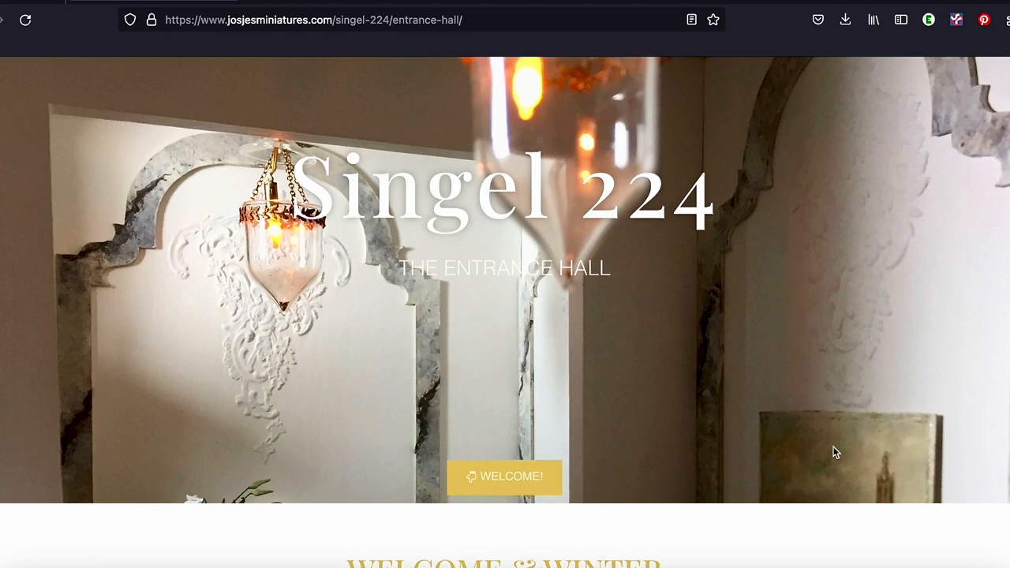
pyautogui.scroll(-3)
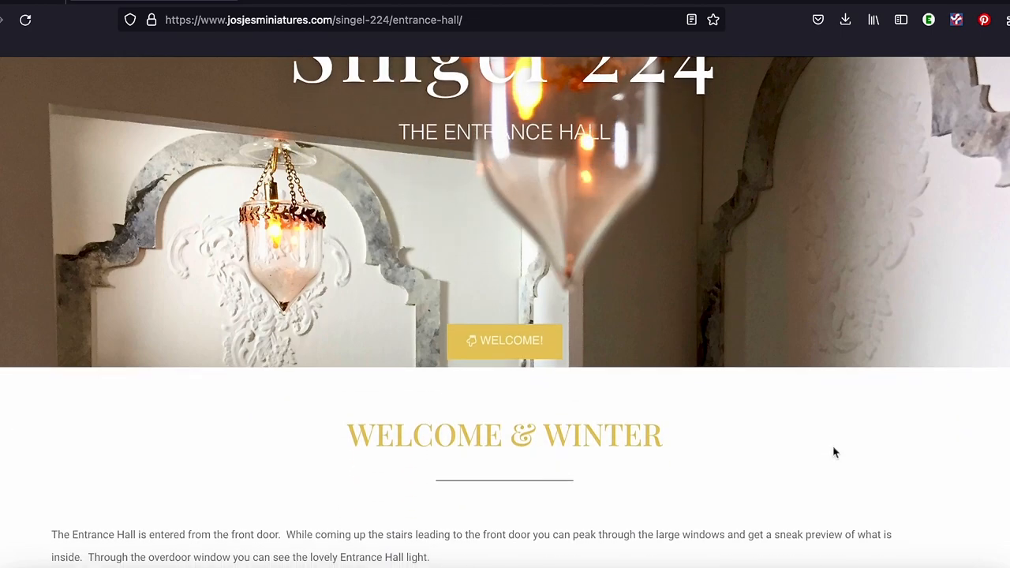
pyautogui.scroll(-3)
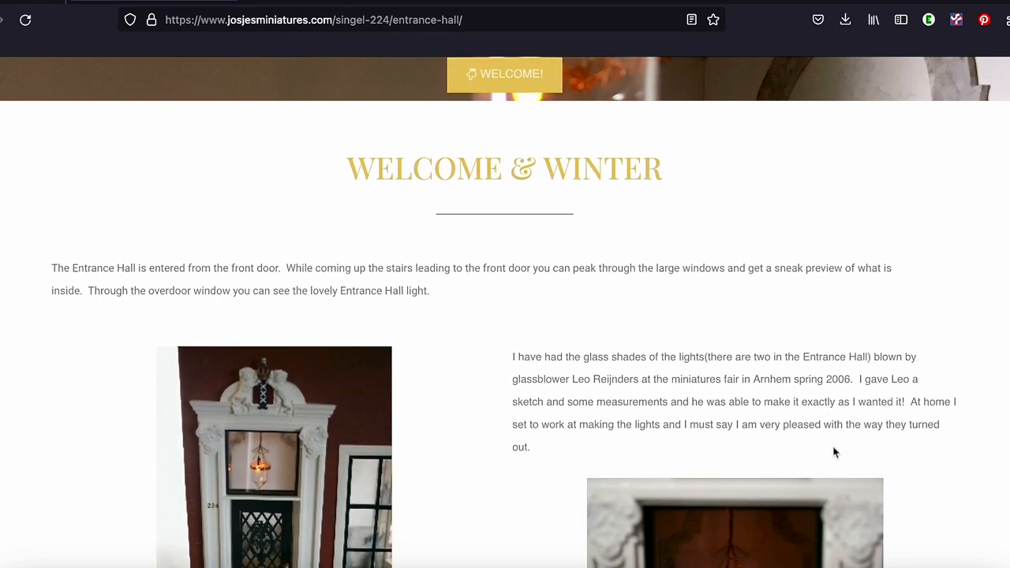
pyautogui.scroll(-3)
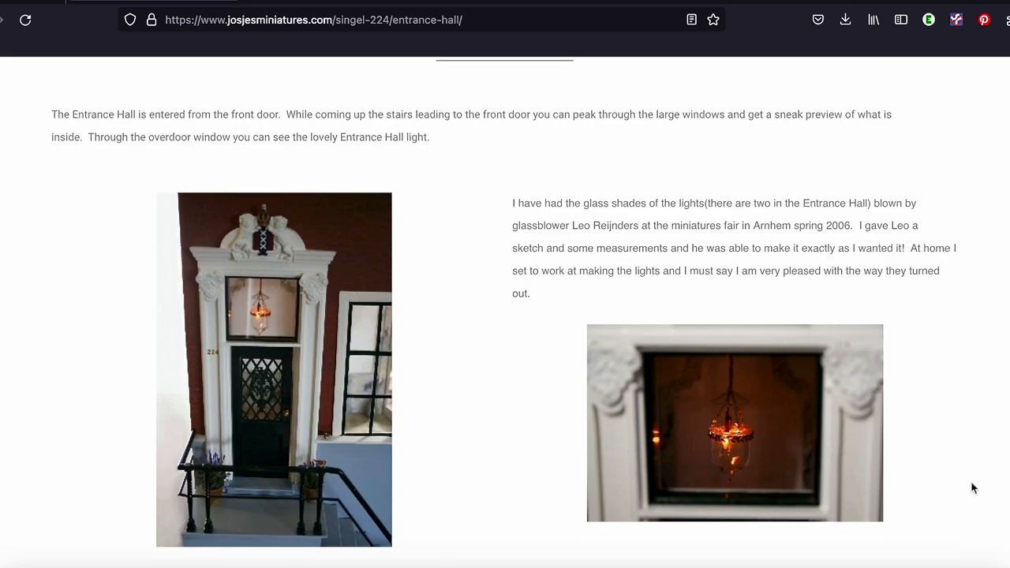
pyautogui.scroll(-3)
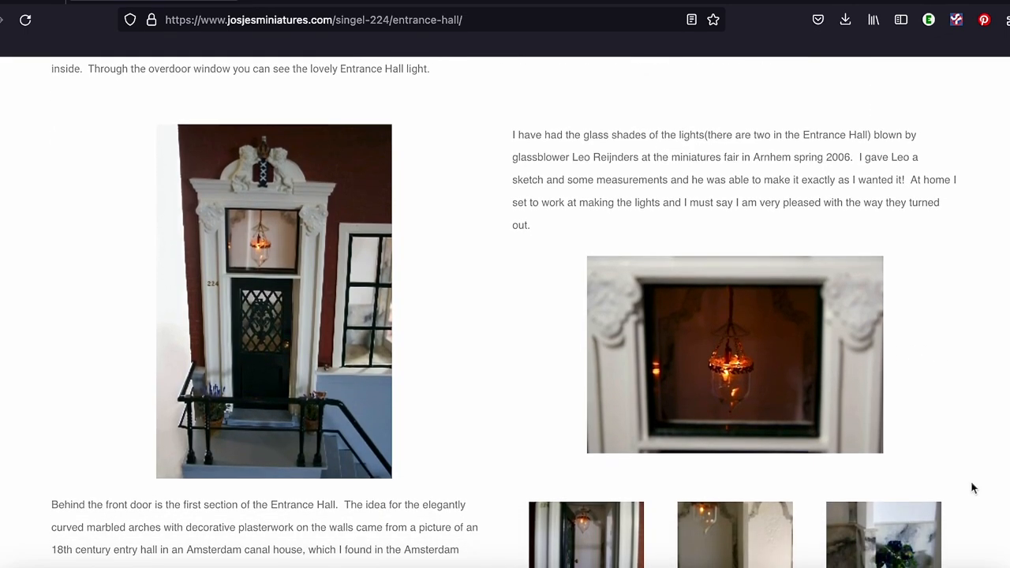
pyautogui.scroll(-3)
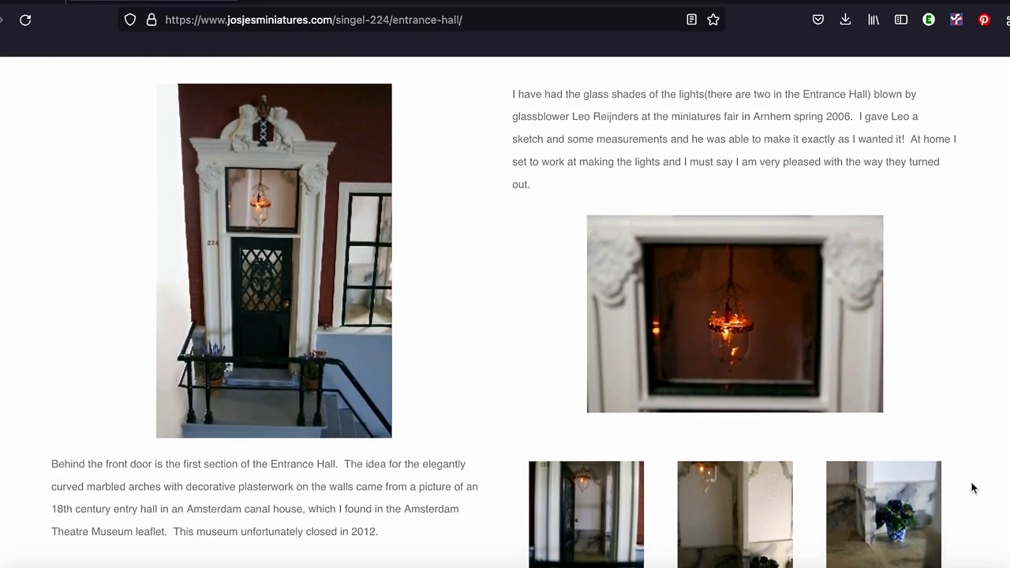
pyautogui.scroll(-3)
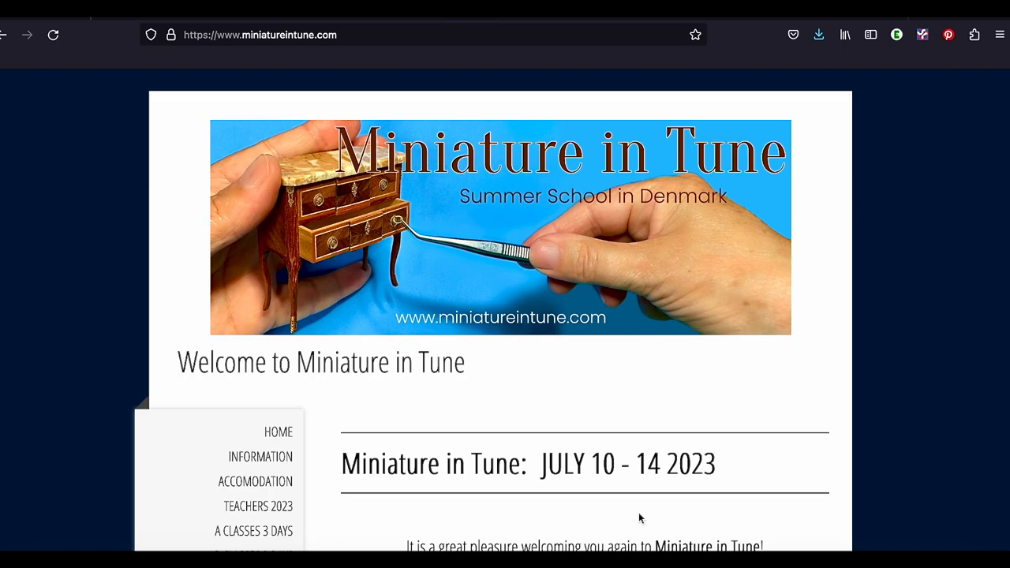
# - Read Miniature in Tune's July 10–14 2023 summer school welcome text and choose 'A CLASSES 3 DAYS'
pyautogui.scroll(-3)
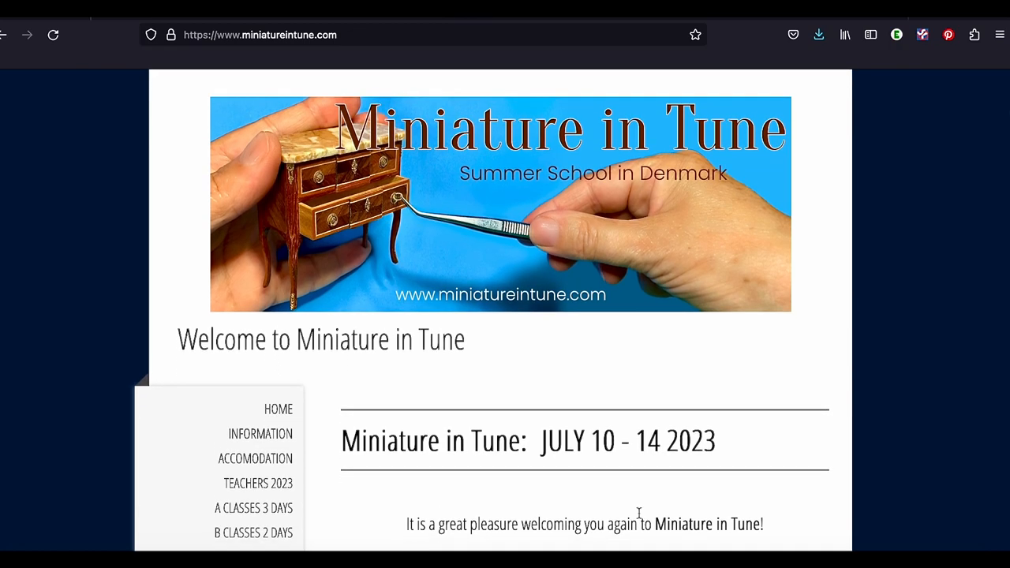
pyautogui.scroll(-3)
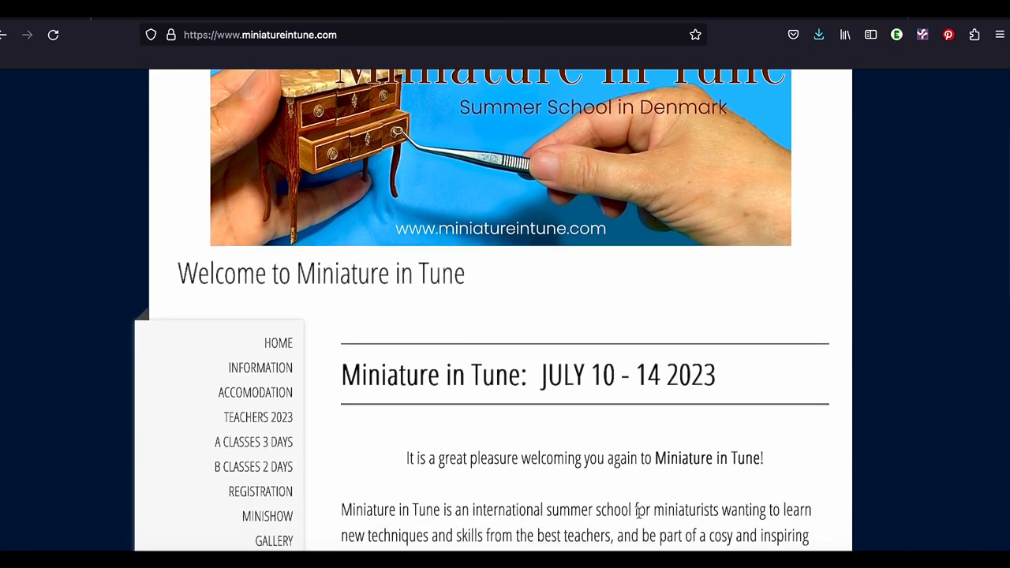
pyautogui.scroll(-3)
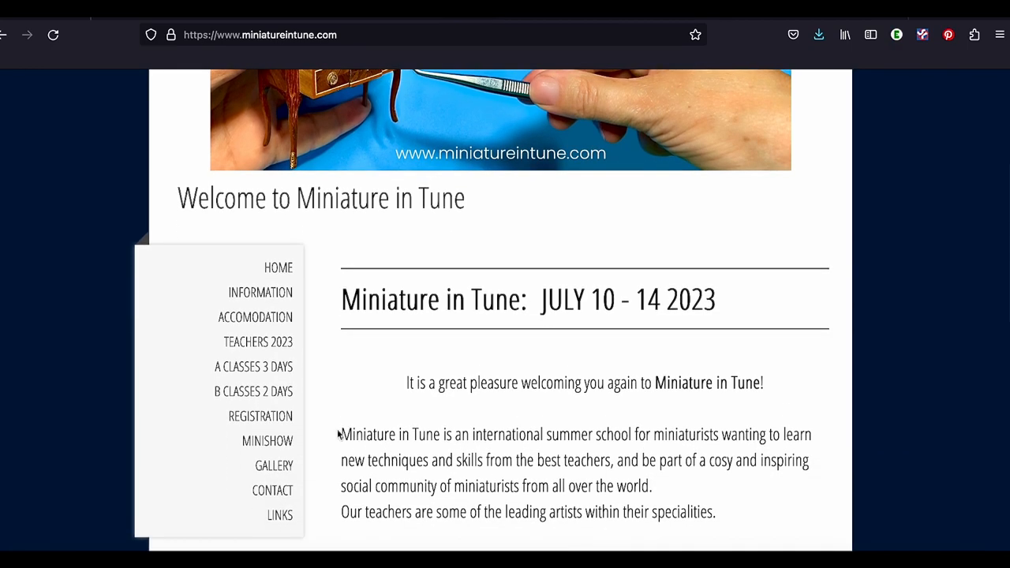
pyautogui.click(253, 366)
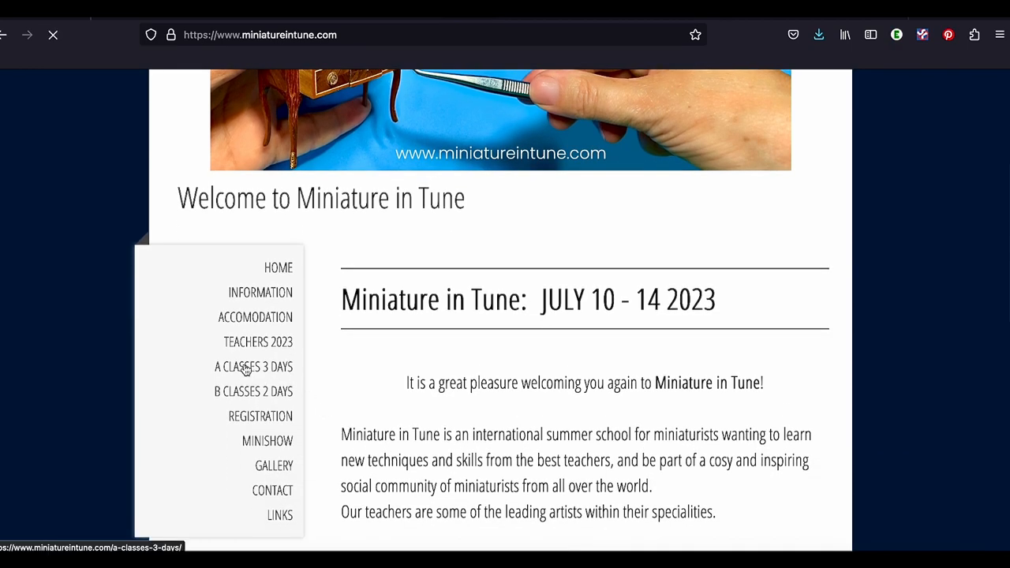
# - Skim the A Classes 3 Days (2023) listing through the Paris rooftop scene and Harvest Board classes
pyautogui.click(253, 366)
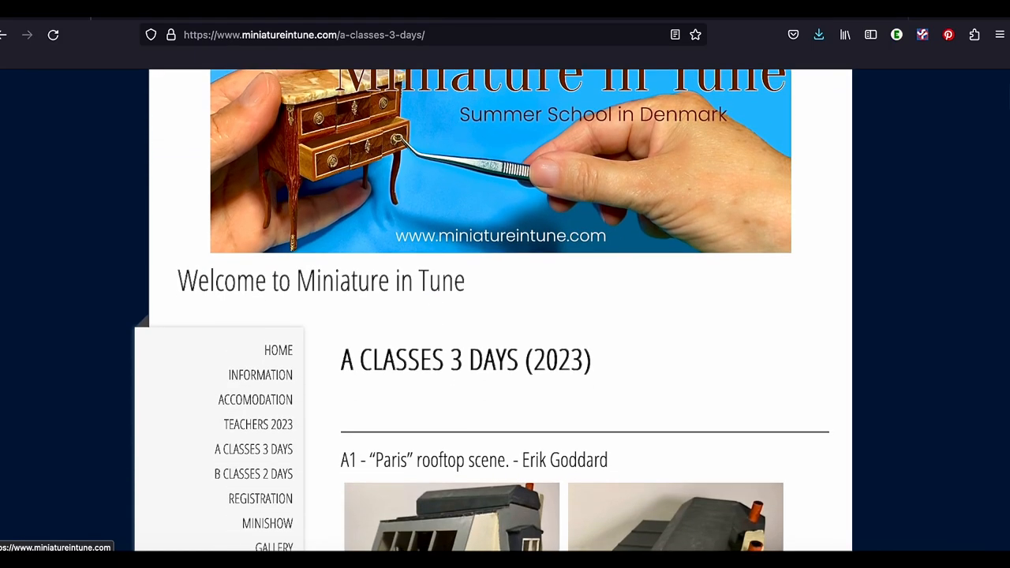
pyautogui.scroll(-3)
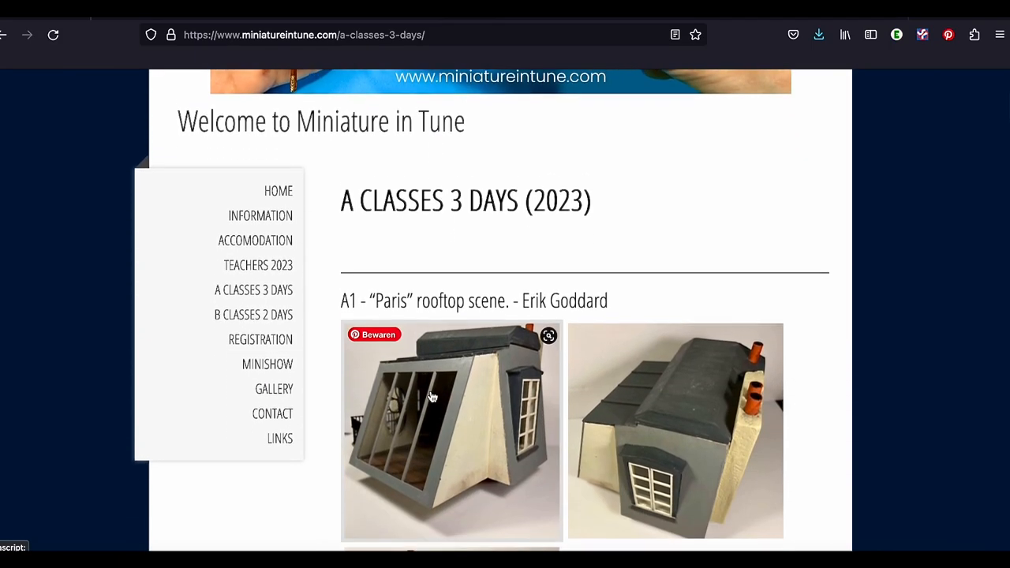
pyautogui.scroll(-3)
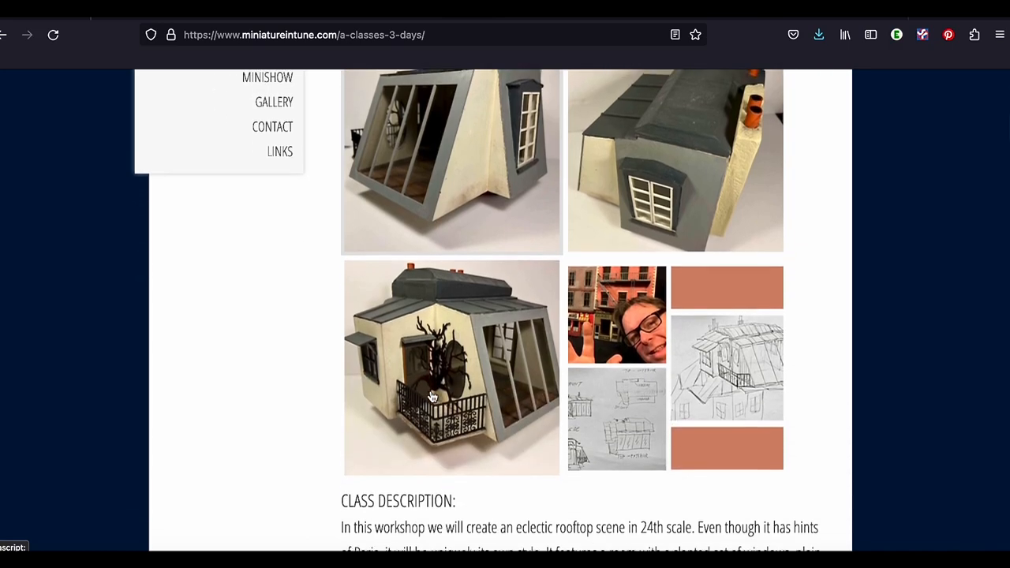
pyautogui.scroll(-3)
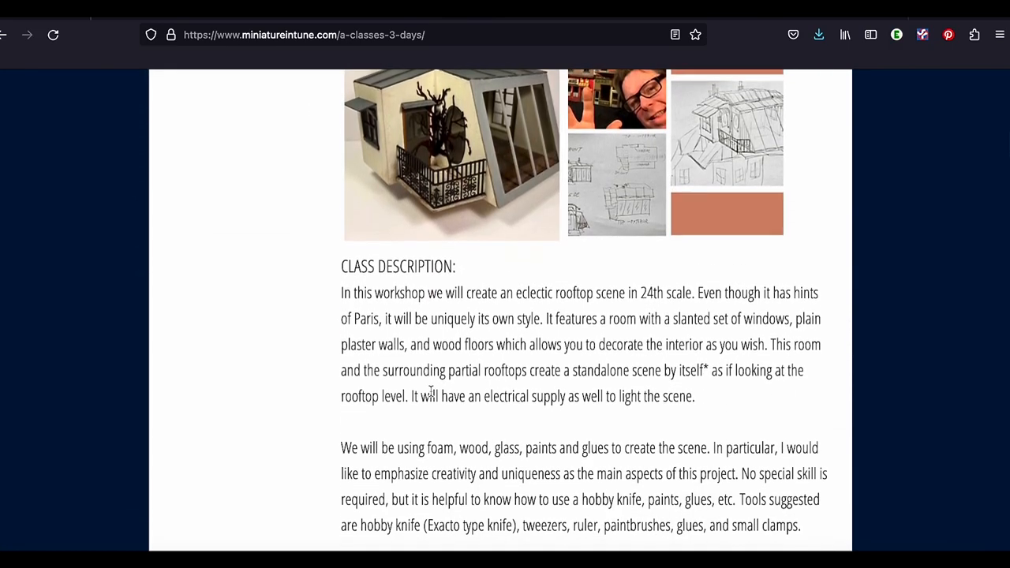
pyautogui.scroll(-3)
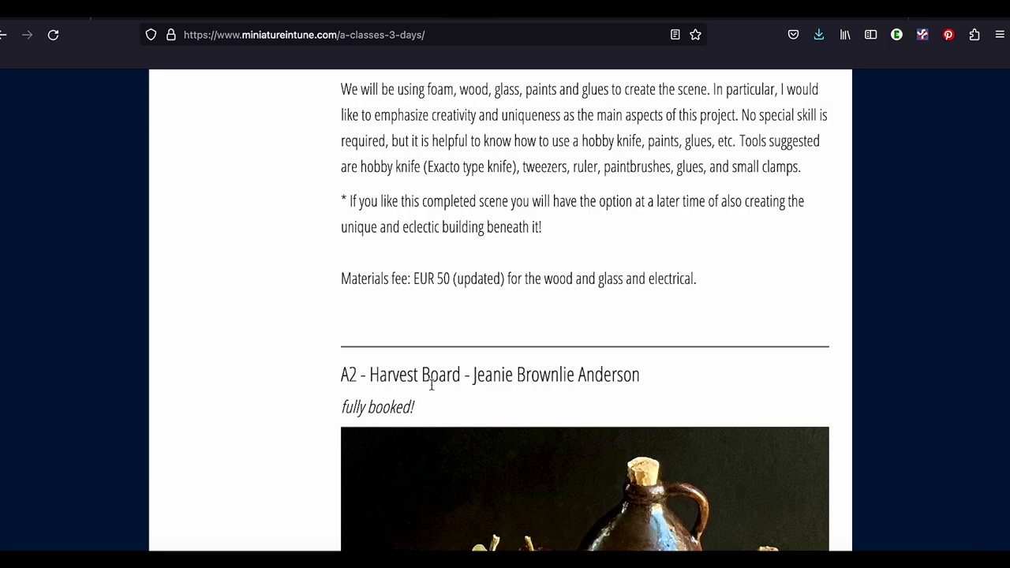
pyautogui.scroll(-3)
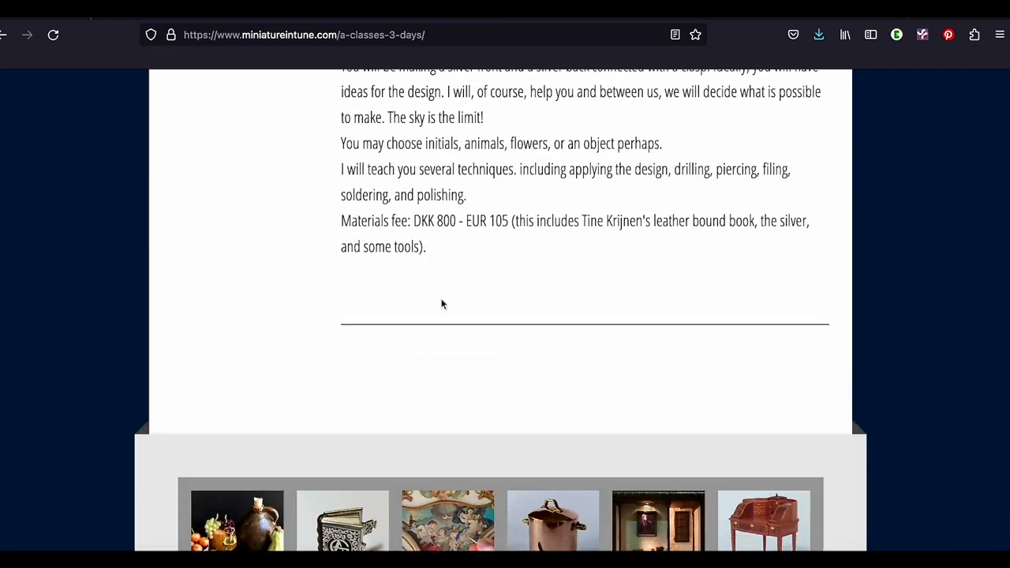
pyautogui.scroll(-3)
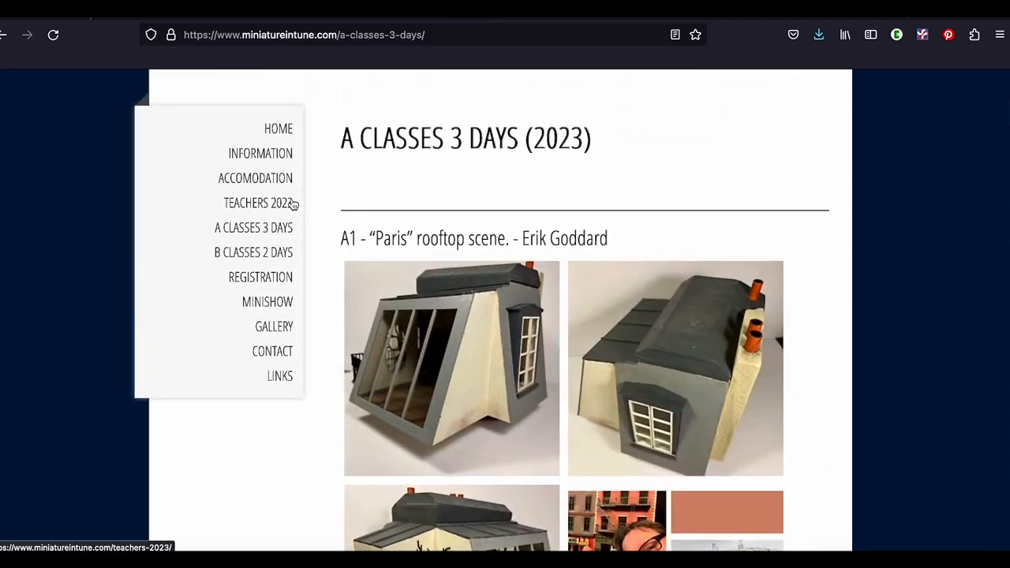
# - Browse the B Classes 2 Days listing from the gift crate class down to Jens Torp's B6 Miniature Plaque
pyautogui.click(253, 252)
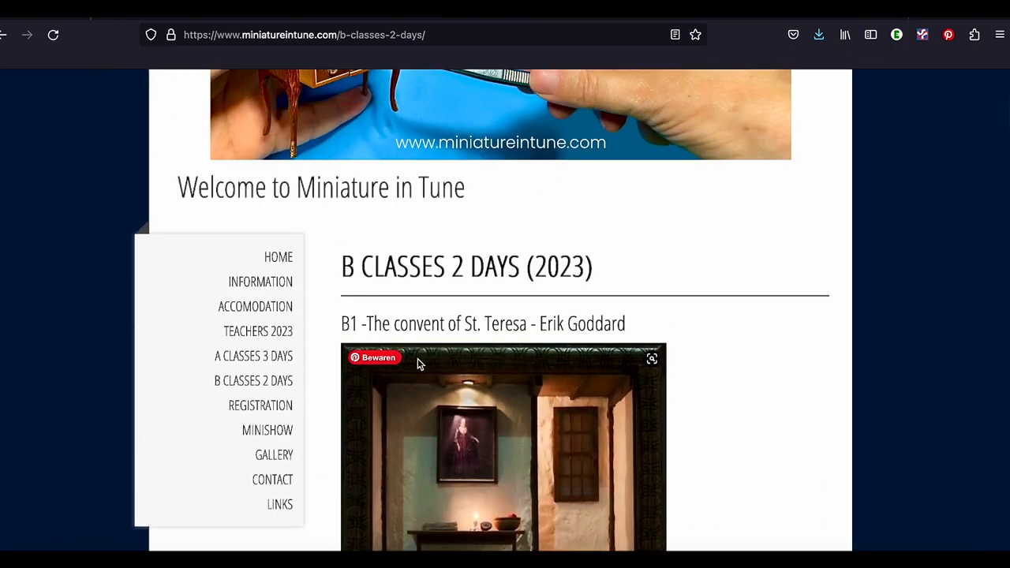
pyautogui.scroll(-3)
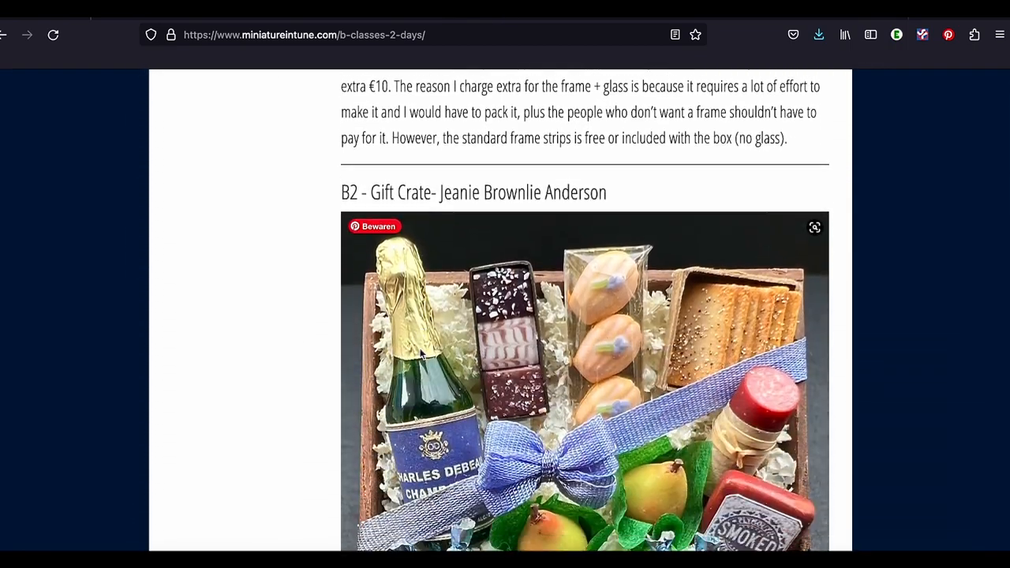
pyautogui.scroll(-3)
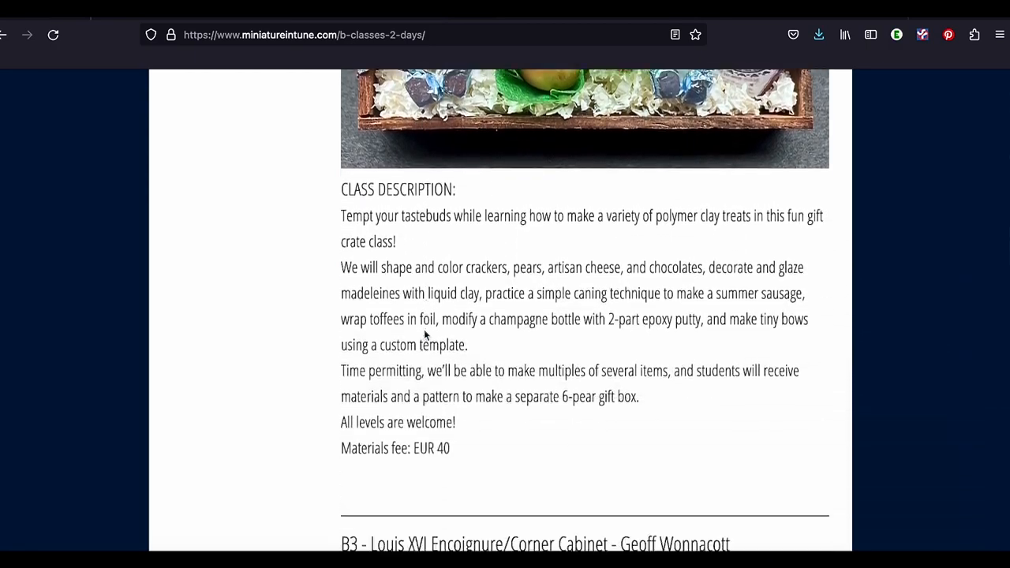
pyautogui.scroll(-3)
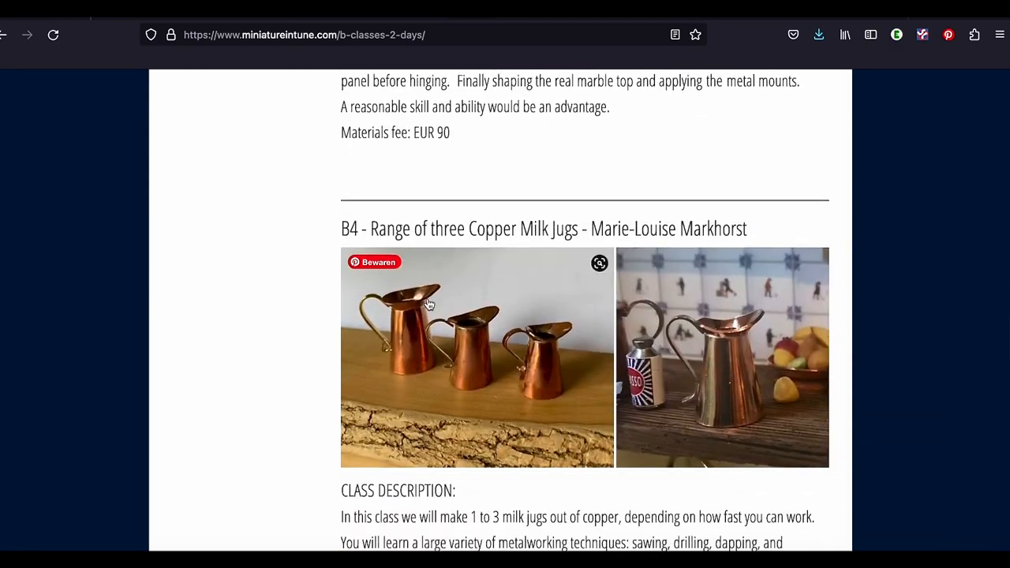
pyautogui.scroll(-3)
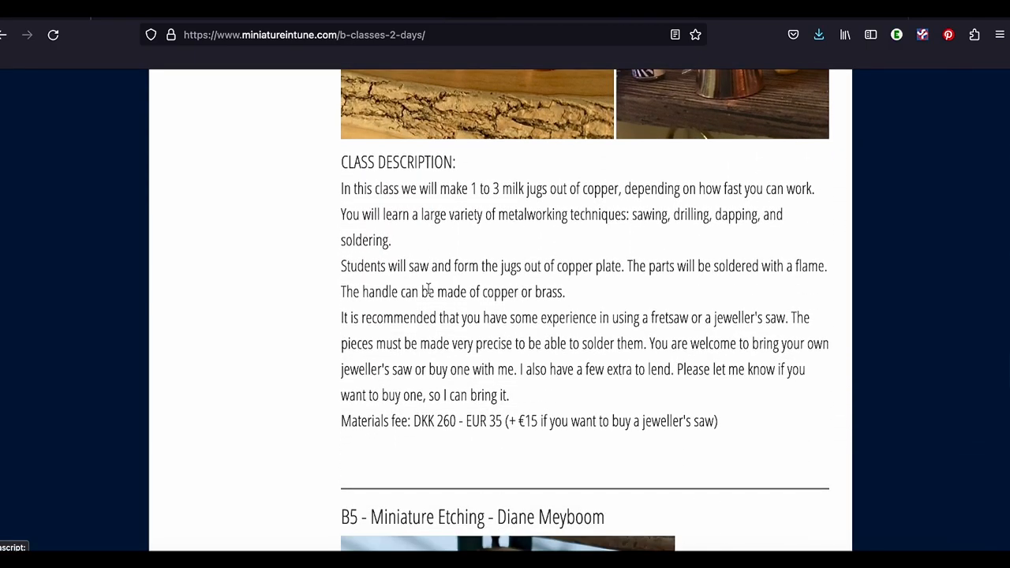
pyautogui.scroll(-3)
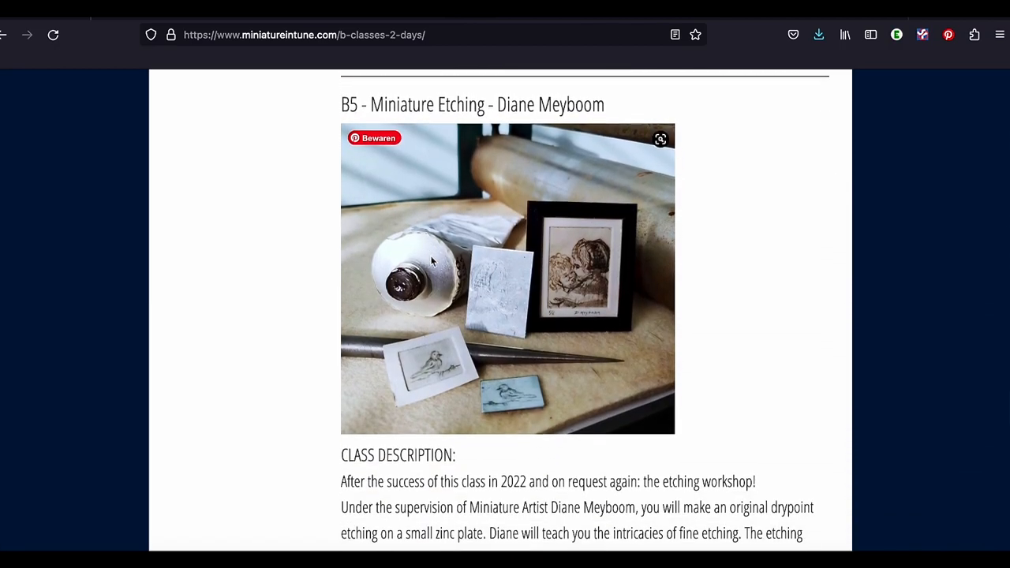
pyautogui.scroll(-3)
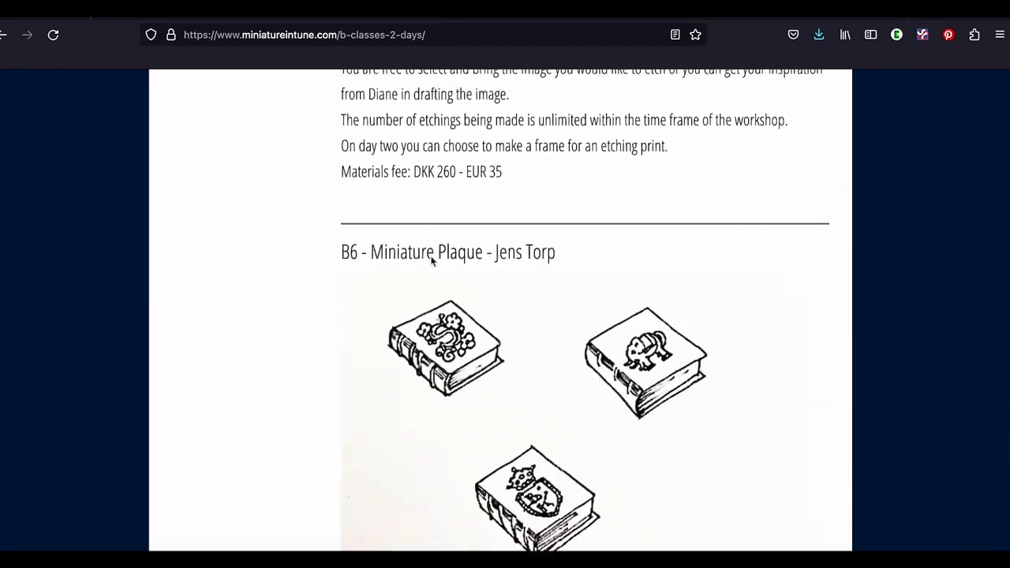
pyautogui.scroll(-3)
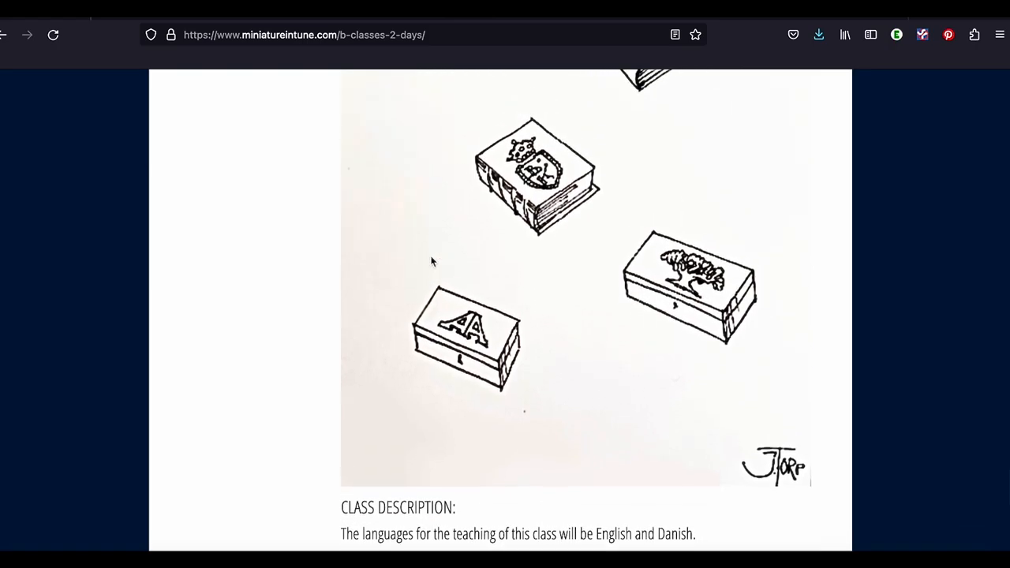
pyautogui.scroll(-3)
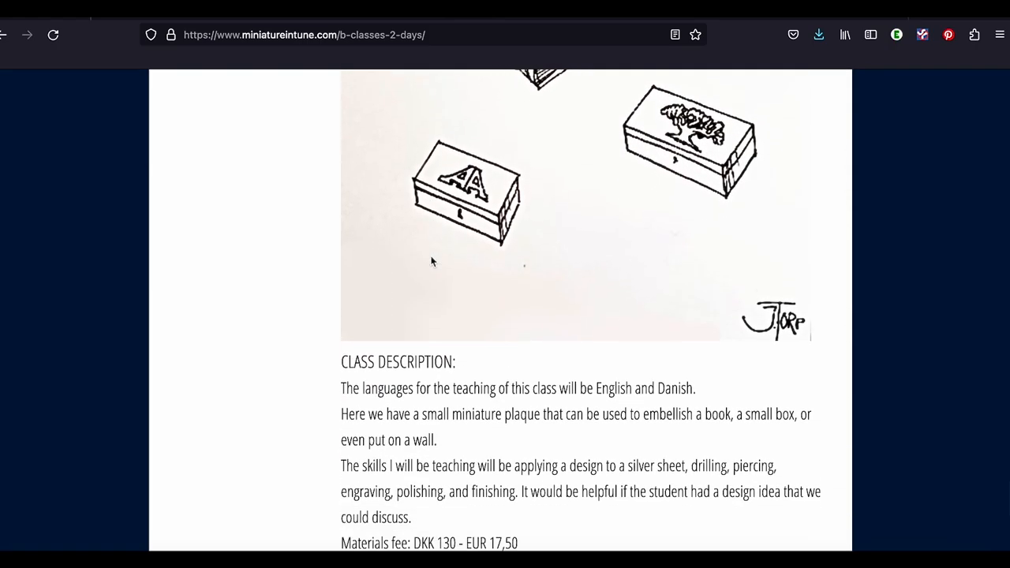
pyautogui.scroll(3)
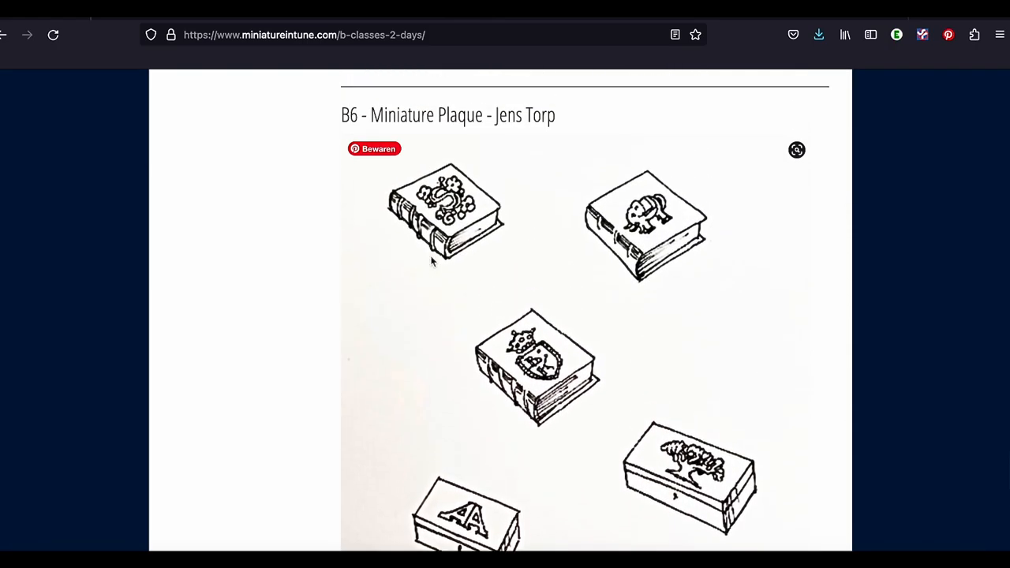